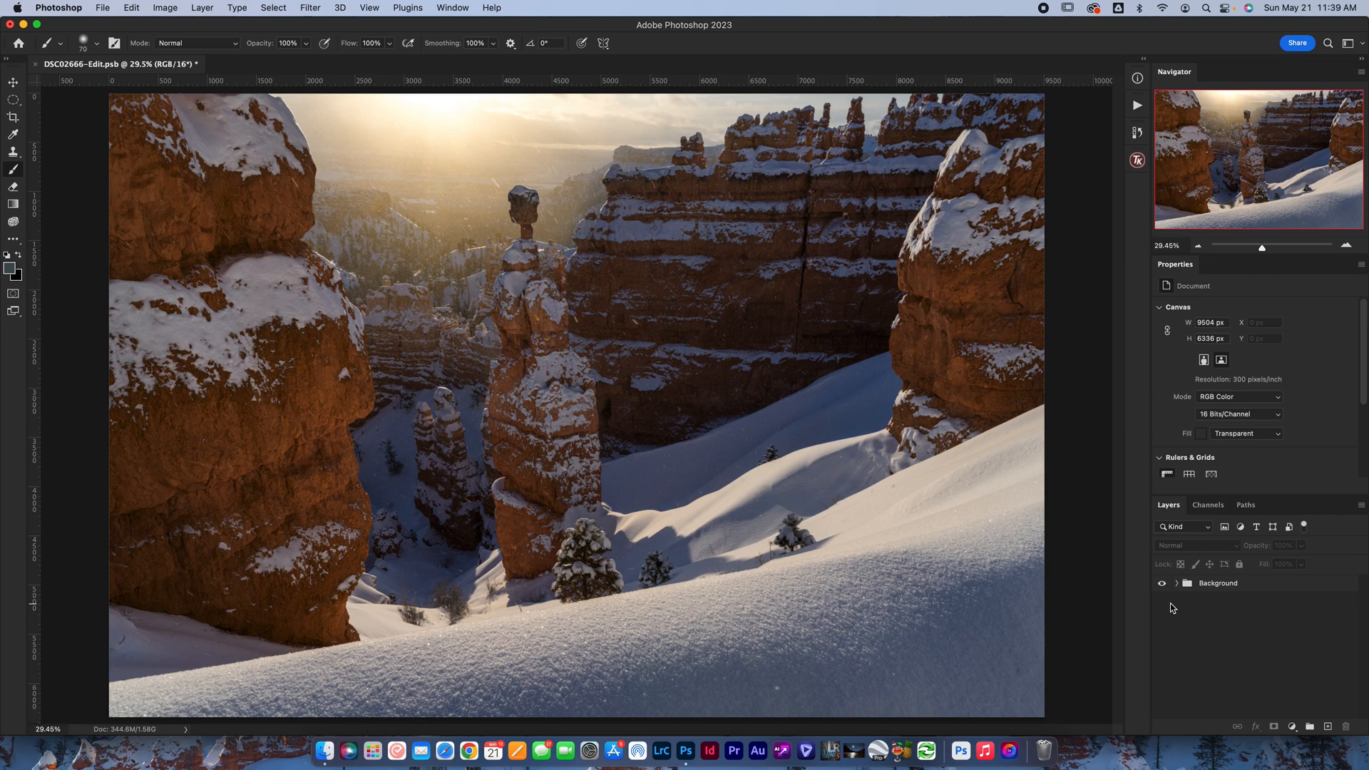
pyautogui.moveTo(1282, 702)
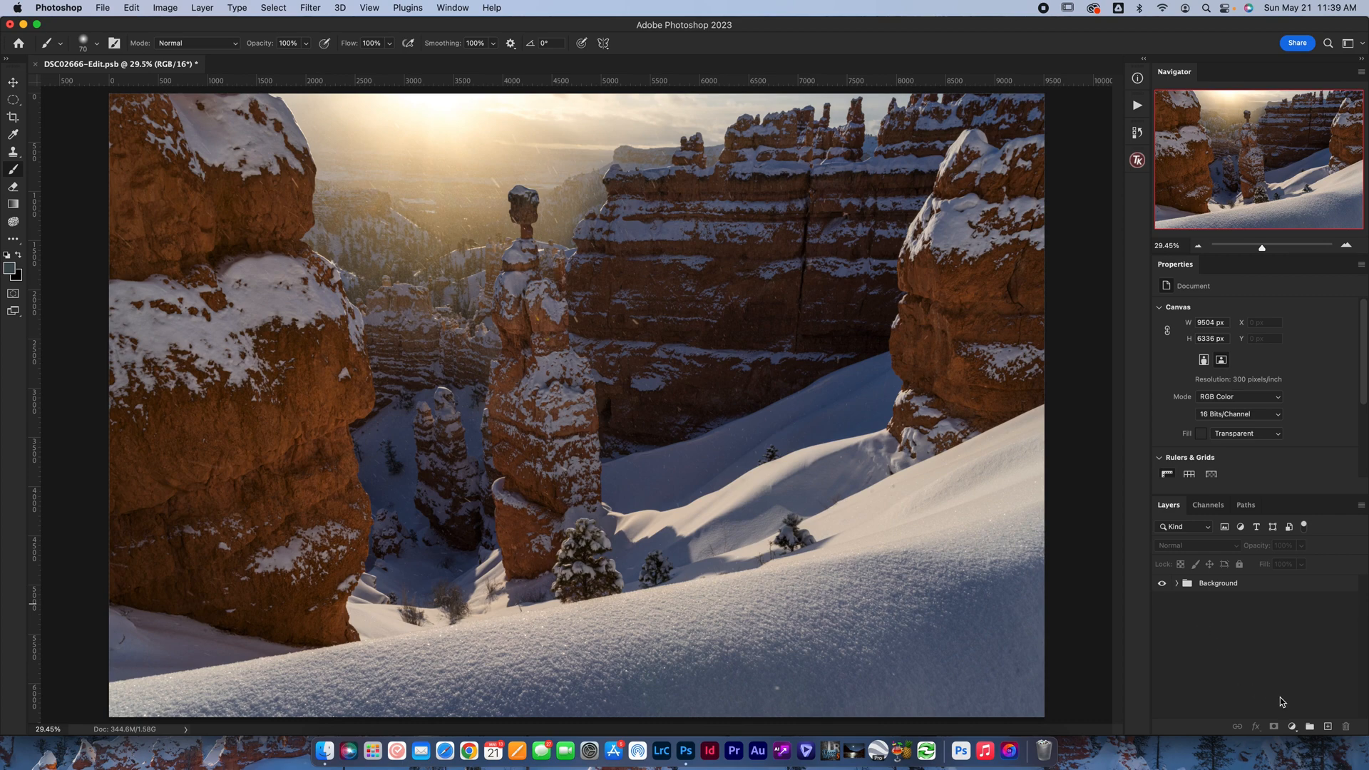
# Step: Bring up the new fill or adjustment layer list from the Layers panel
pyautogui.click(1262, 711)
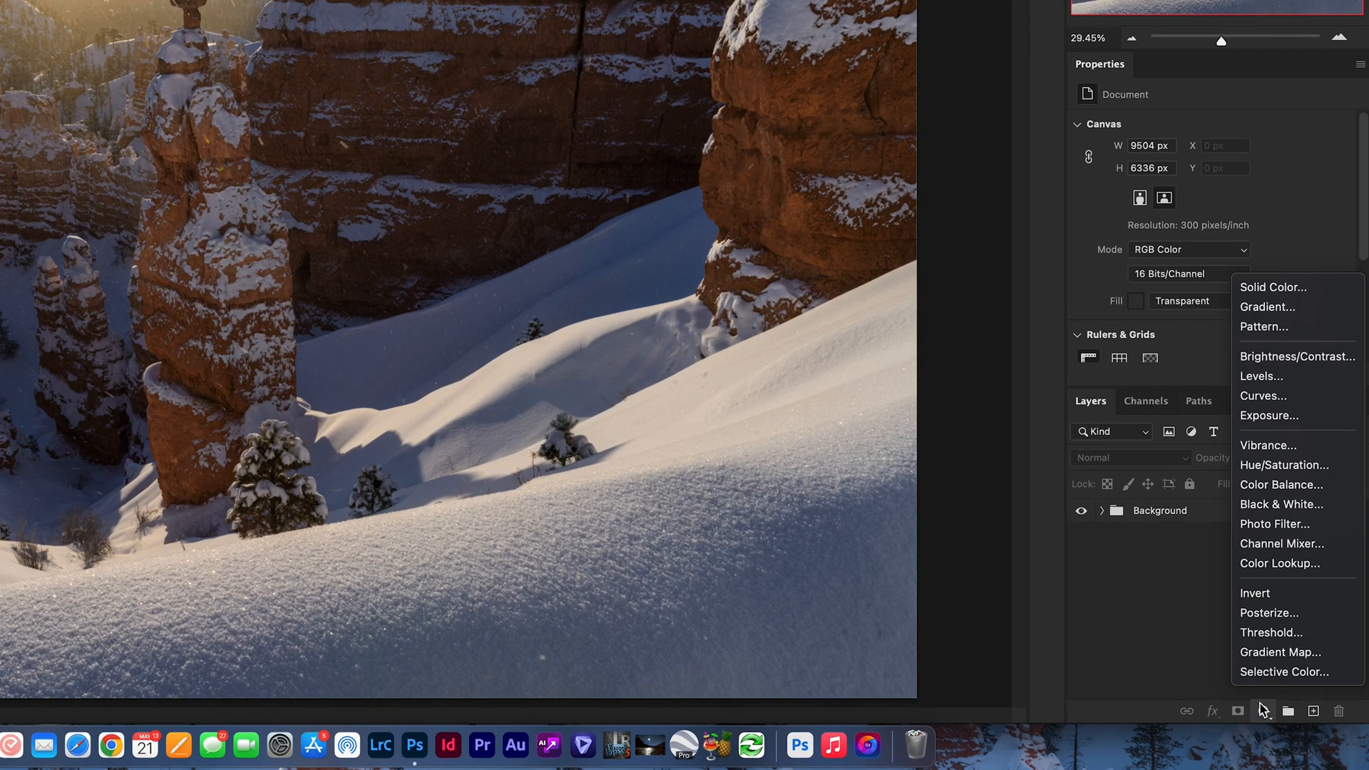
# Step: Add a Curves adjustment layer (Curves 2) above the Background group
pyautogui.click(1262, 395)
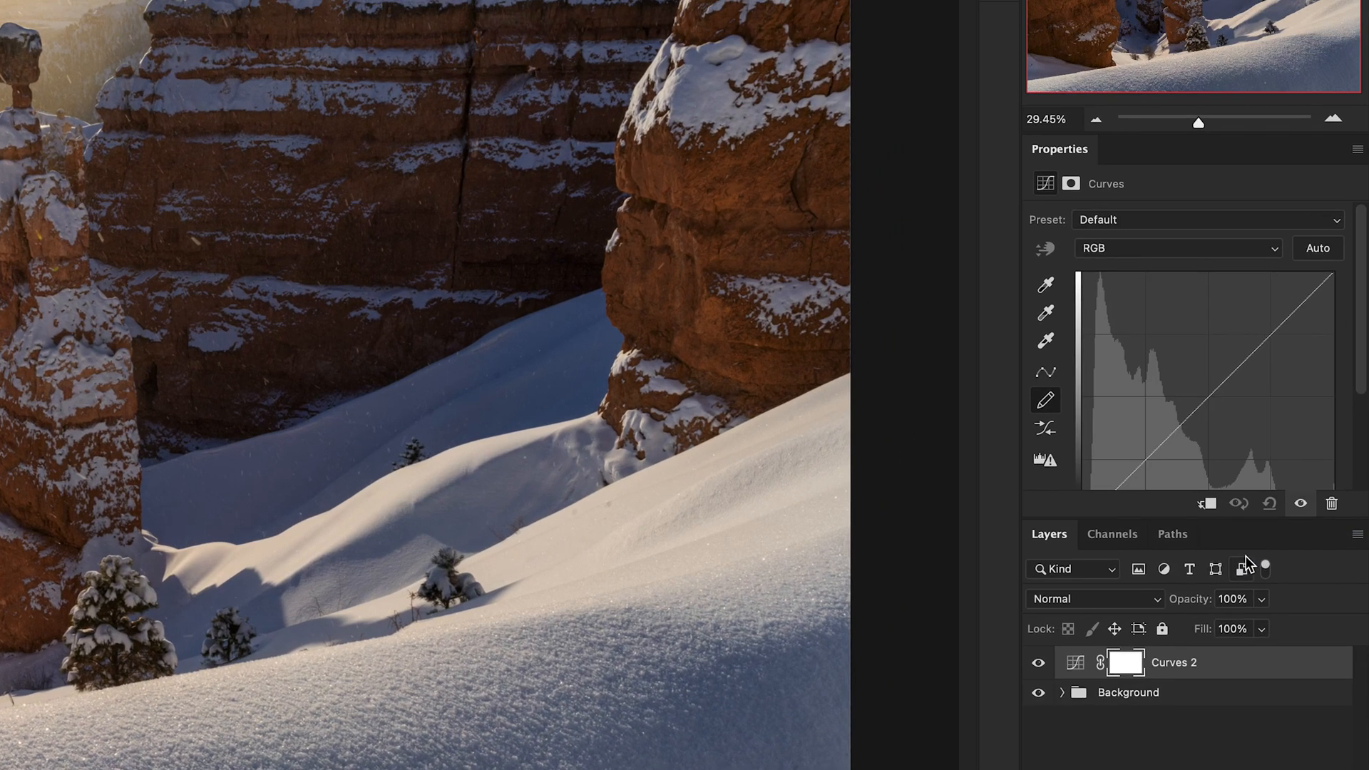
pyautogui.moveTo(1166, 519)
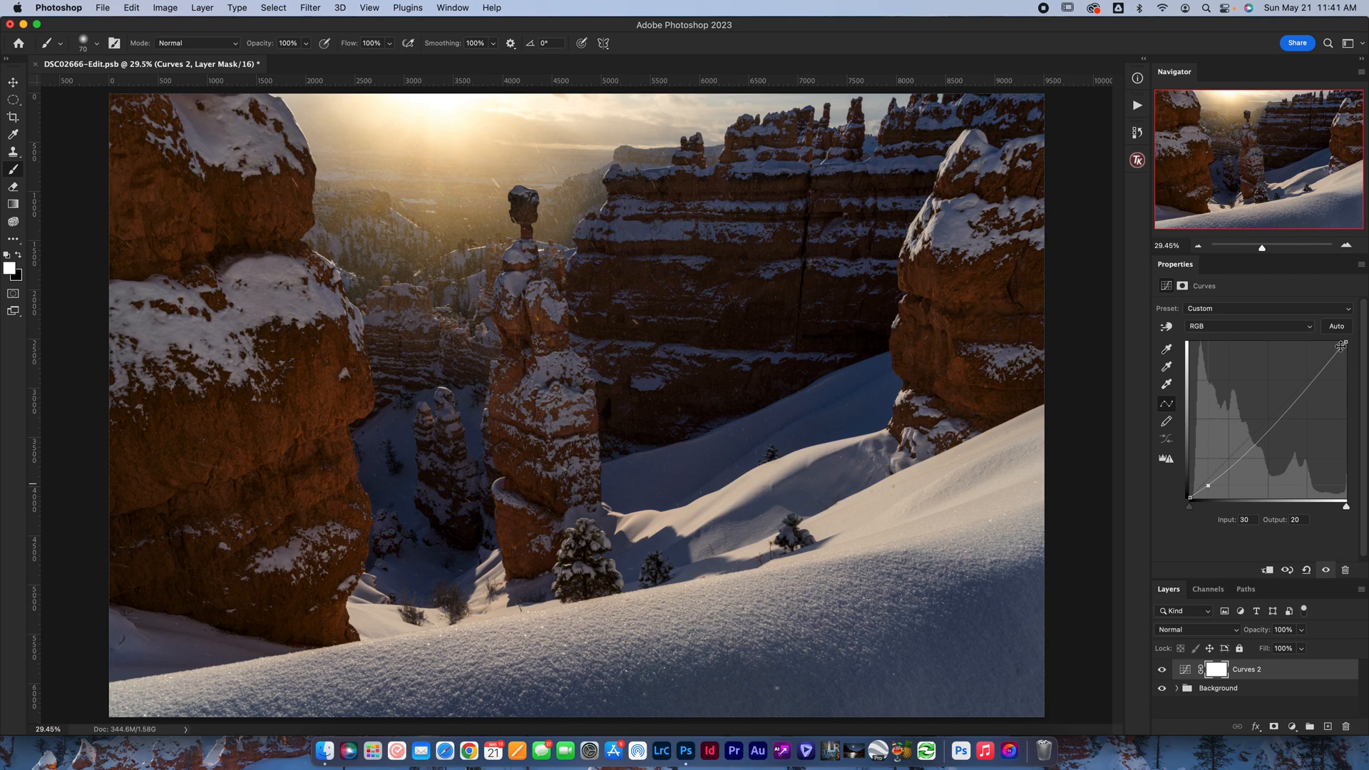
pyautogui.moveTo(1279, 488)
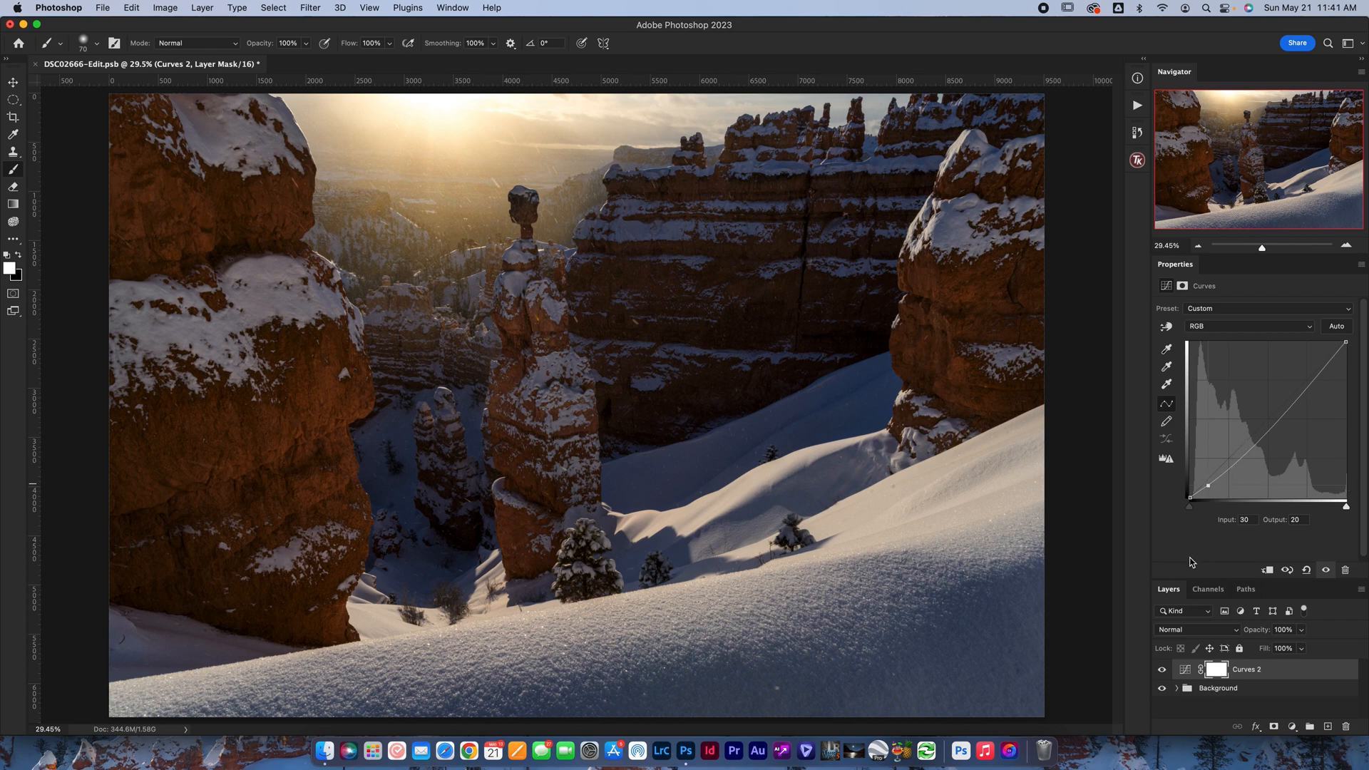
# Step: Toggle Curves 2 visibility off and on to compare the adjustment
pyautogui.click(1161, 669)
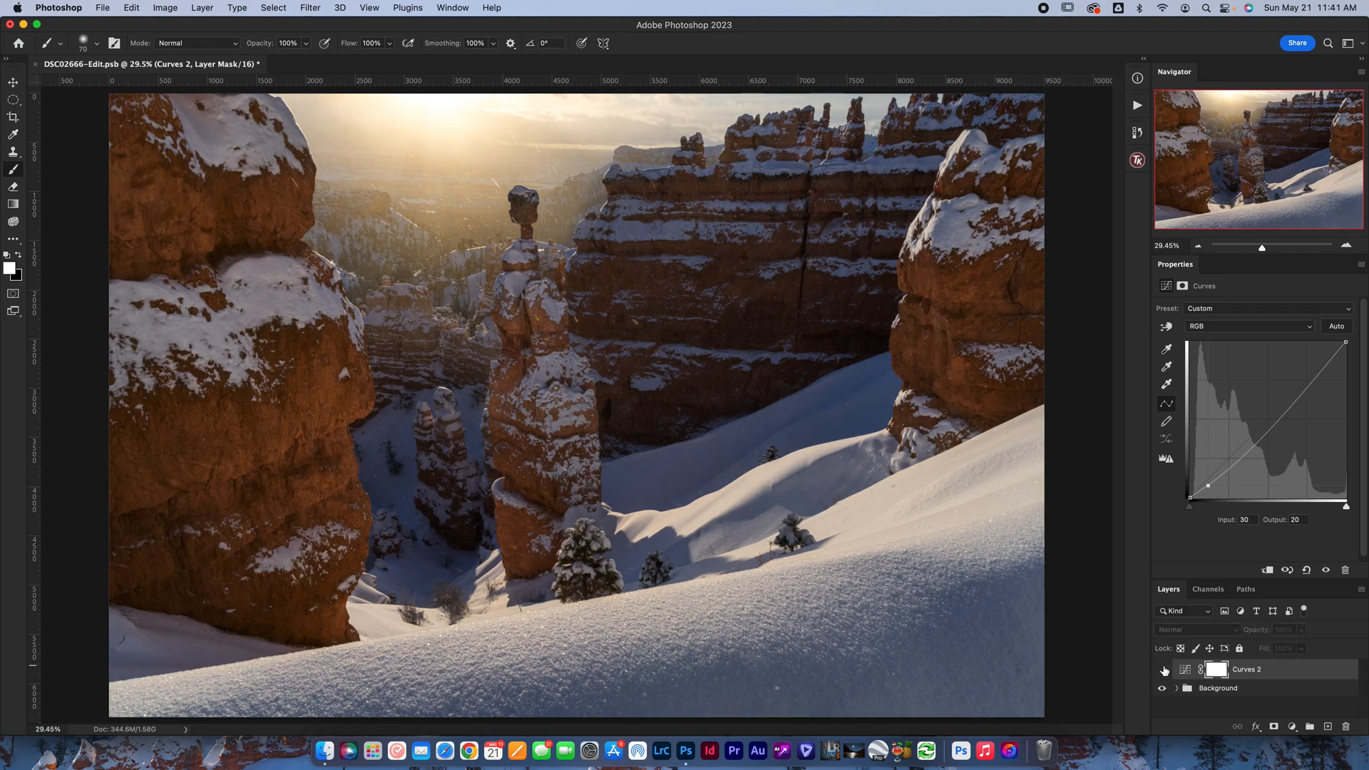
pyautogui.click(1162, 670)
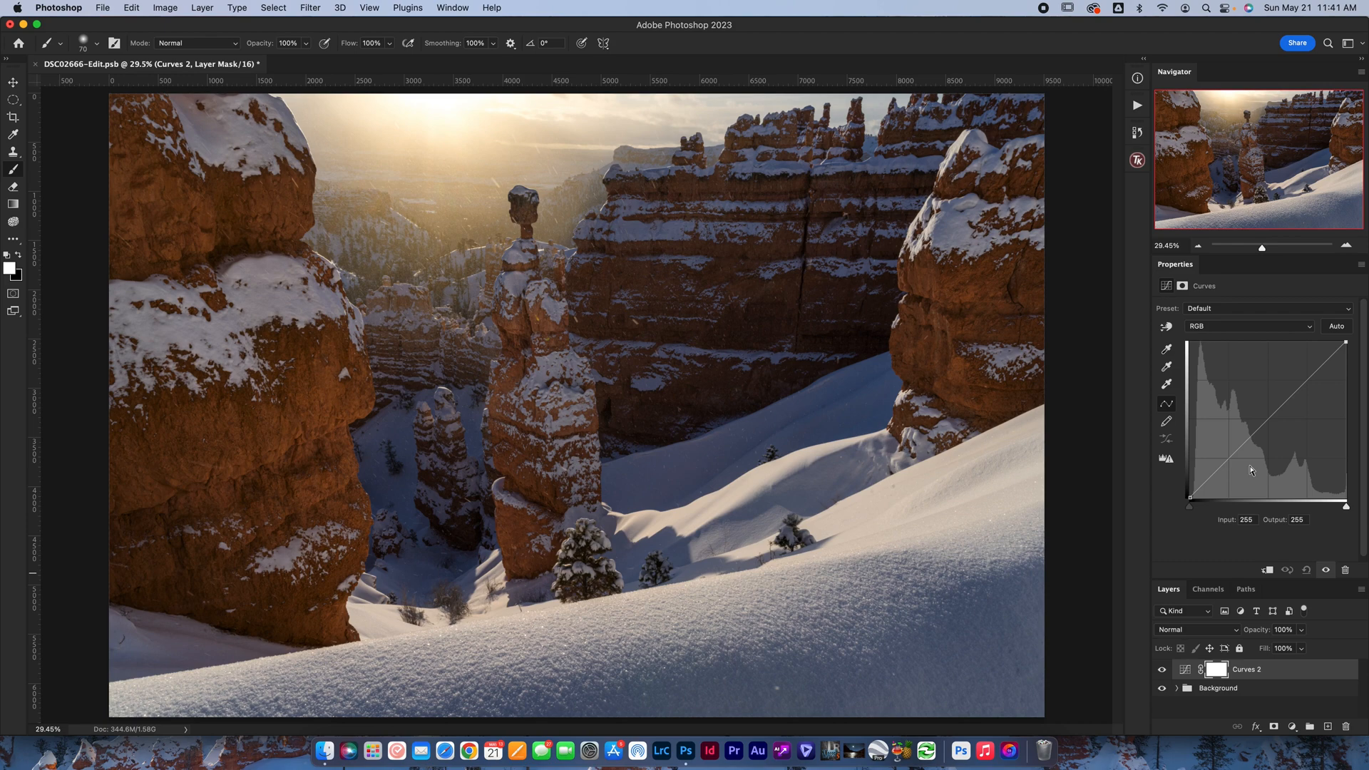
pyautogui.moveTo(1168, 357)
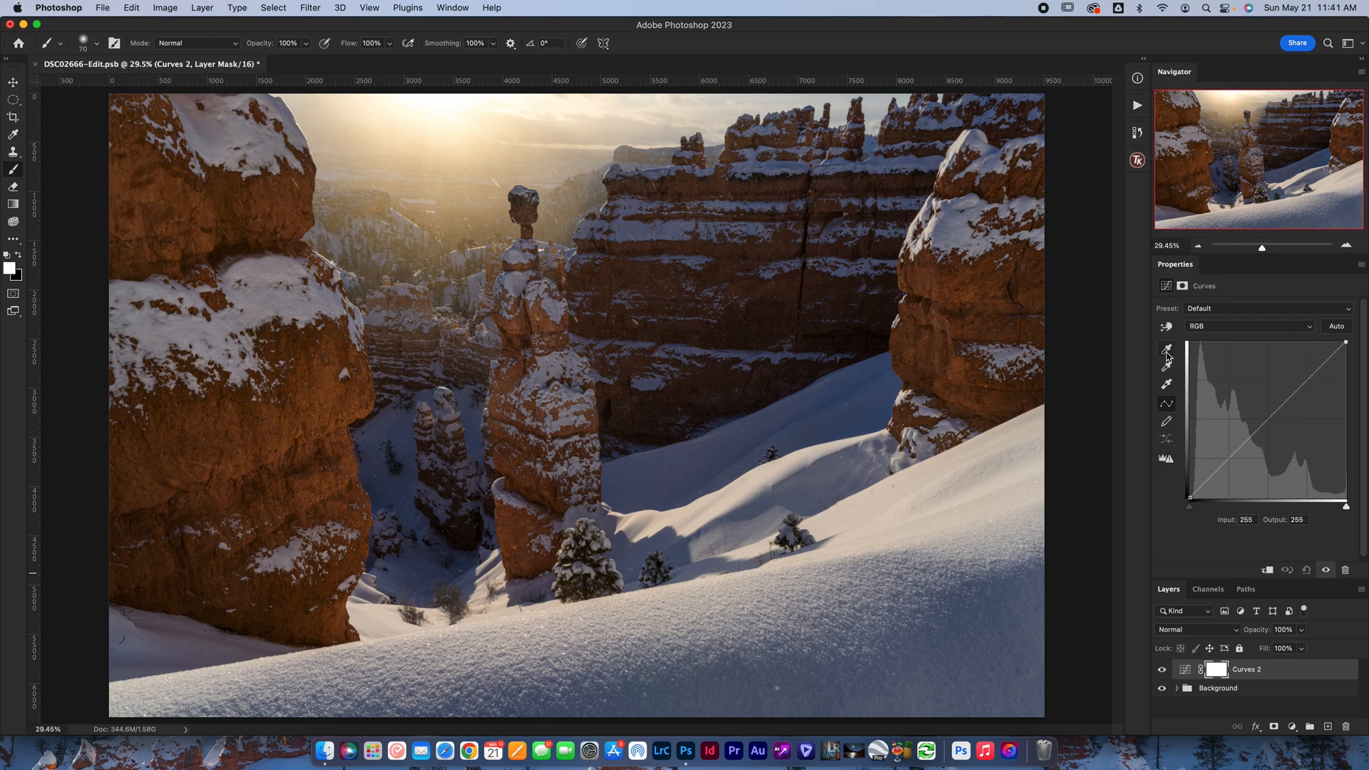
pyautogui.moveTo(1168, 453)
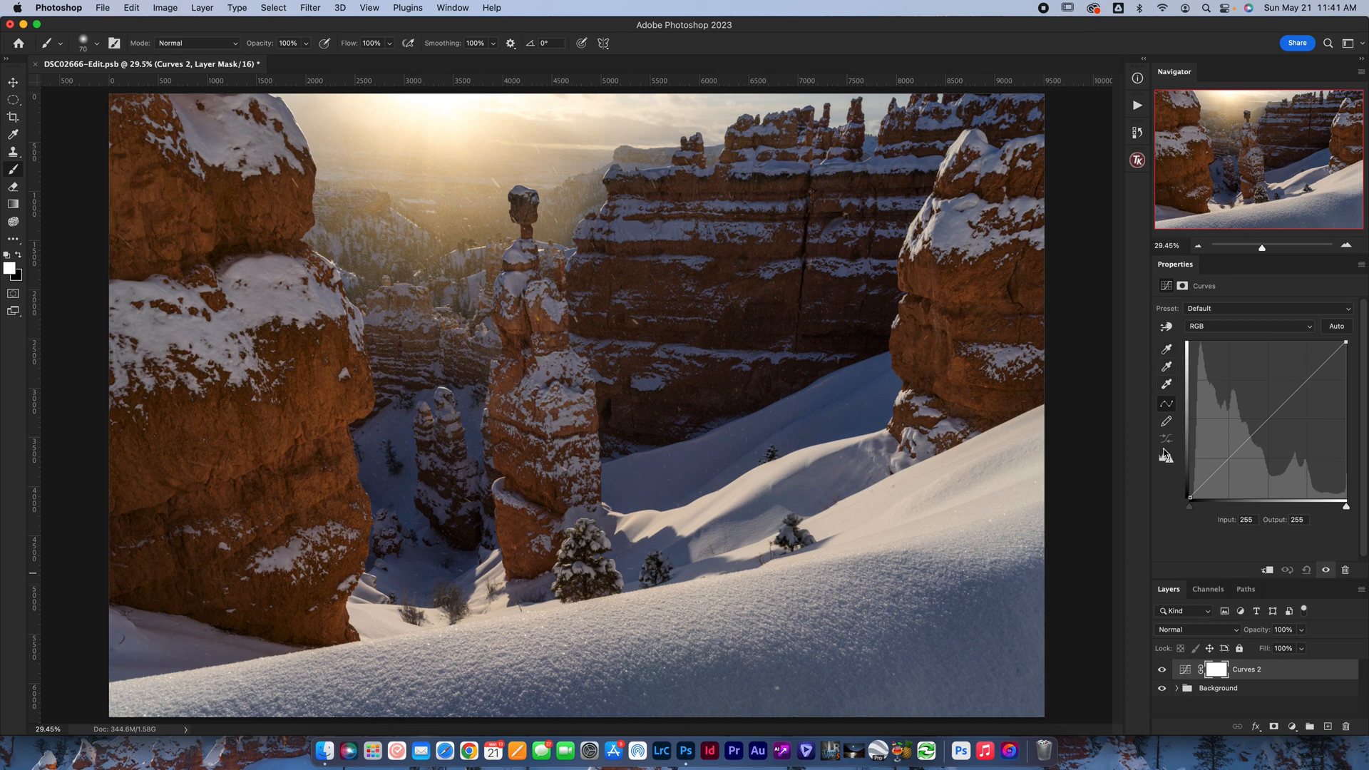
pyautogui.moveTo(1166, 462)
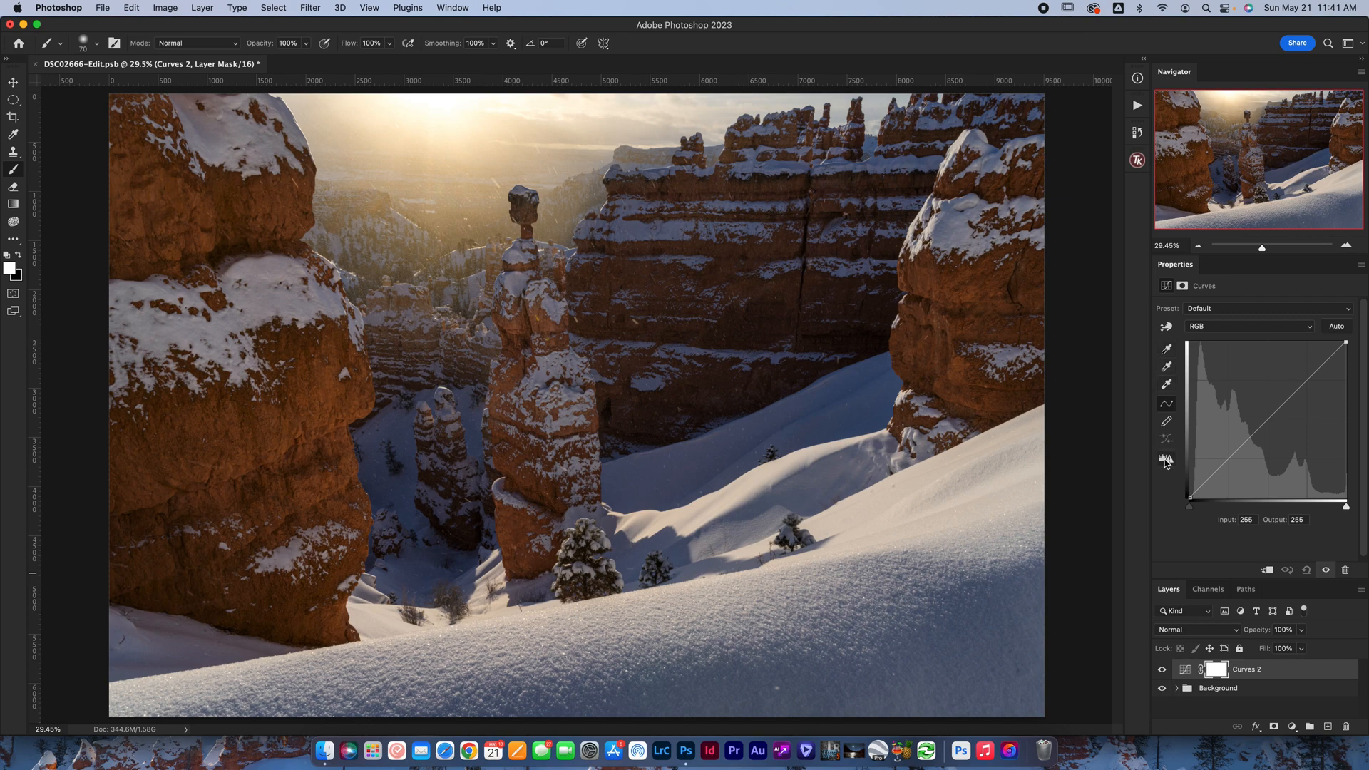
pyautogui.moveTo(1170, 524)
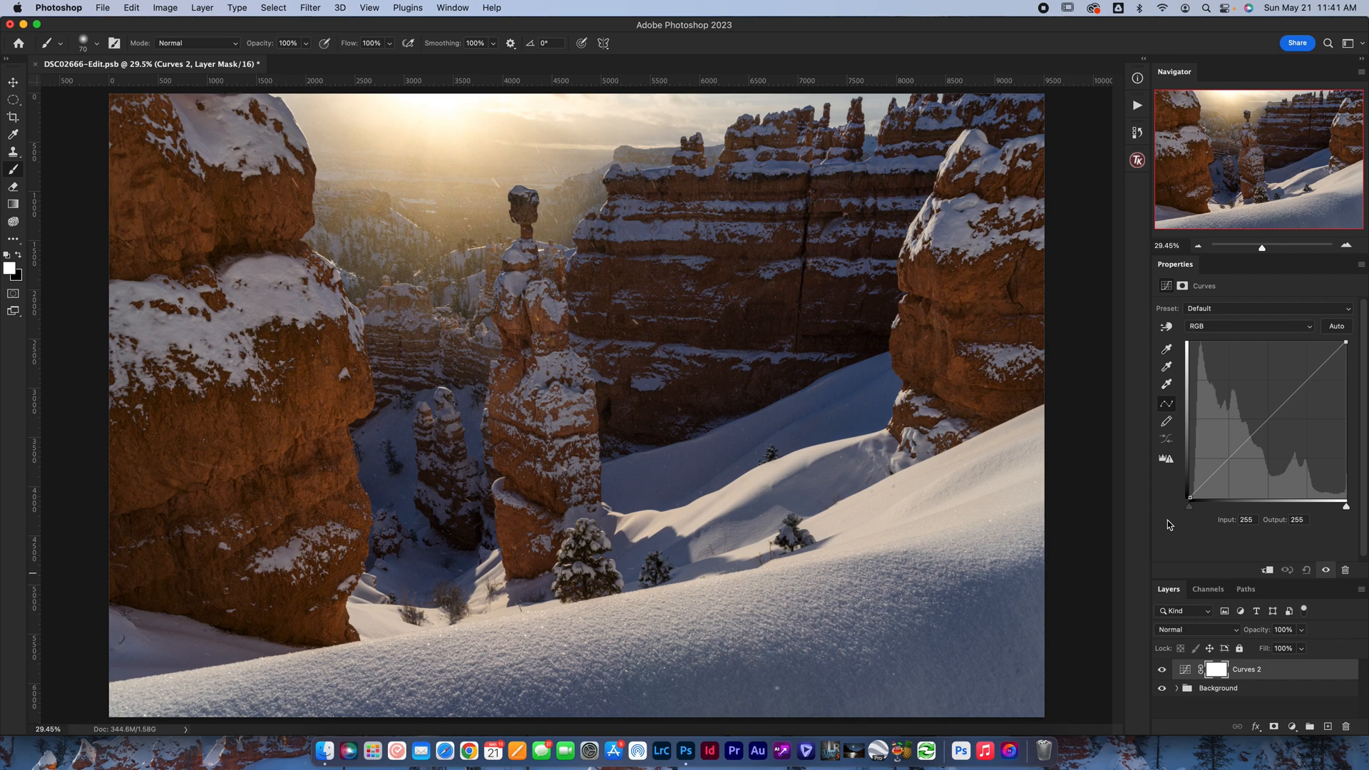
pyautogui.moveTo(1167, 501)
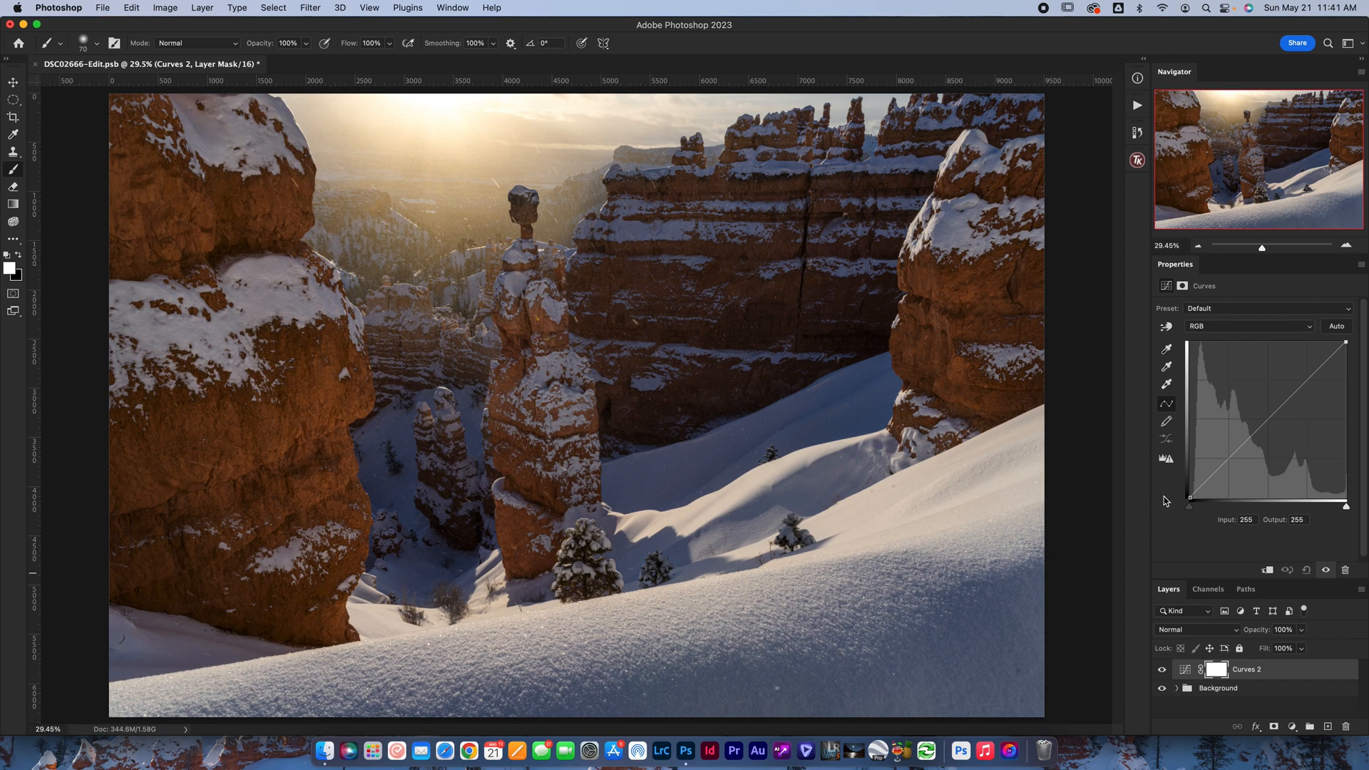
pyautogui.moveTo(1167, 460)
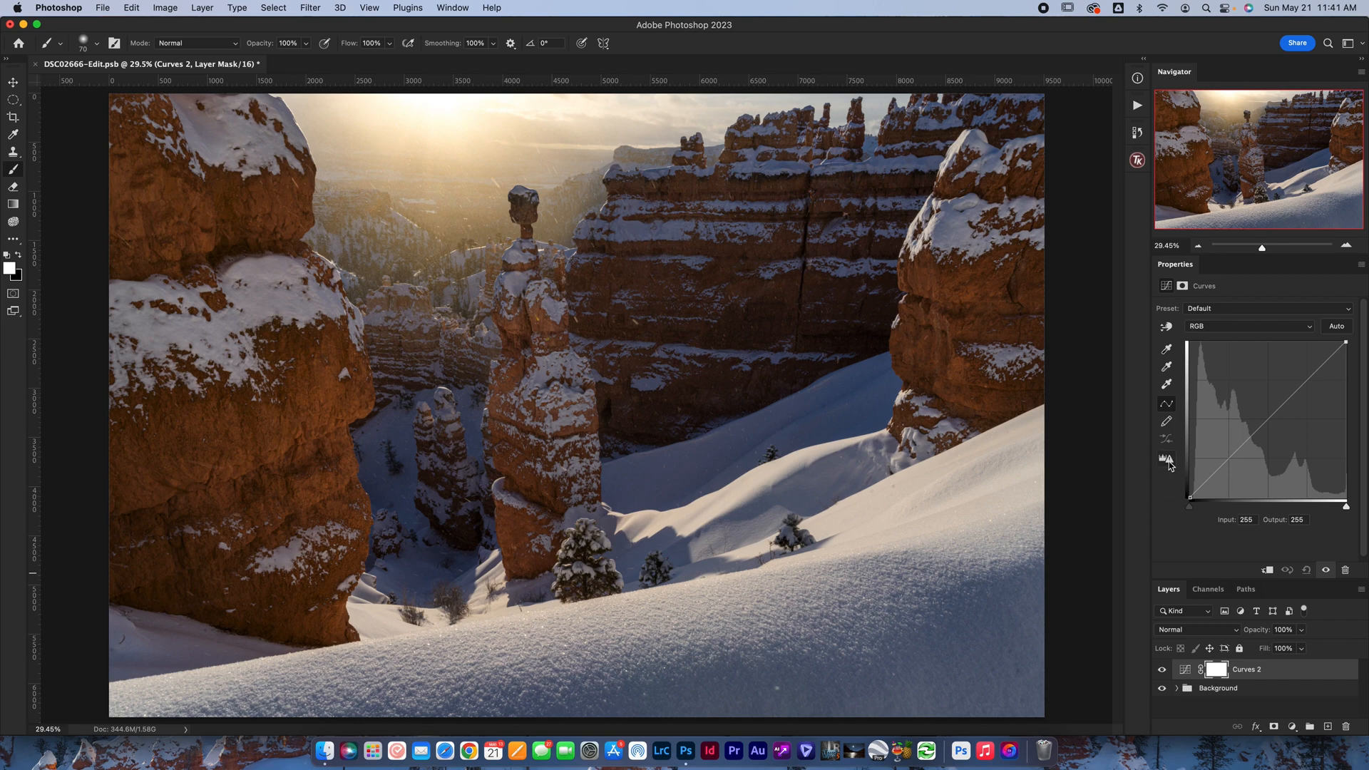
pyautogui.moveTo(1167, 459)
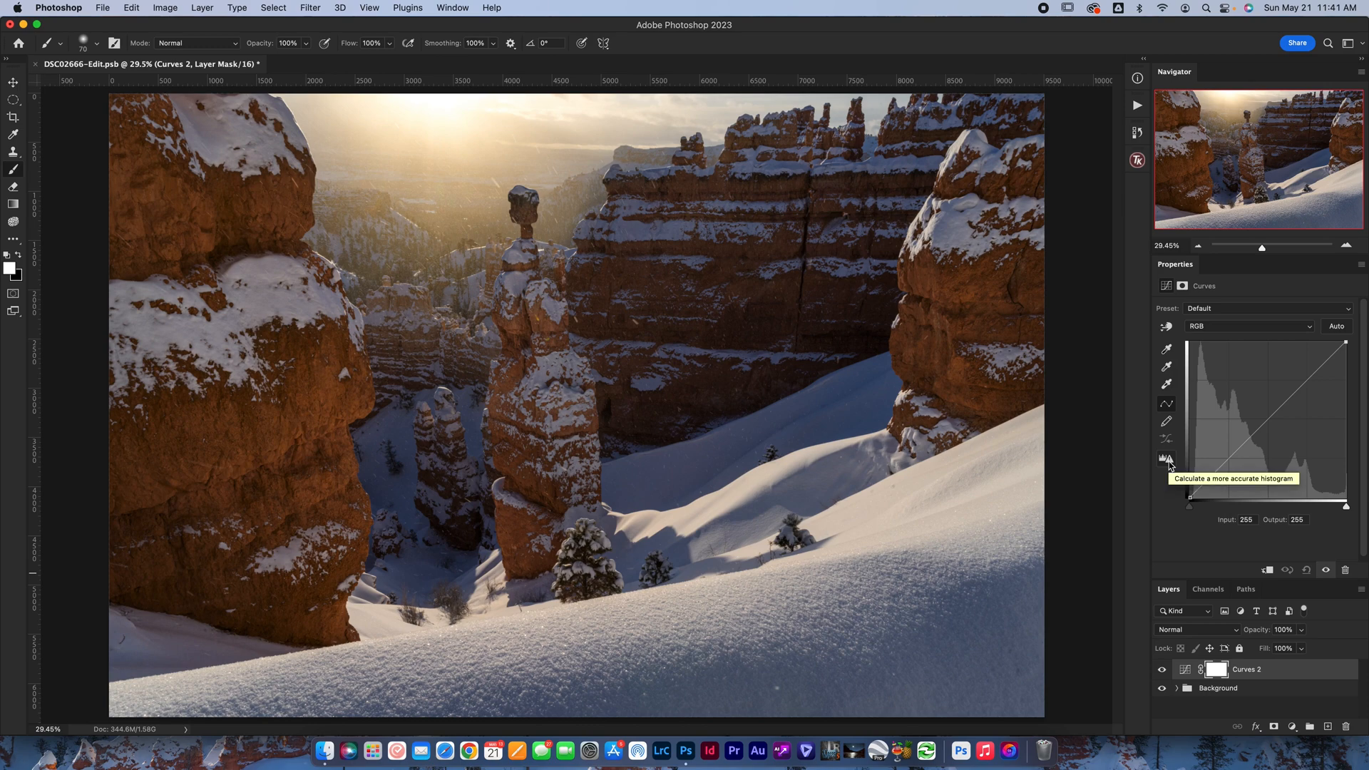
# Step: Recalculate the Curves 2 histogram for a more accurate display
pyautogui.click(1166, 461)
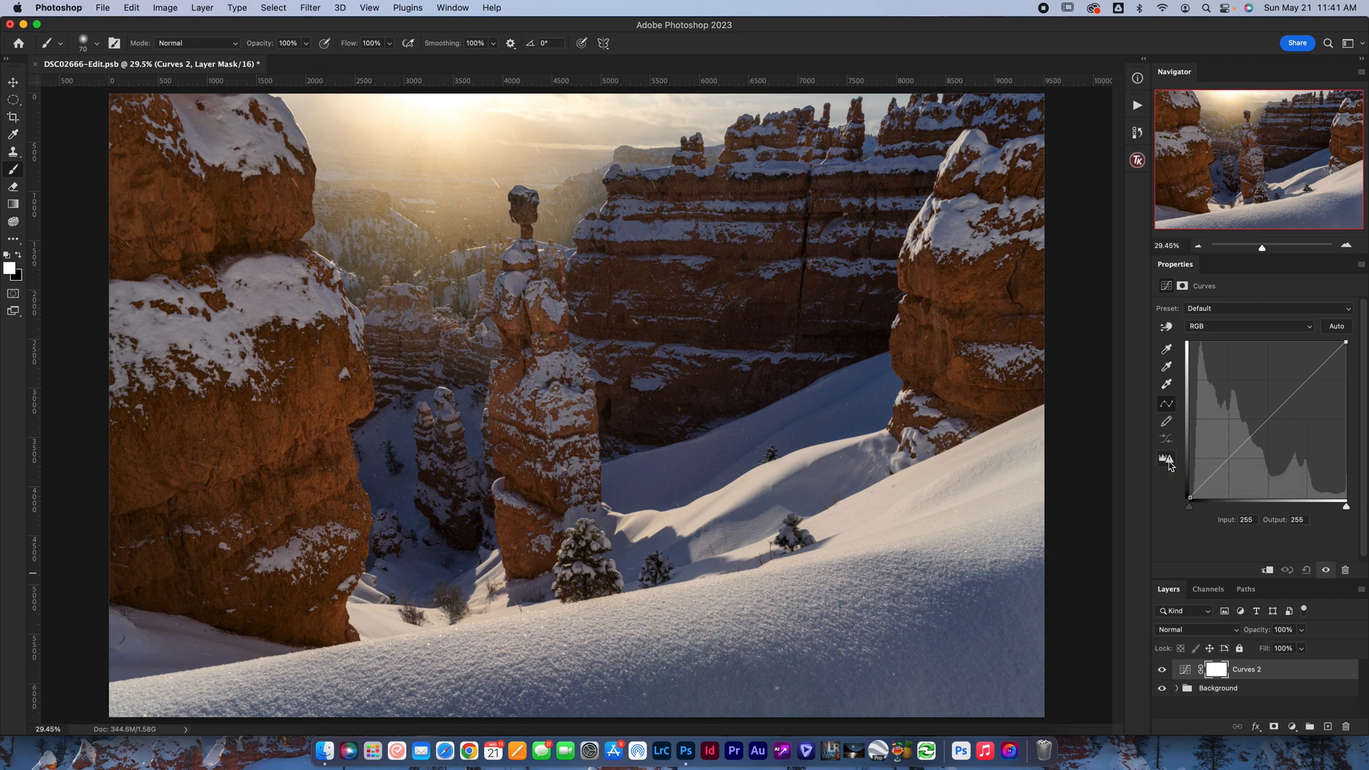
pyautogui.moveTo(1168, 445)
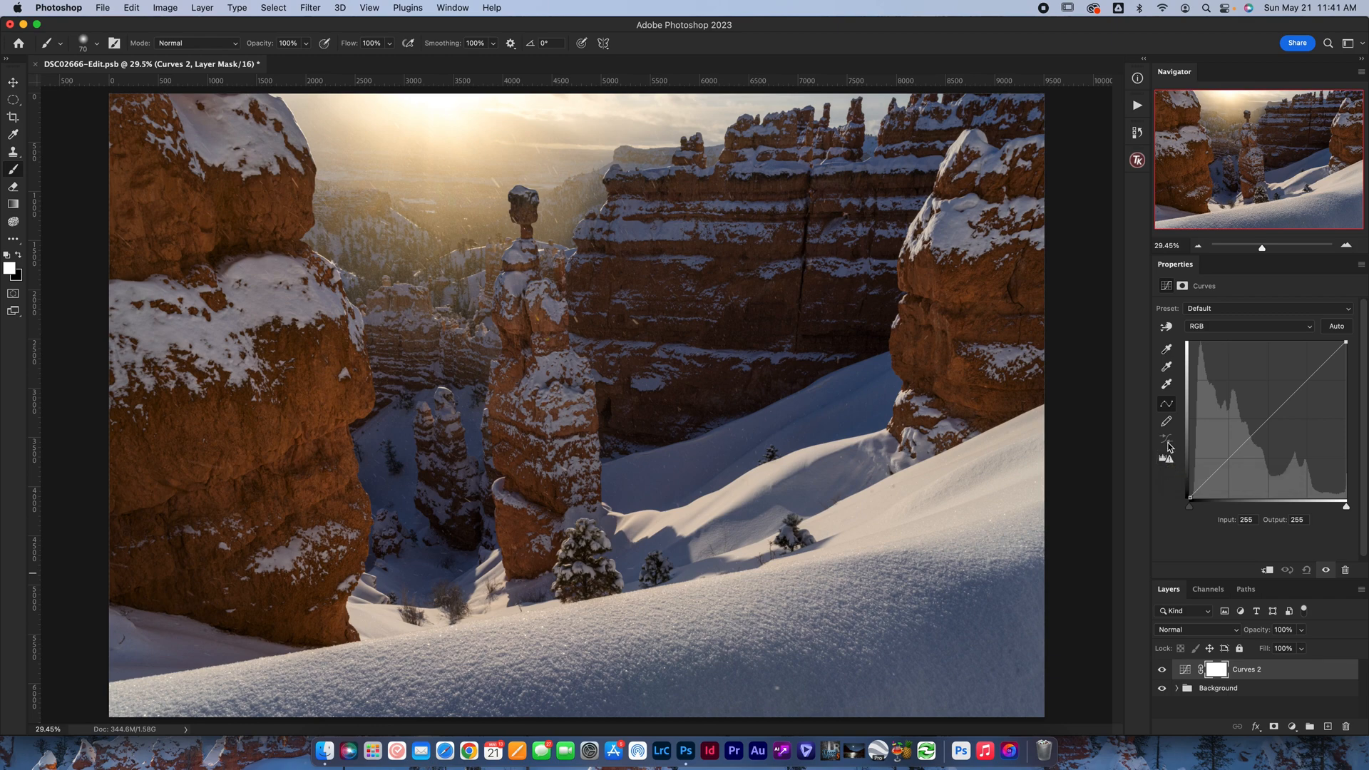
pyautogui.moveTo(1165, 441)
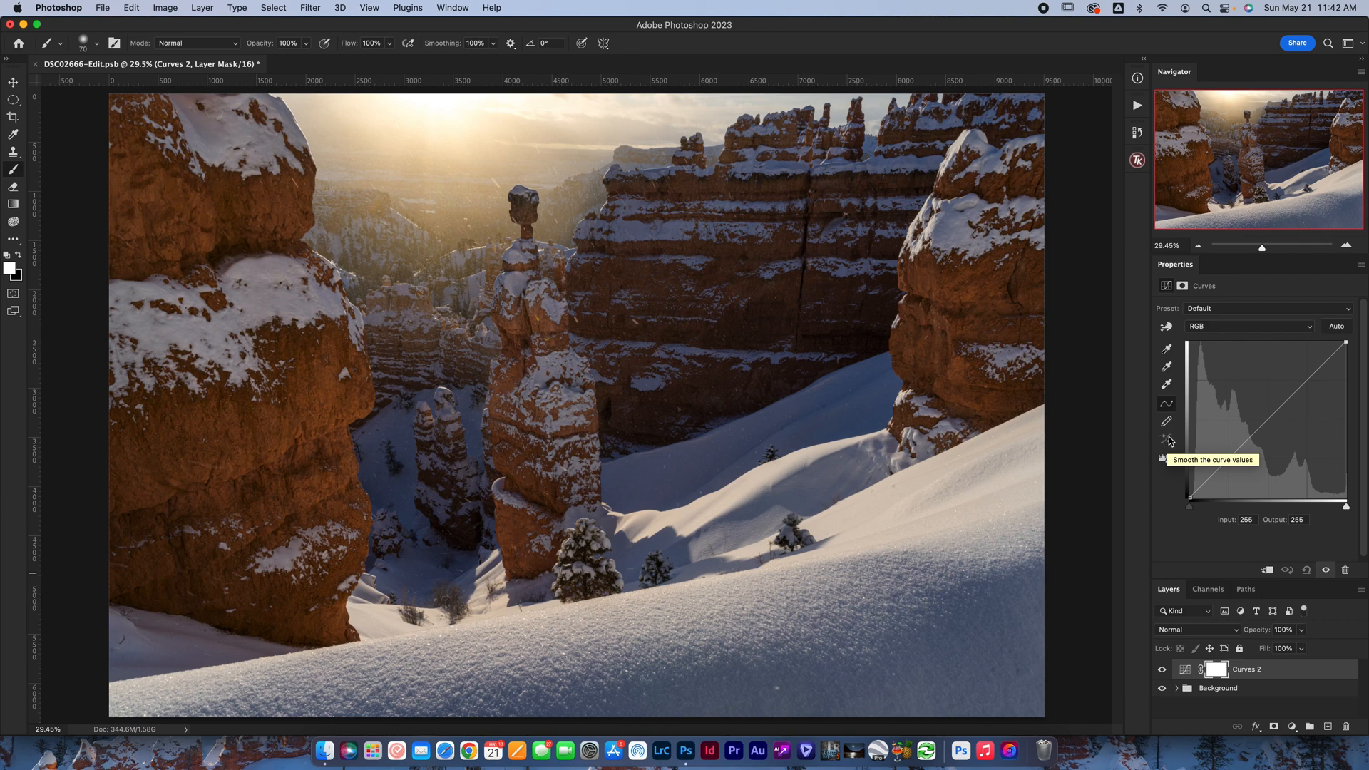
pyautogui.moveTo(1169, 443)
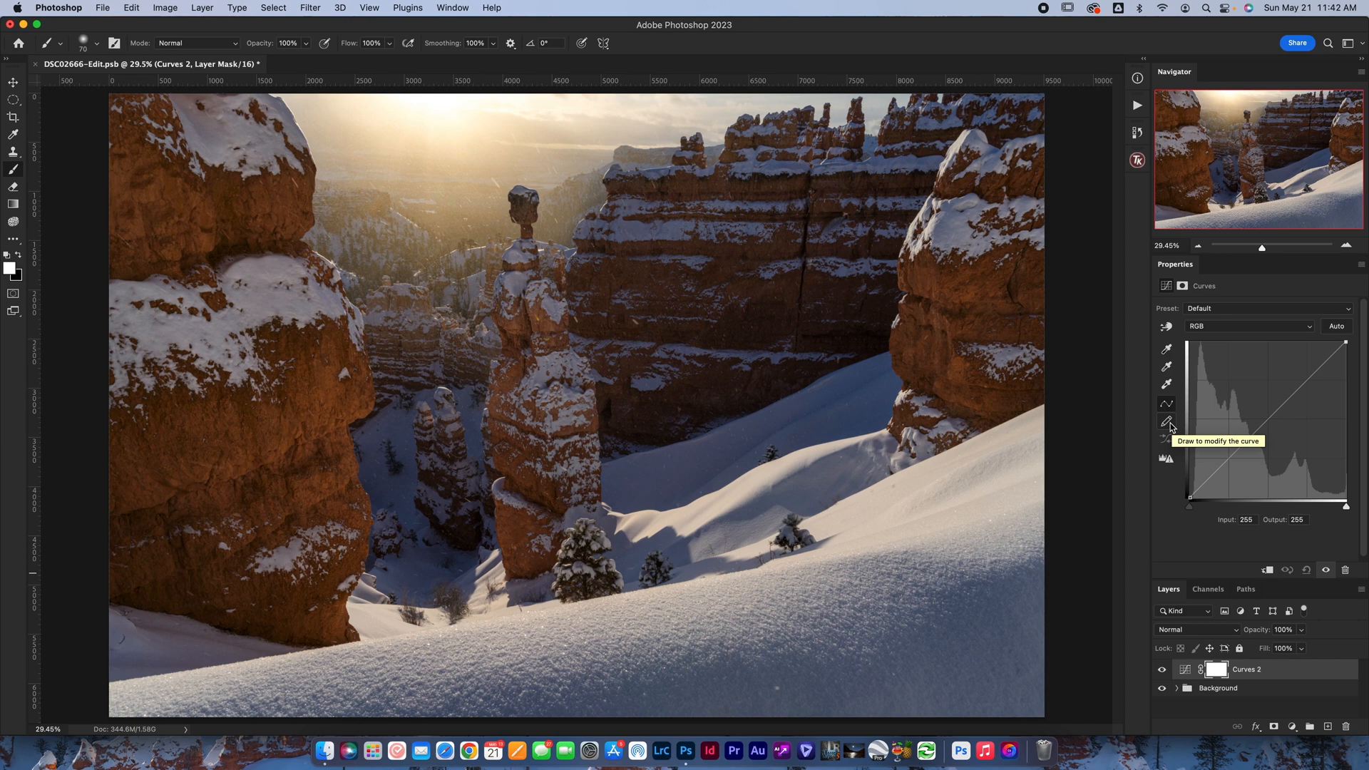
pyautogui.moveTo(1167, 402)
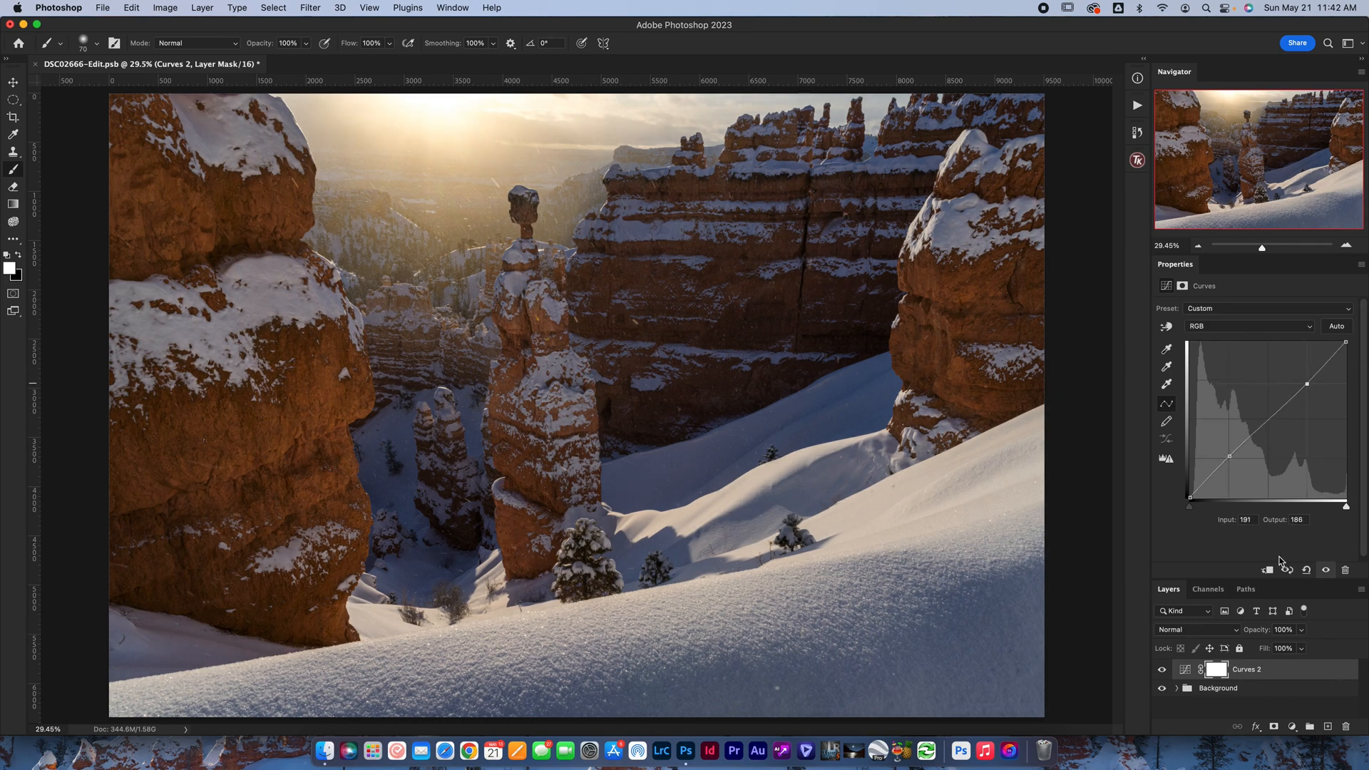
# Step: Reset Curves 2 to its default straight-line curve, clearing the added points
pyautogui.click(1306, 571)
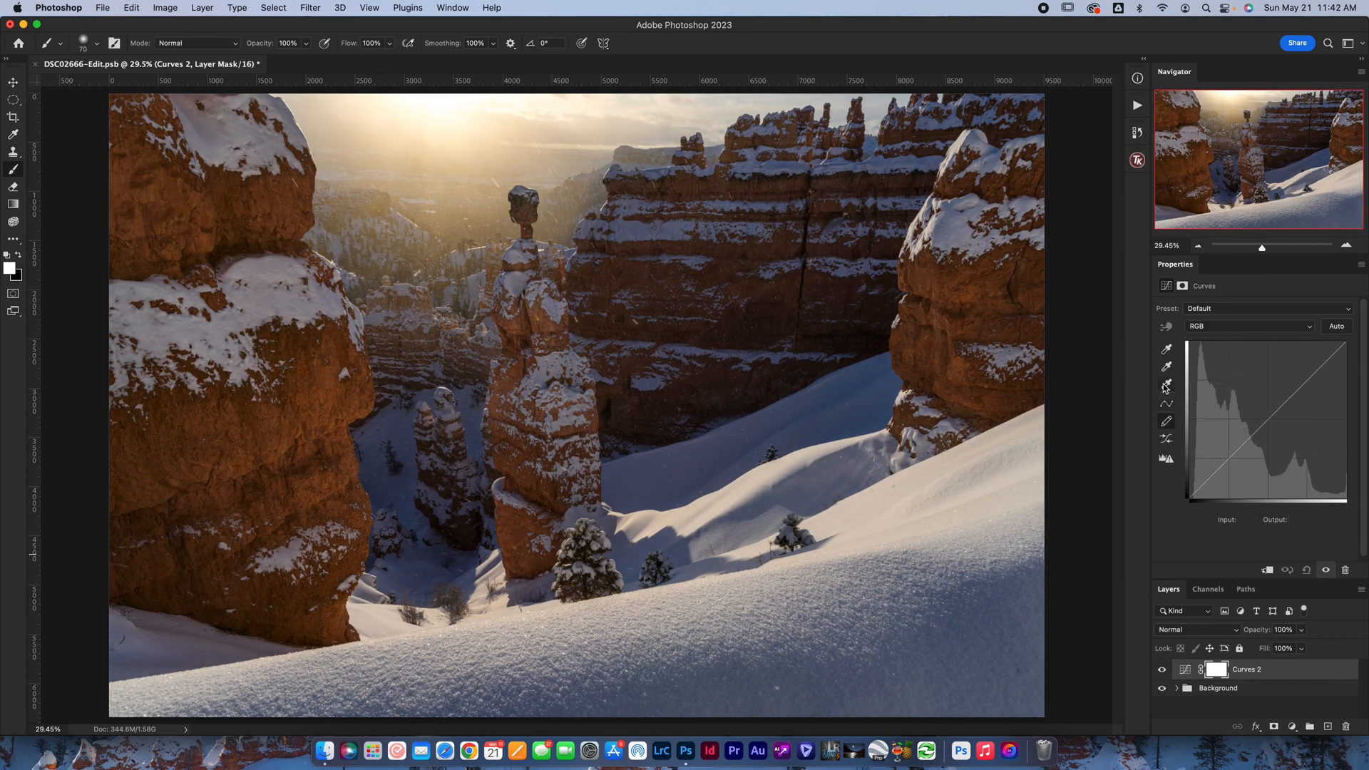
pyautogui.moveTo(1167, 368)
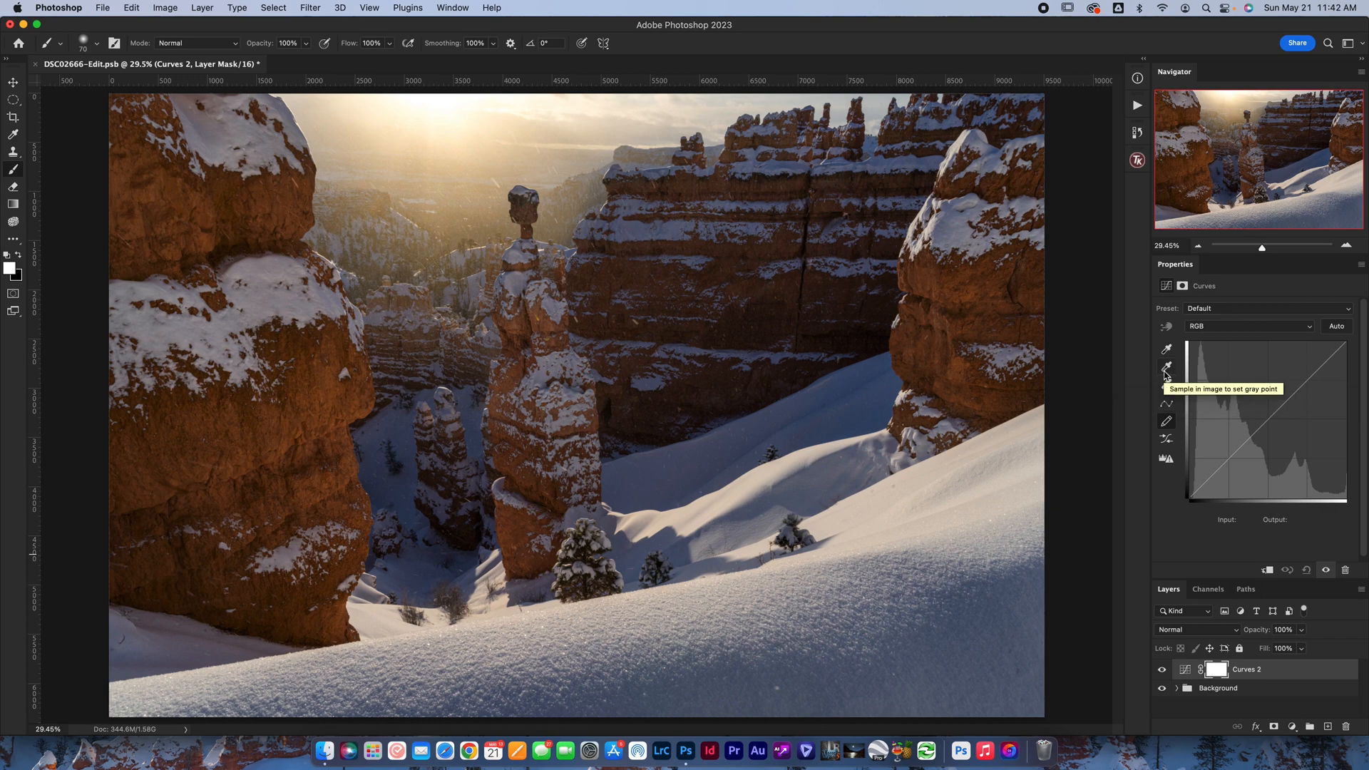
pyautogui.moveTo(1165, 348)
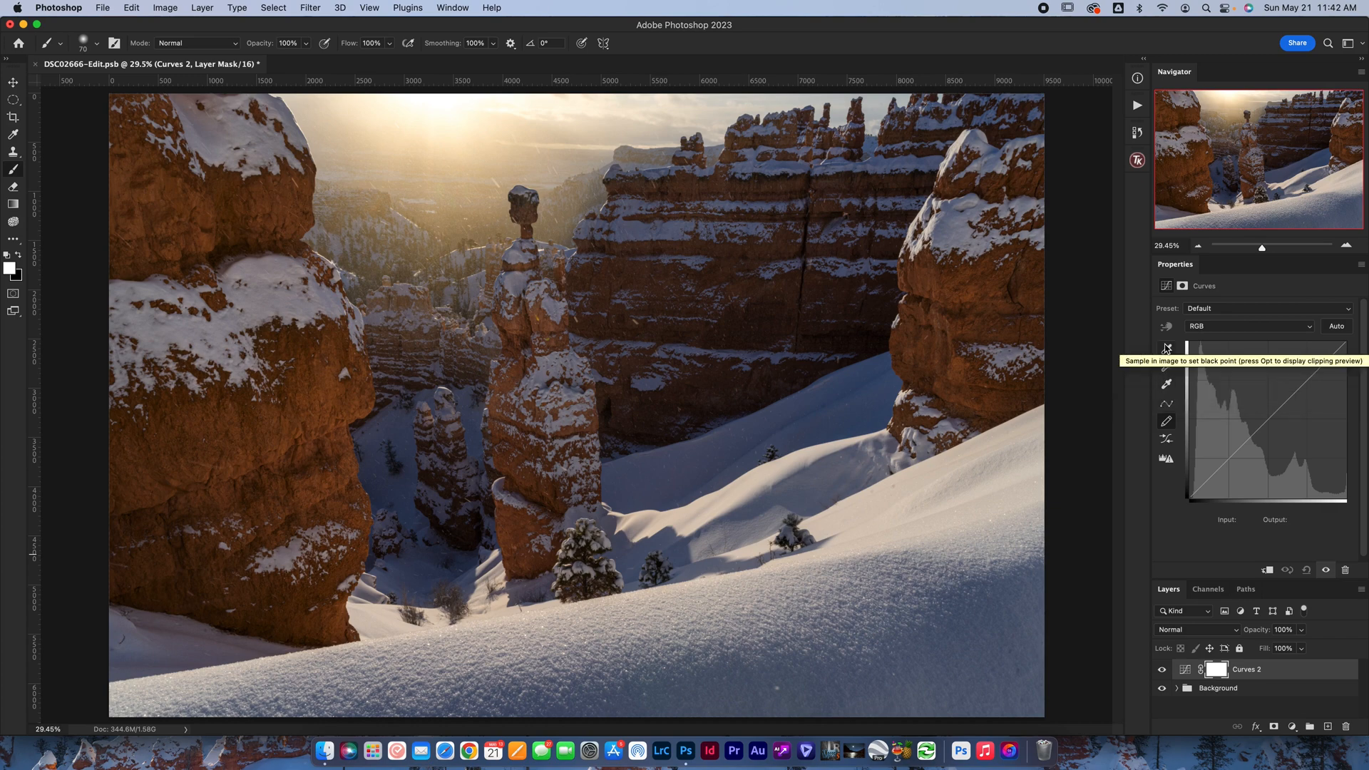
pyautogui.moveTo(1167, 382)
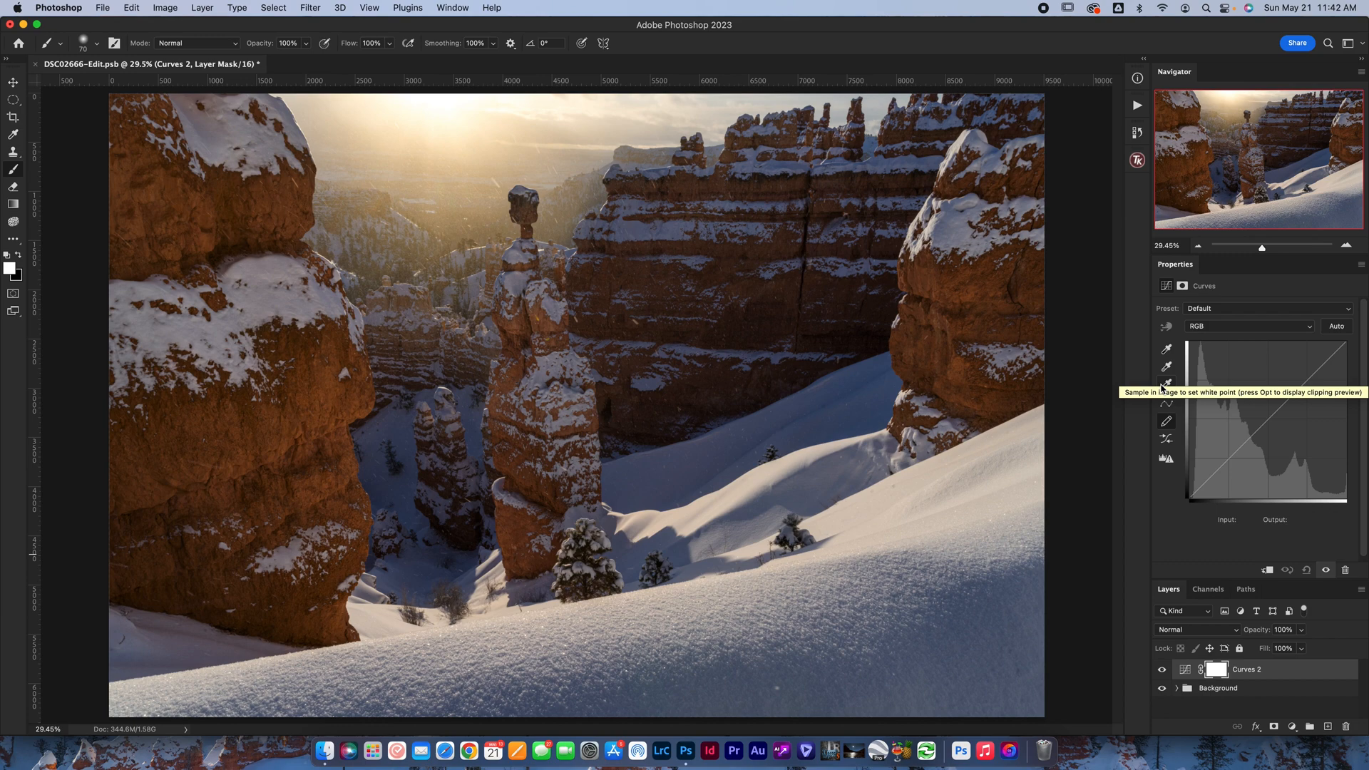
pyautogui.moveTo(1166, 388)
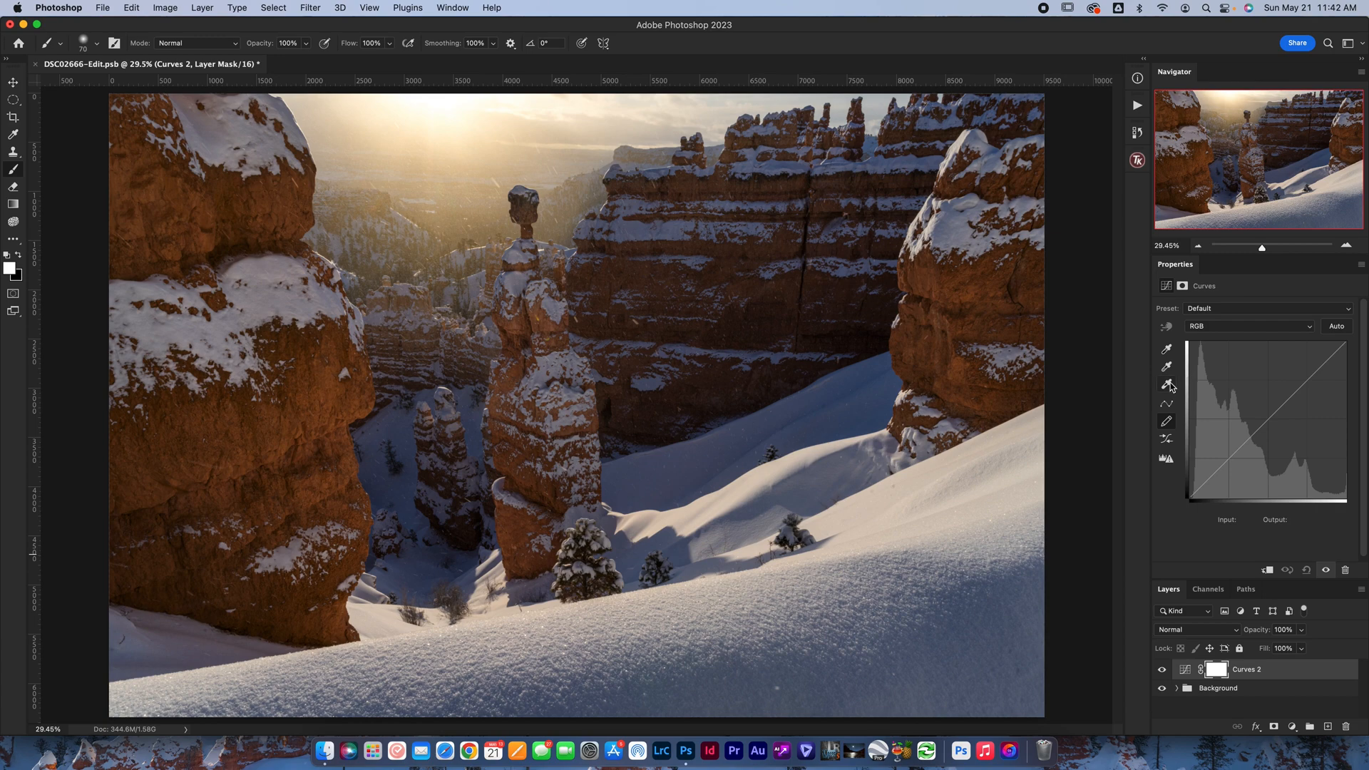
pyautogui.moveTo(1168, 350)
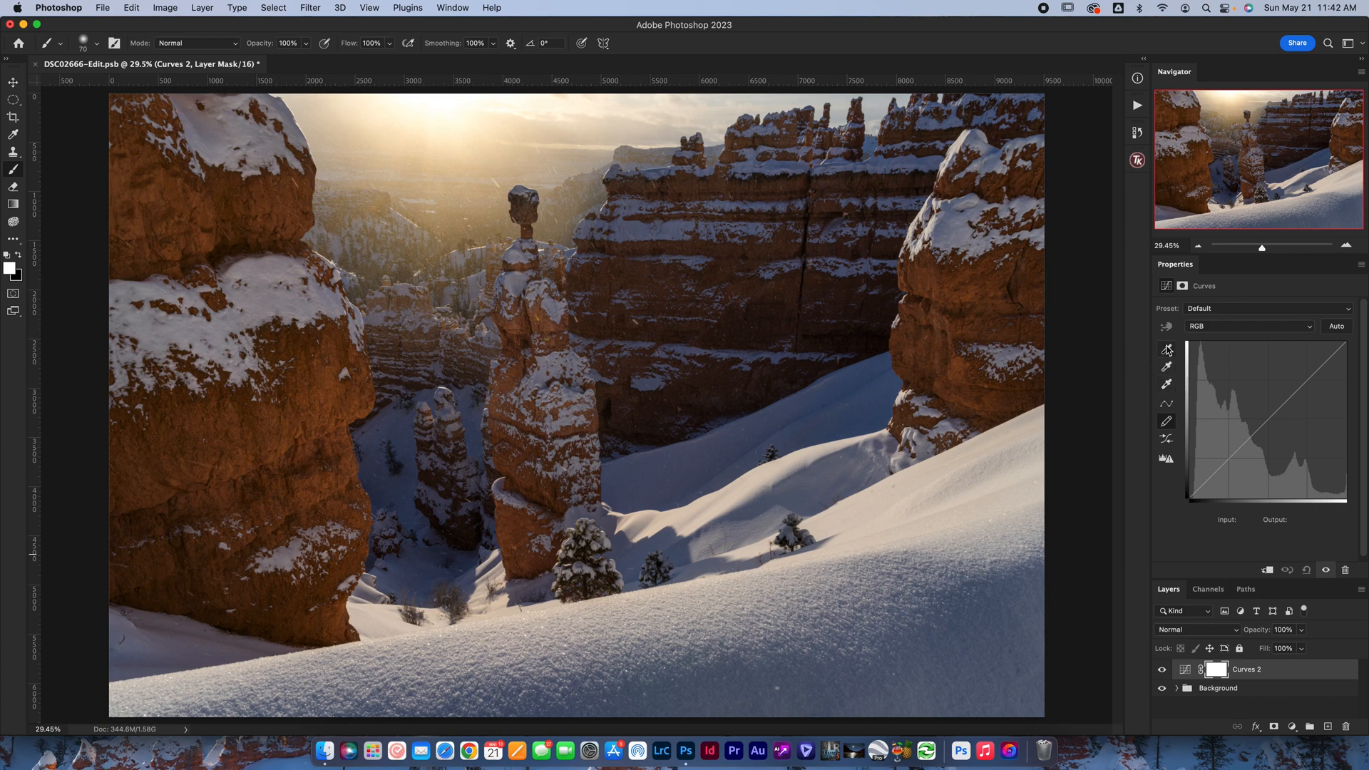
pyautogui.moveTo(1167, 348)
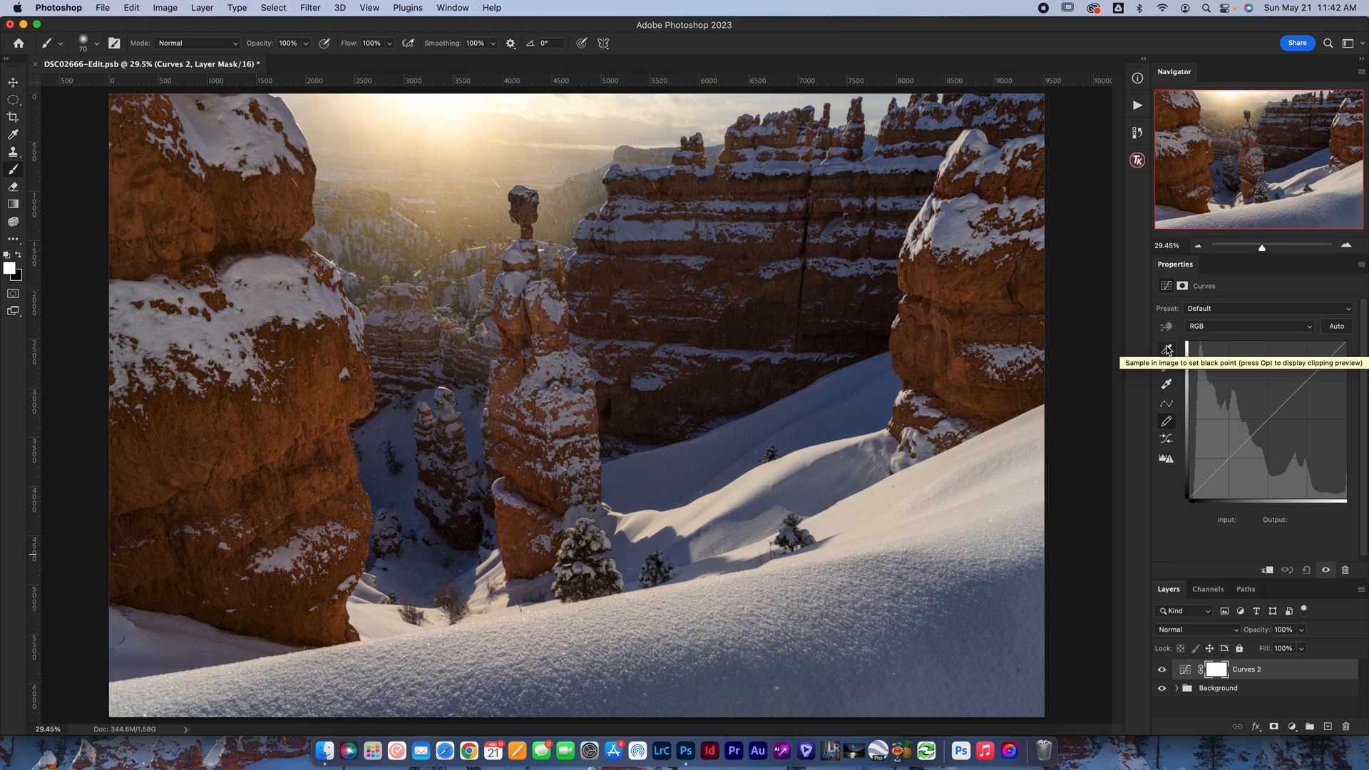
pyautogui.moveTo(1202, 336)
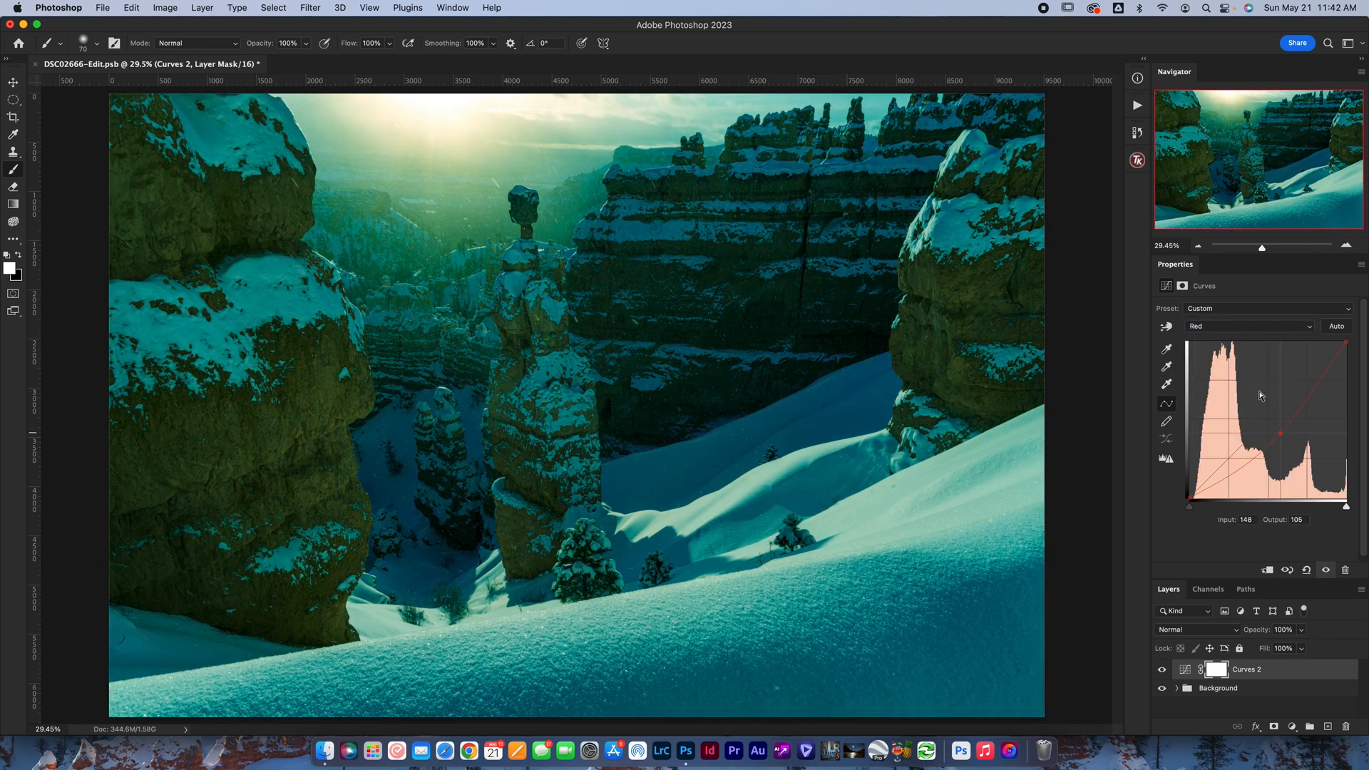
# Step: Remove the red channel adjustment, inspect the Blue channel curve, and return to RGB
pyautogui.click(1244, 325)
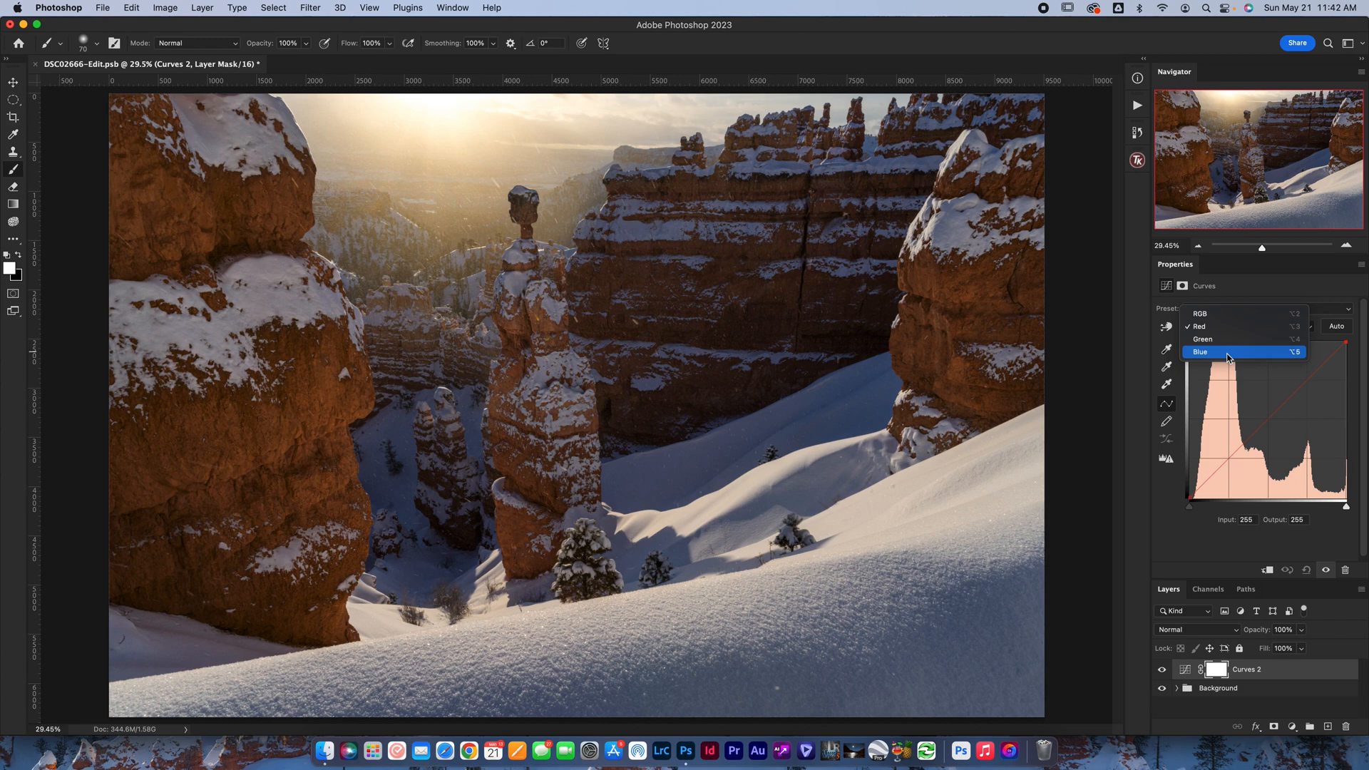
pyautogui.click(1201, 351)
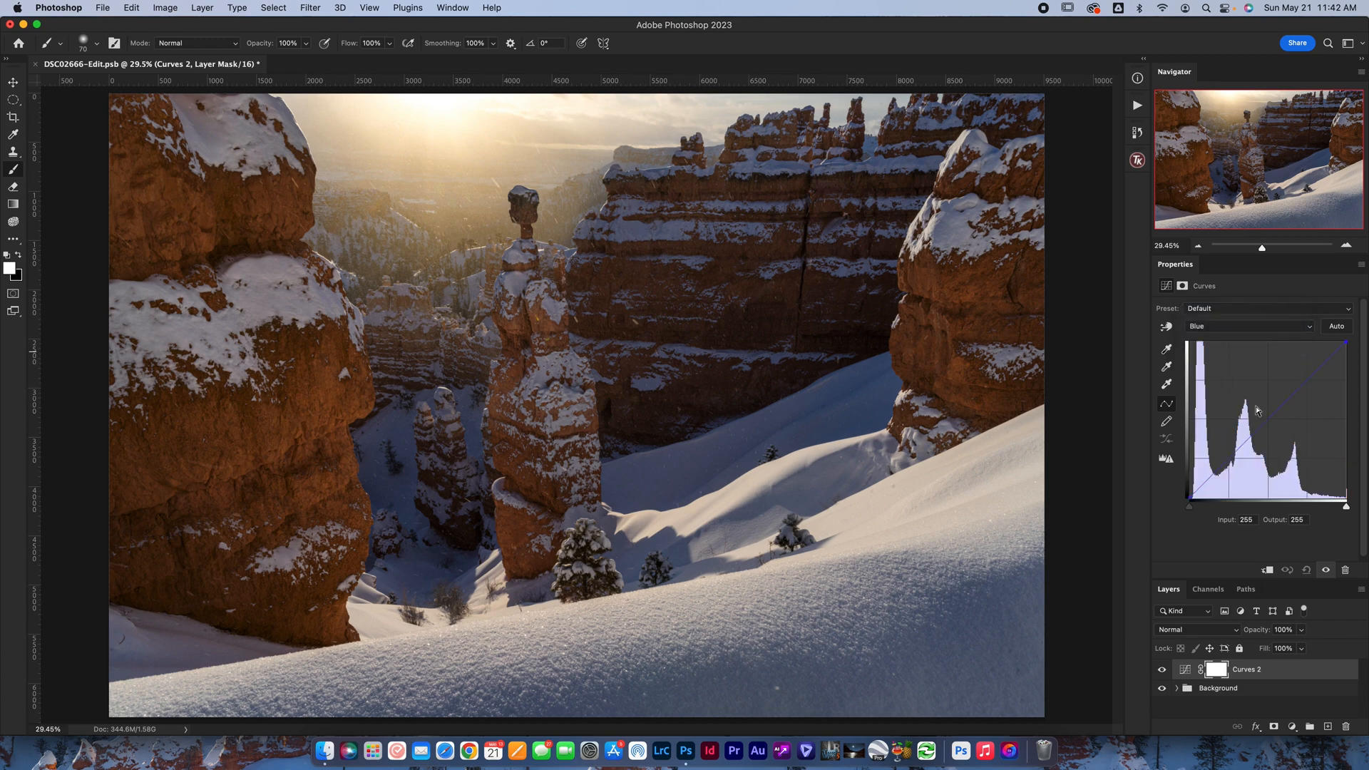
pyautogui.click(1249, 325)
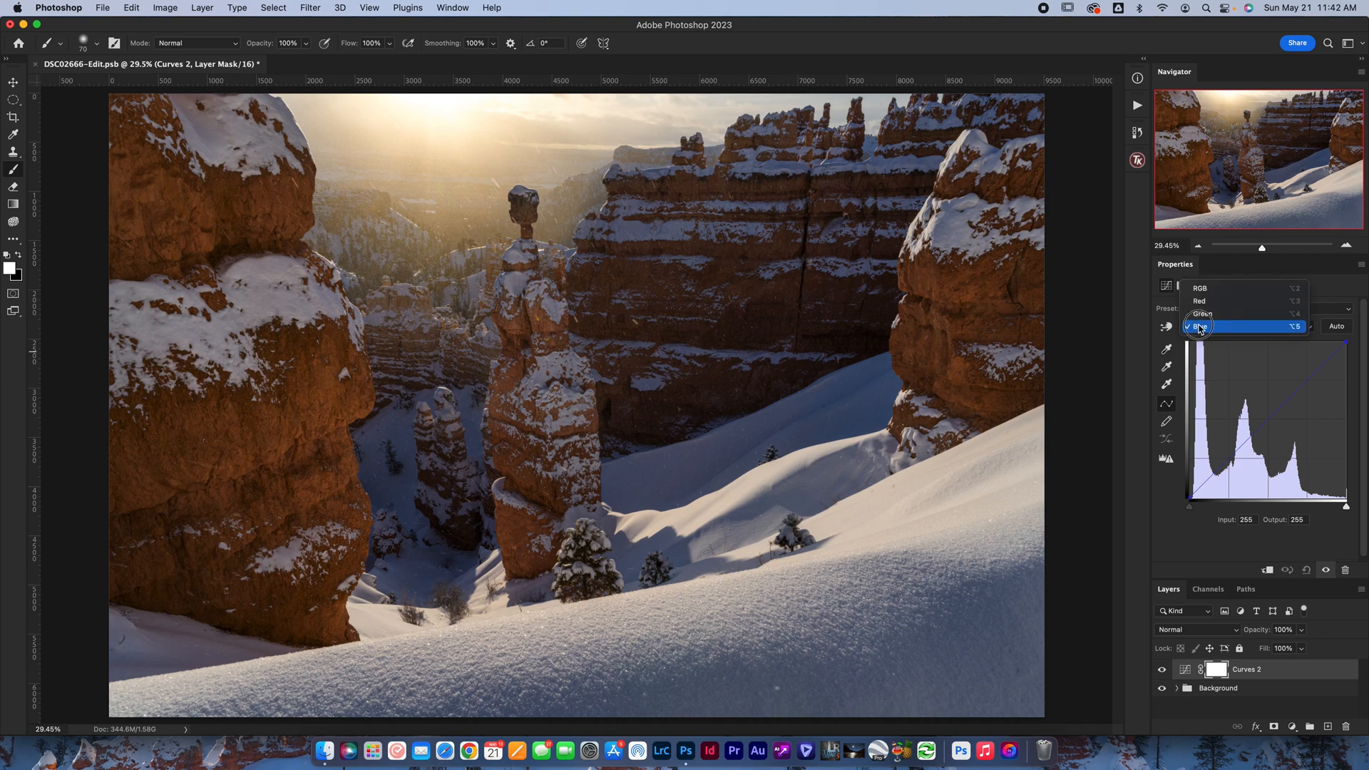
pyautogui.click(1202, 325)
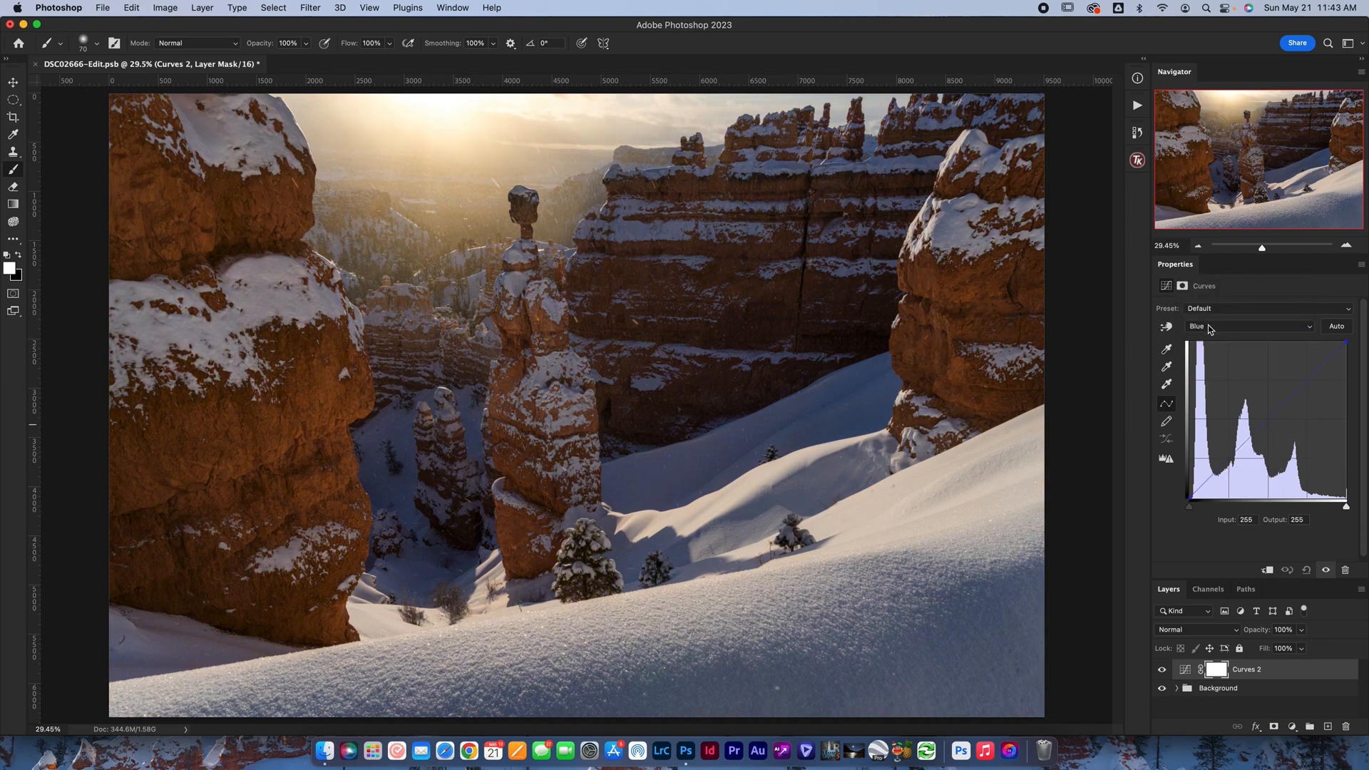
pyautogui.click(1251, 325)
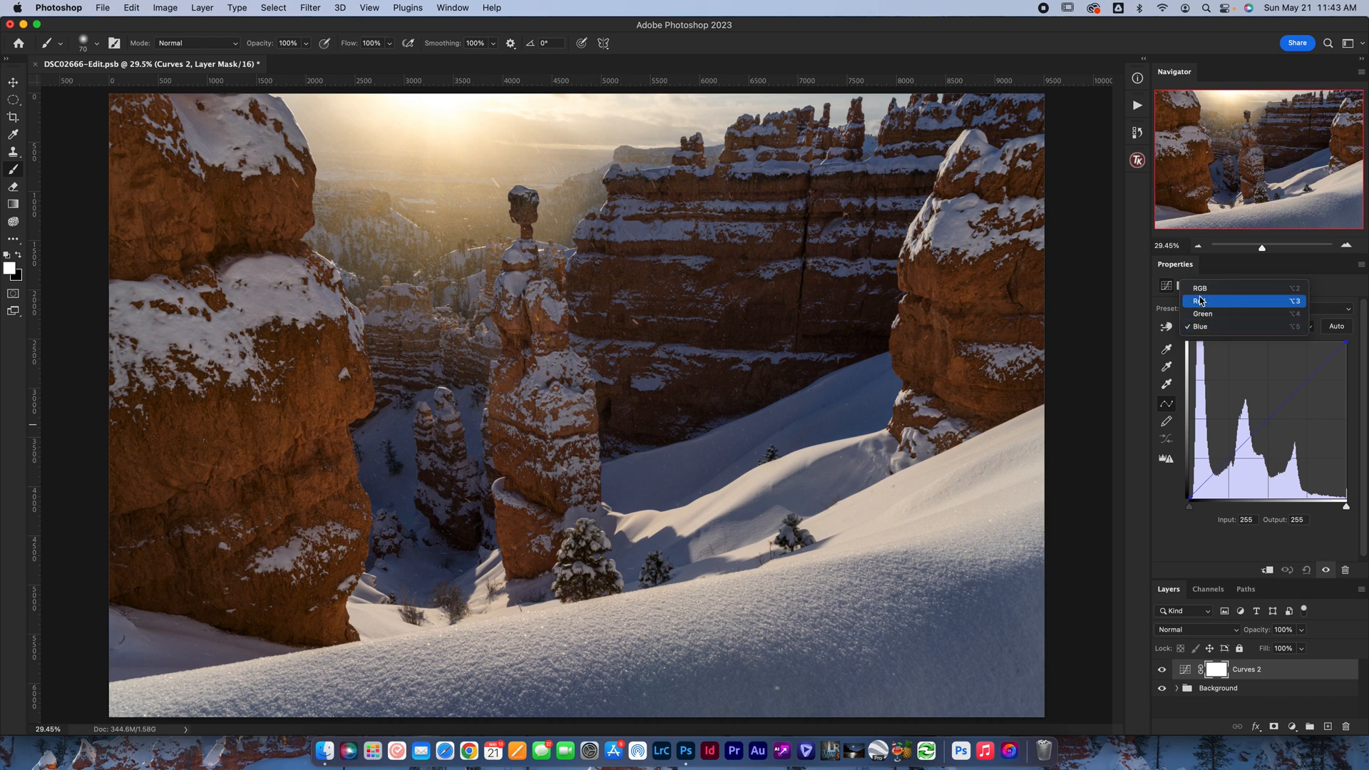
pyautogui.click(1200, 286)
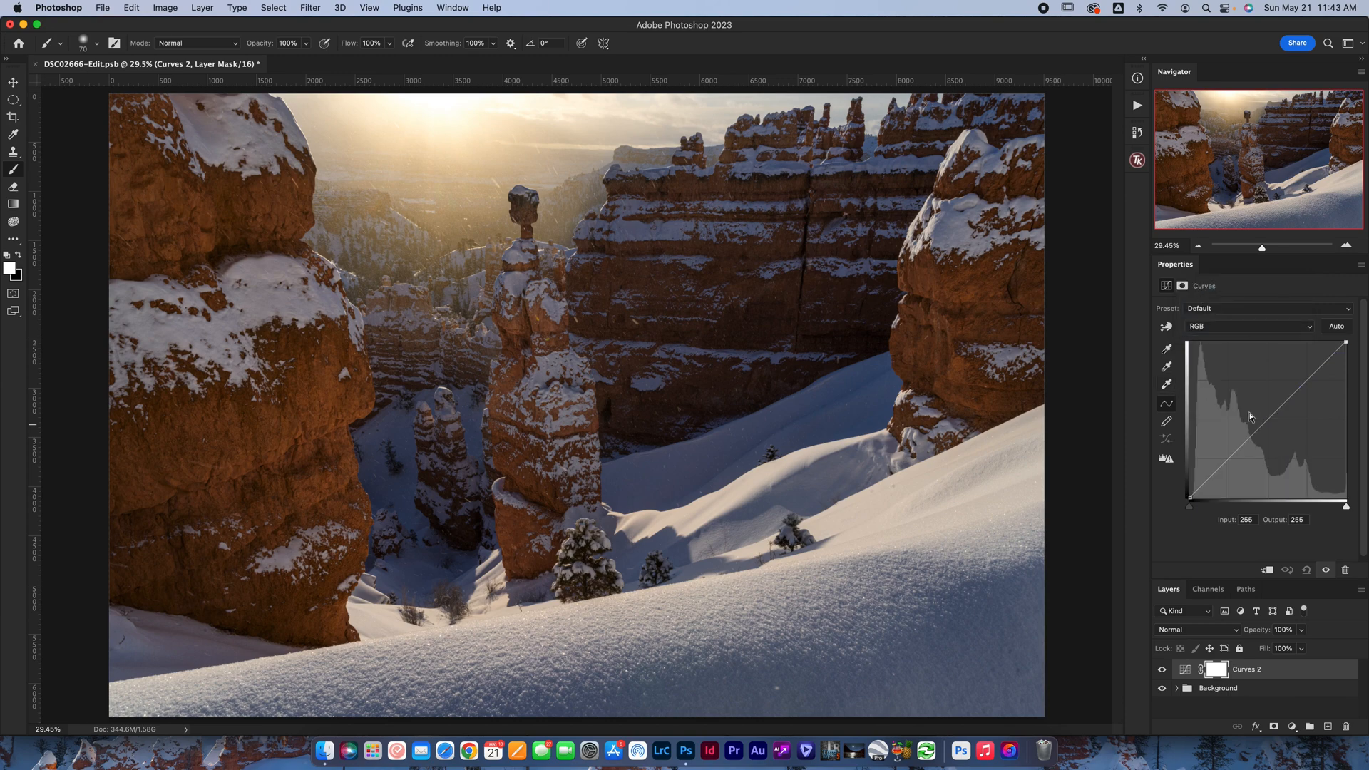
pyautogui.moveTo(1168, 383)
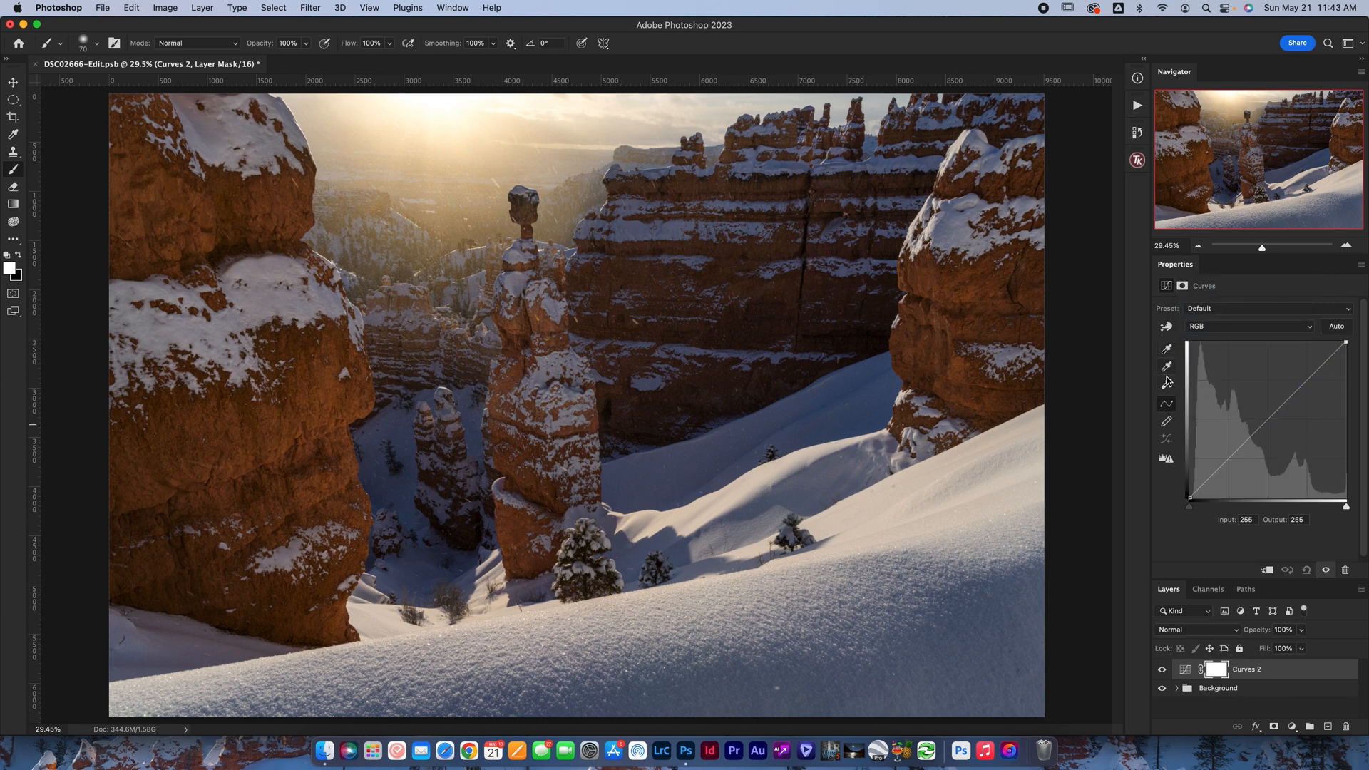
pyautogui.moveTo(1168, 384)
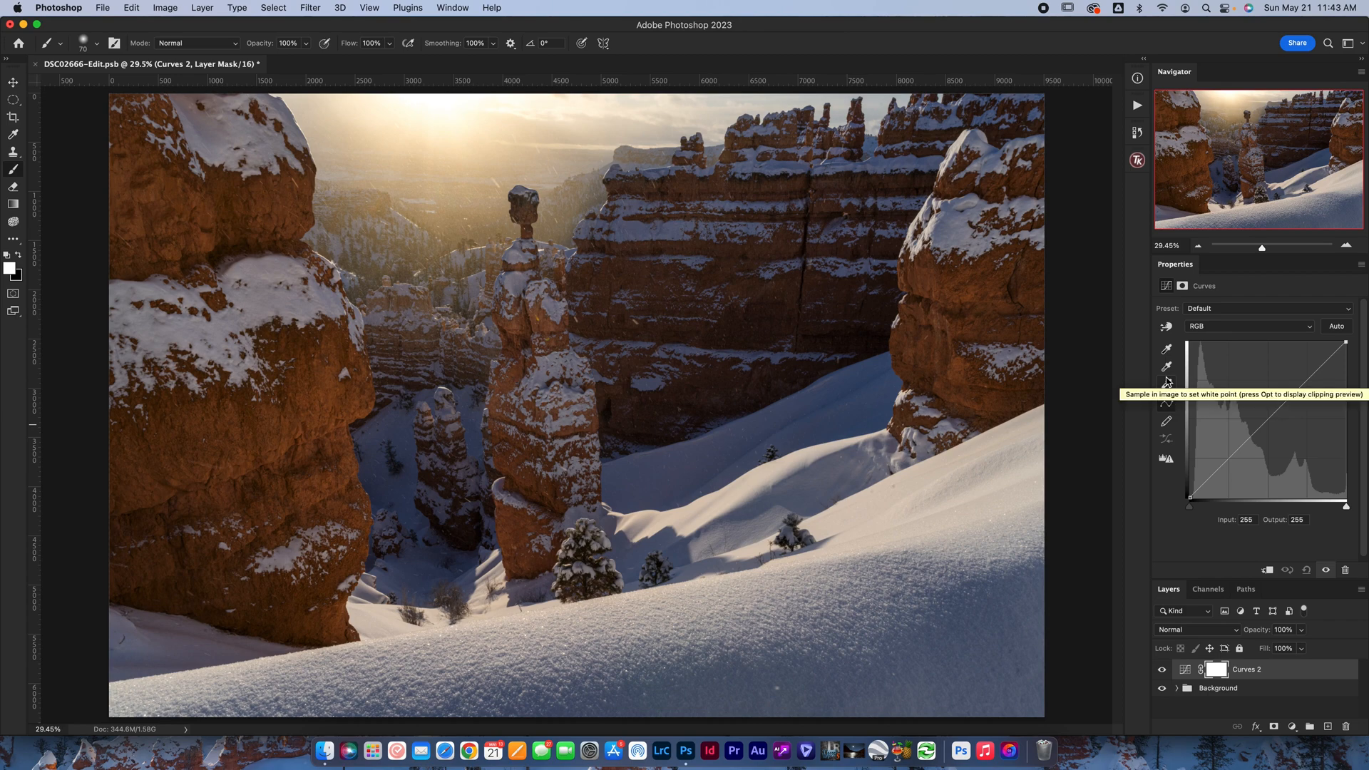
# Step: Arm the white-point sampling eyedropper for Curves 2
pyautogui.click(1165, 384)
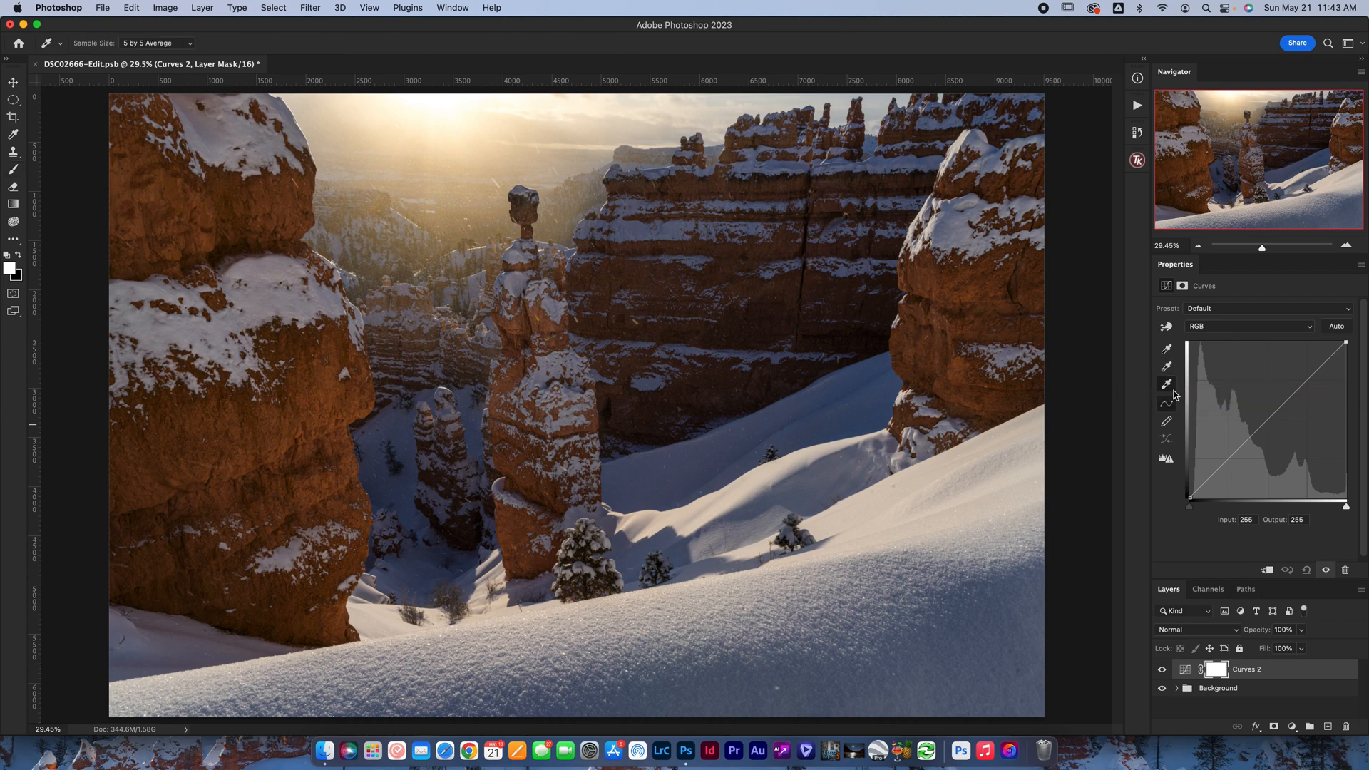
pyautogui.moveTo(990, 448)
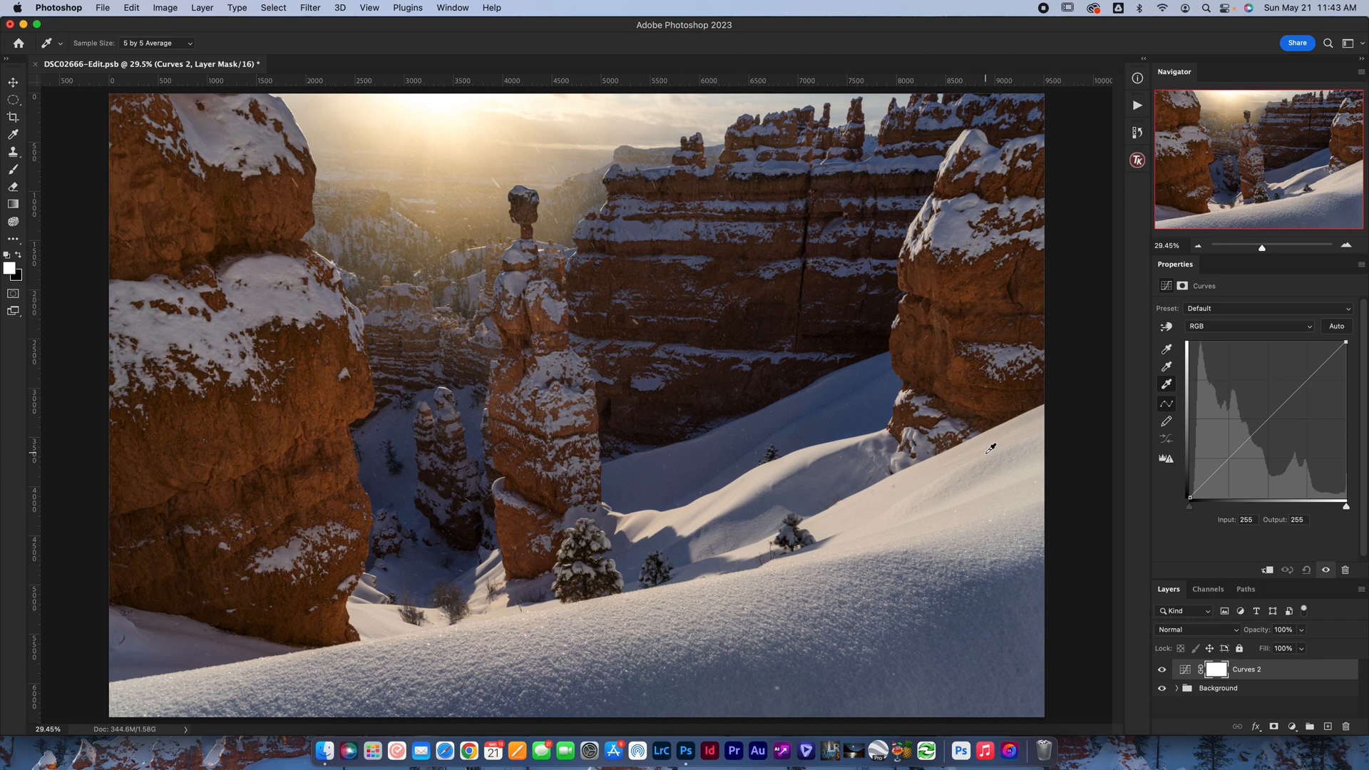
pyautogui.moveTo(598, 598)
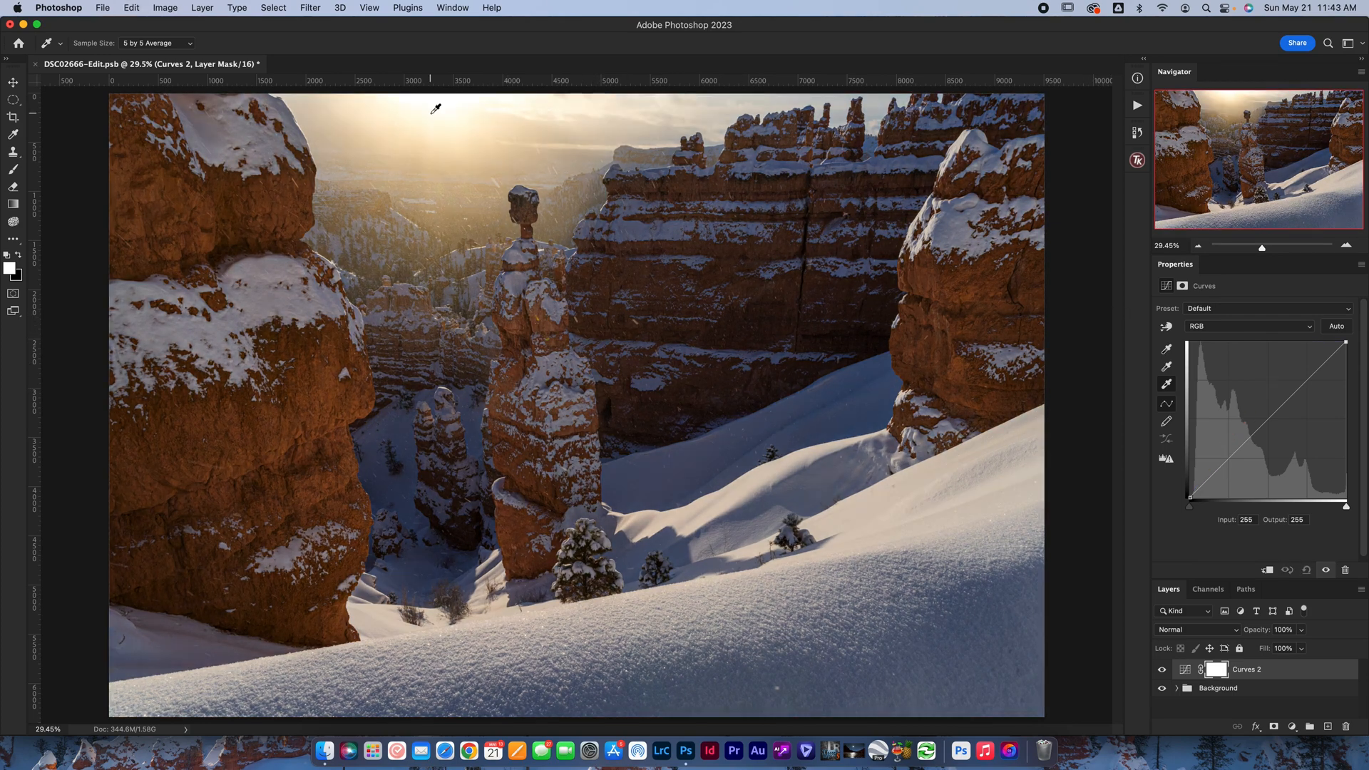
pyautogui.moveTo(440, 95)
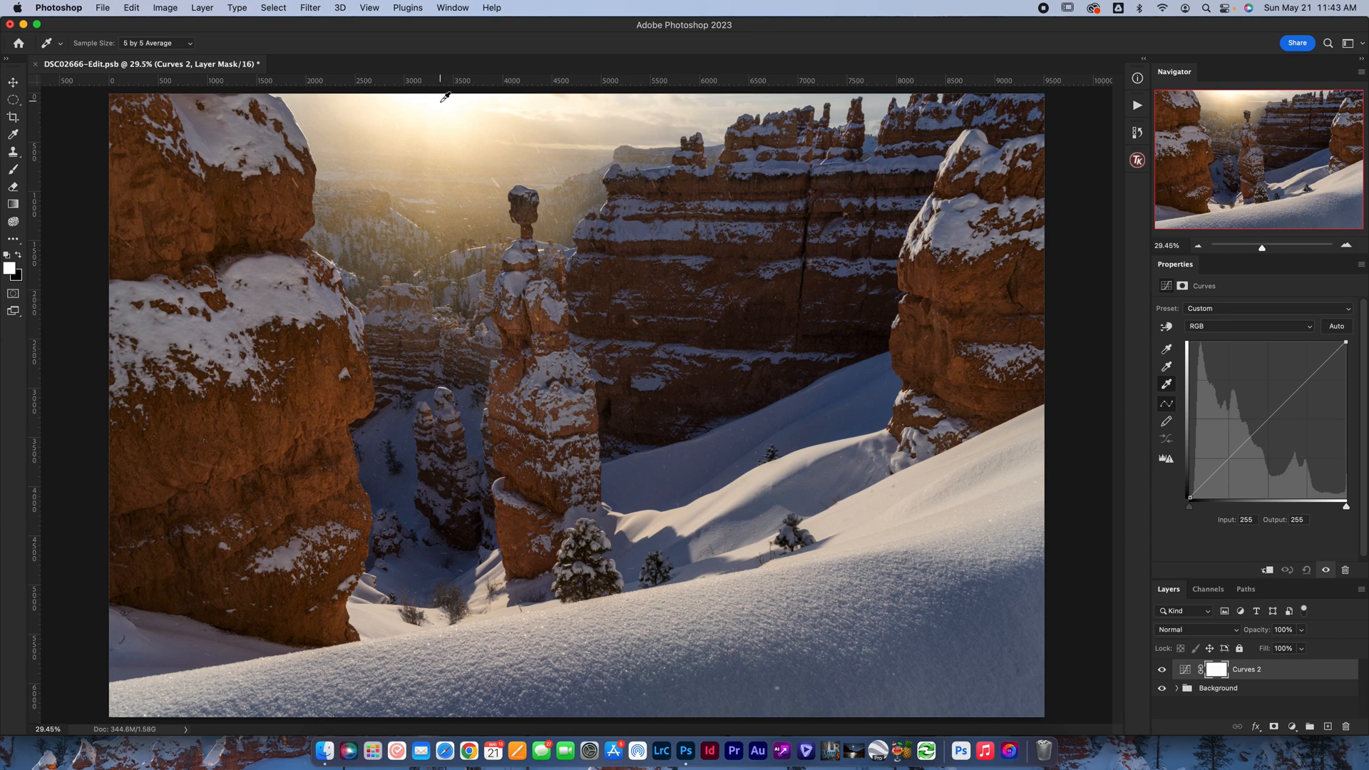
pyautogui.moveTo(476, 96)
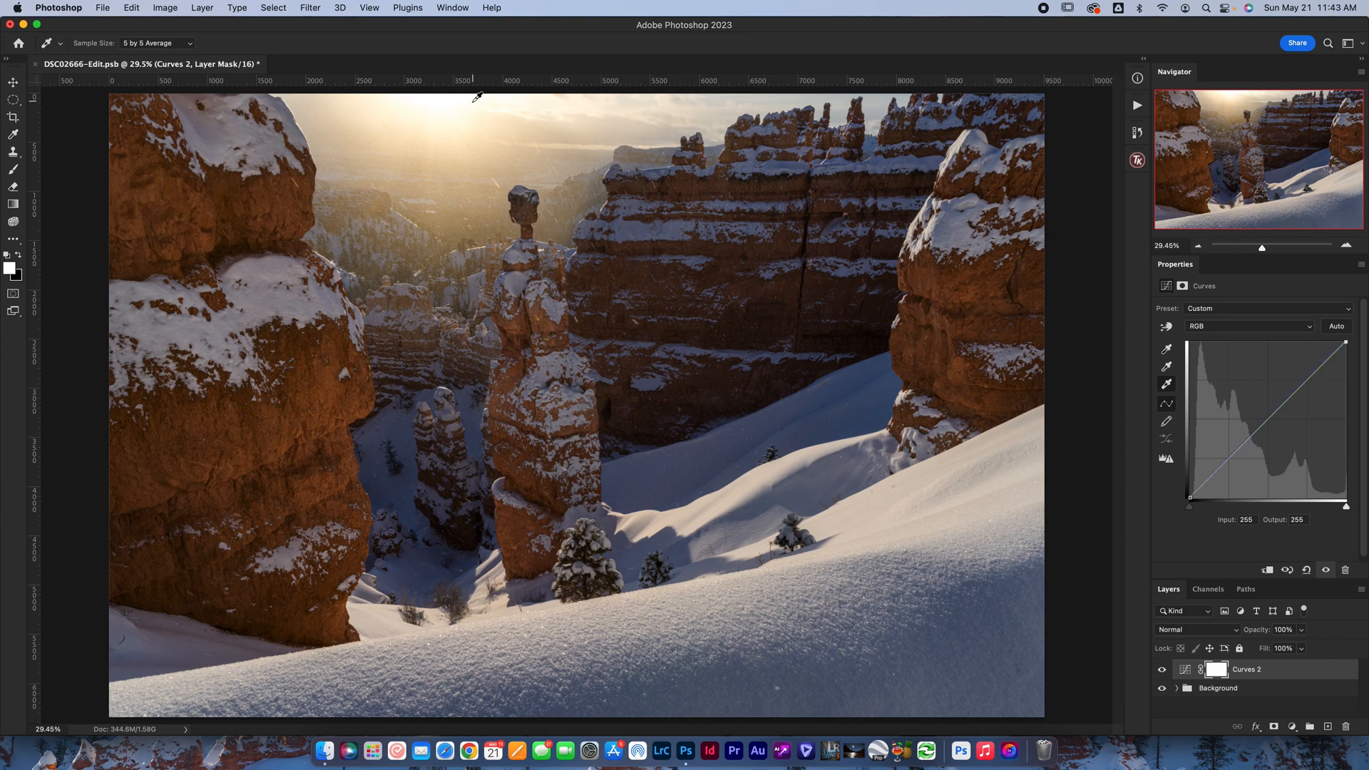
pyautogui.moveTo(1074, 474)
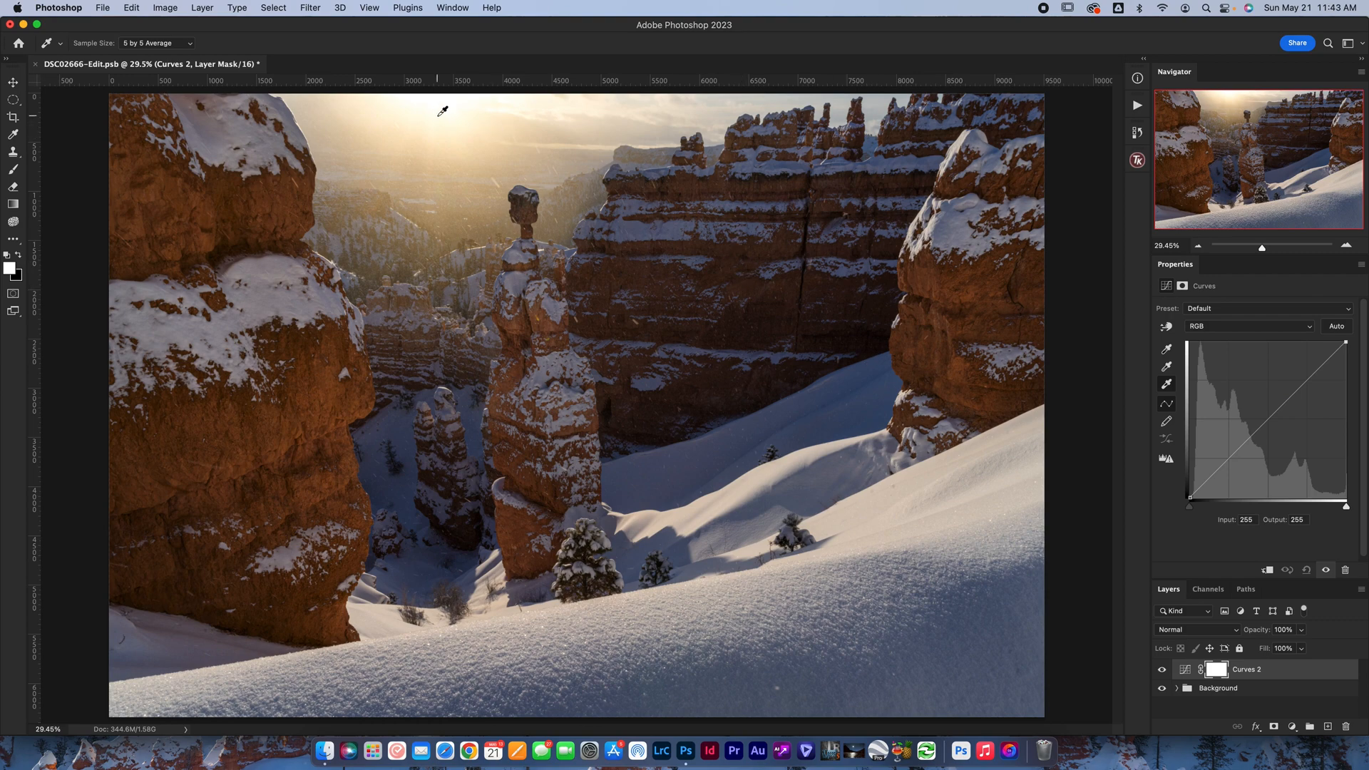
pyautogui.moveTo(589, 103)
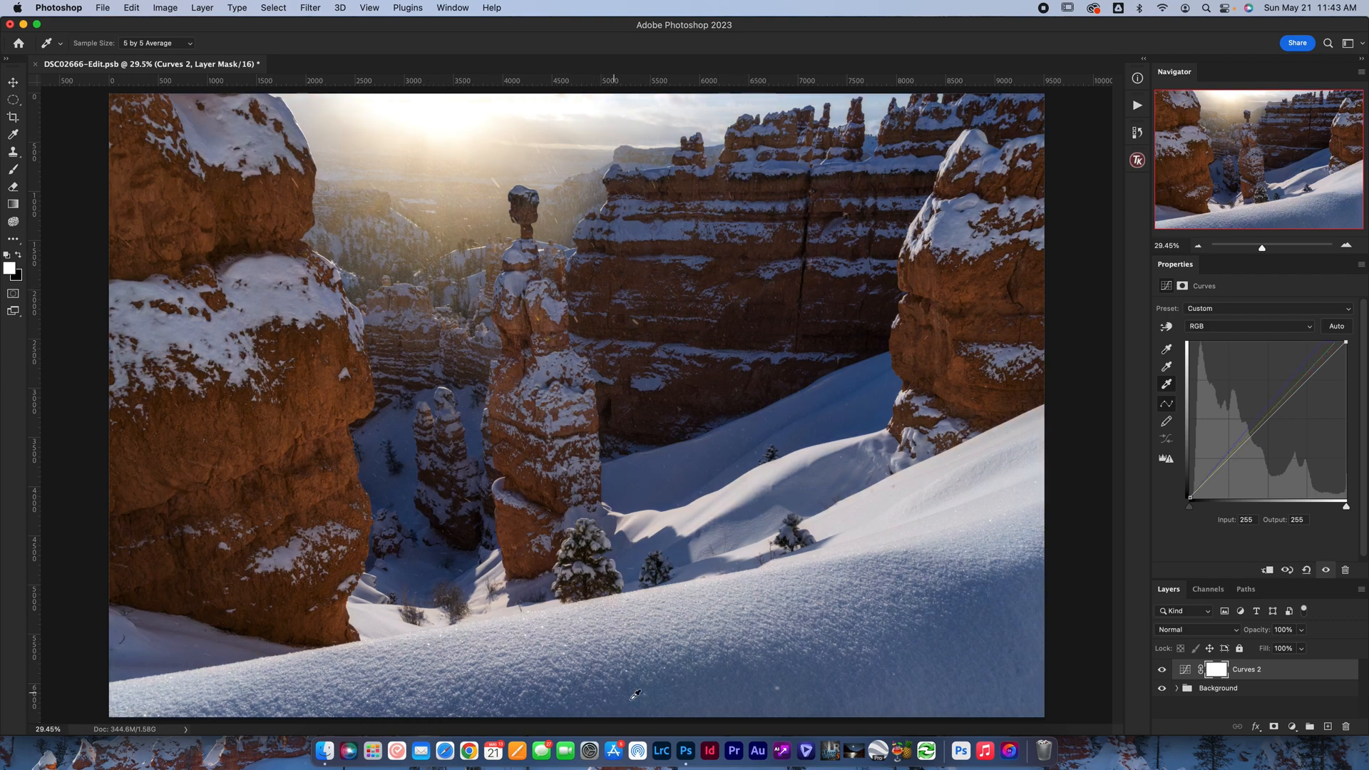
pyautogui.moveTo(496, 140)
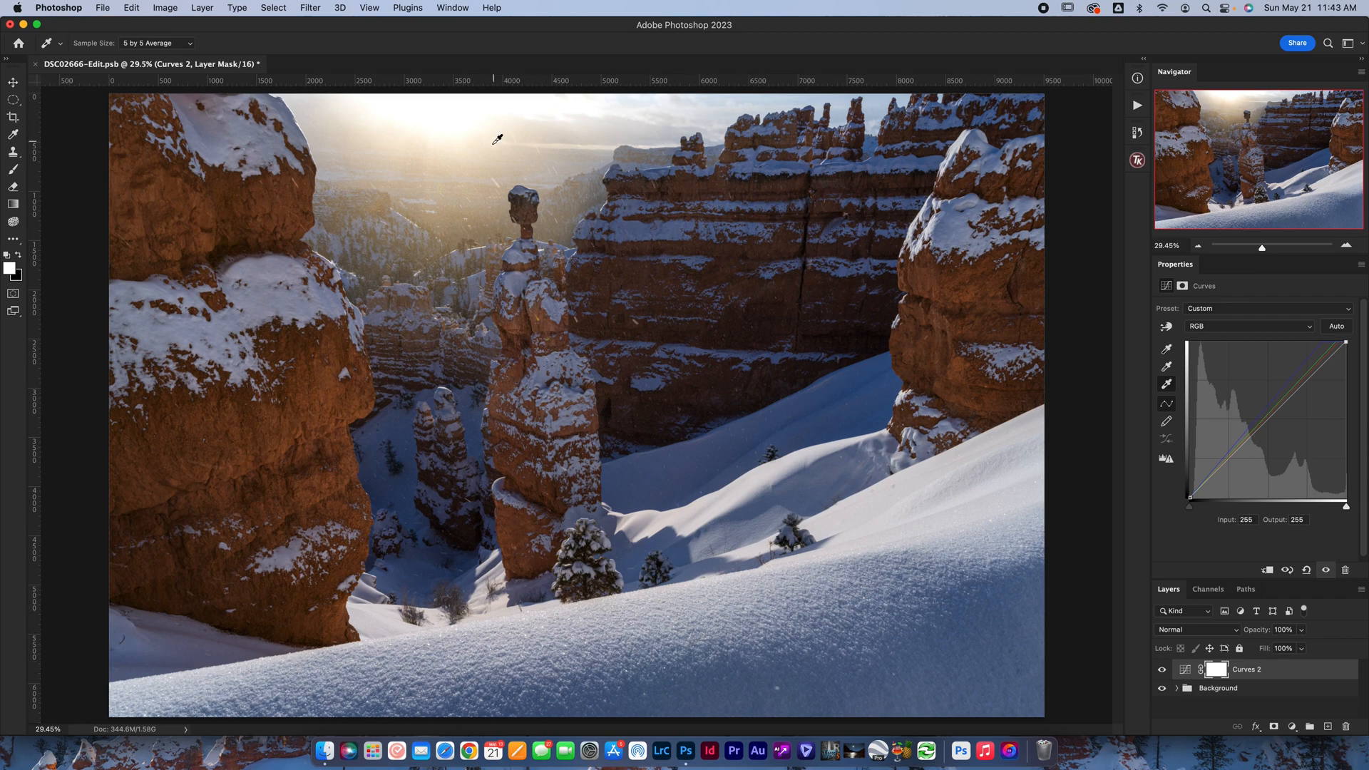
pyautogui.moveTo(527, 133)
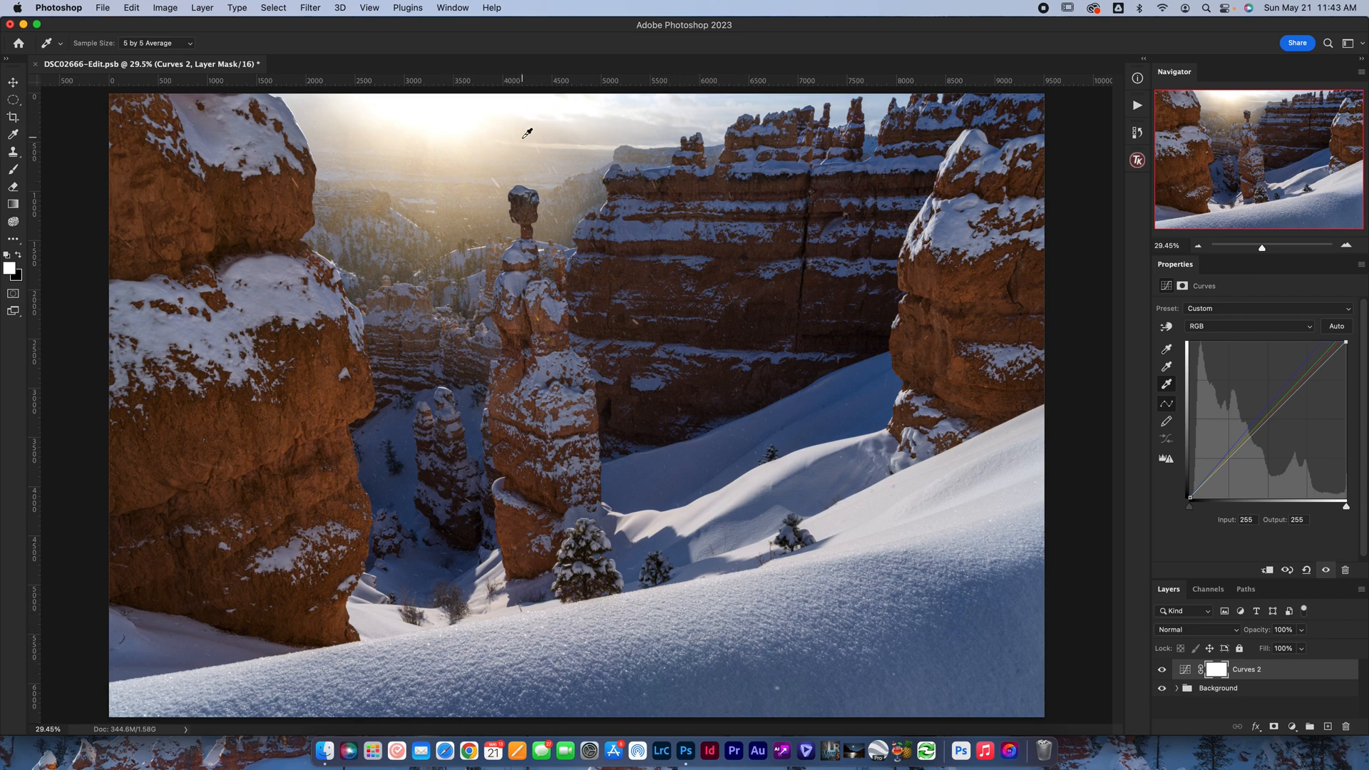
pyautogui.moveTo(1300, 369)
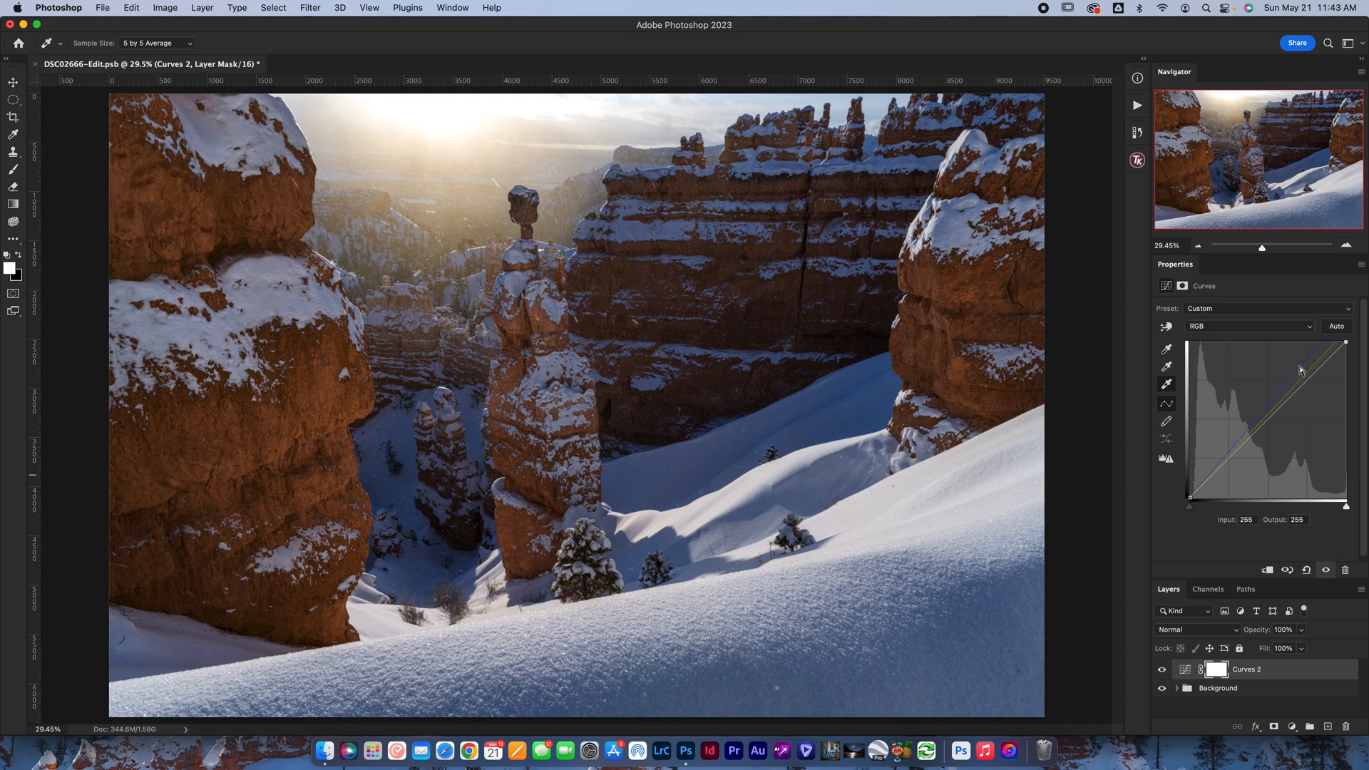
pyautogui.moveTo(1321, 364)
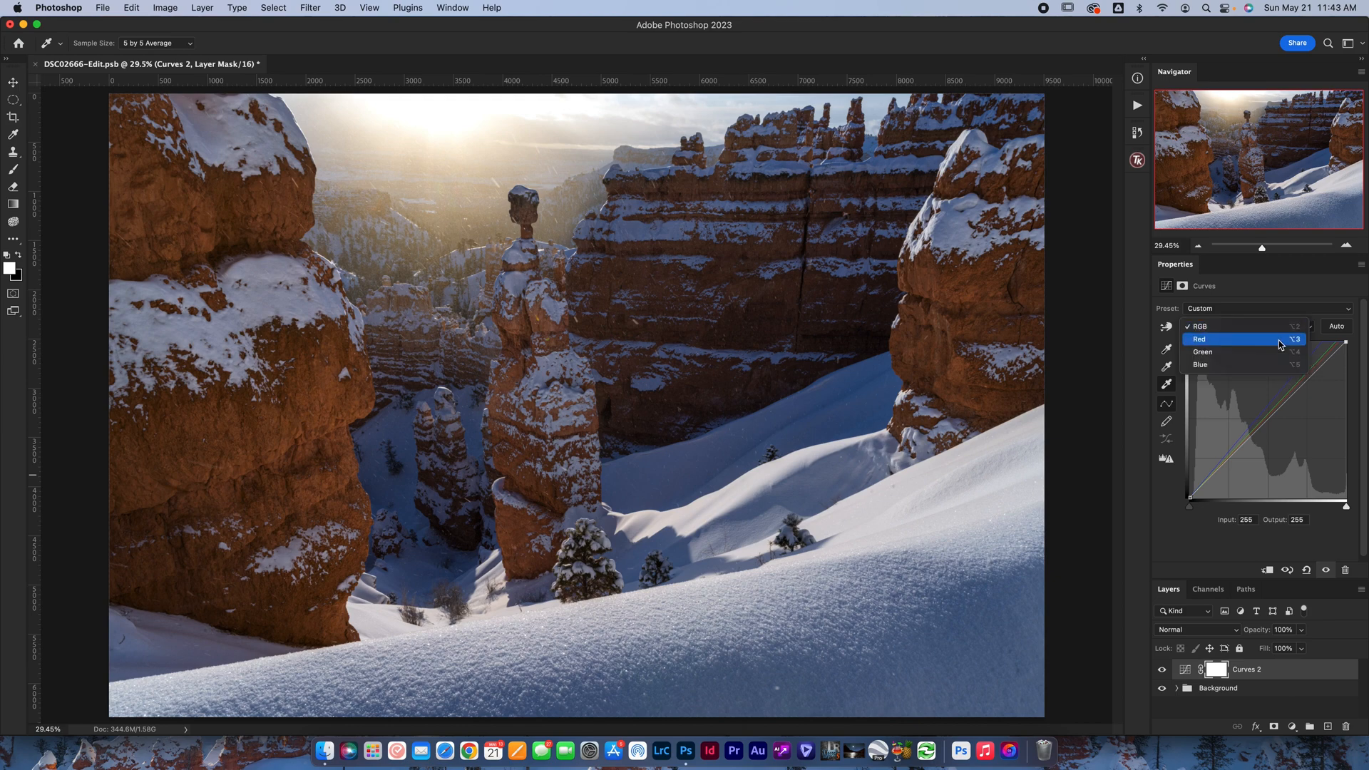
pyautogui.click(1202, 352)
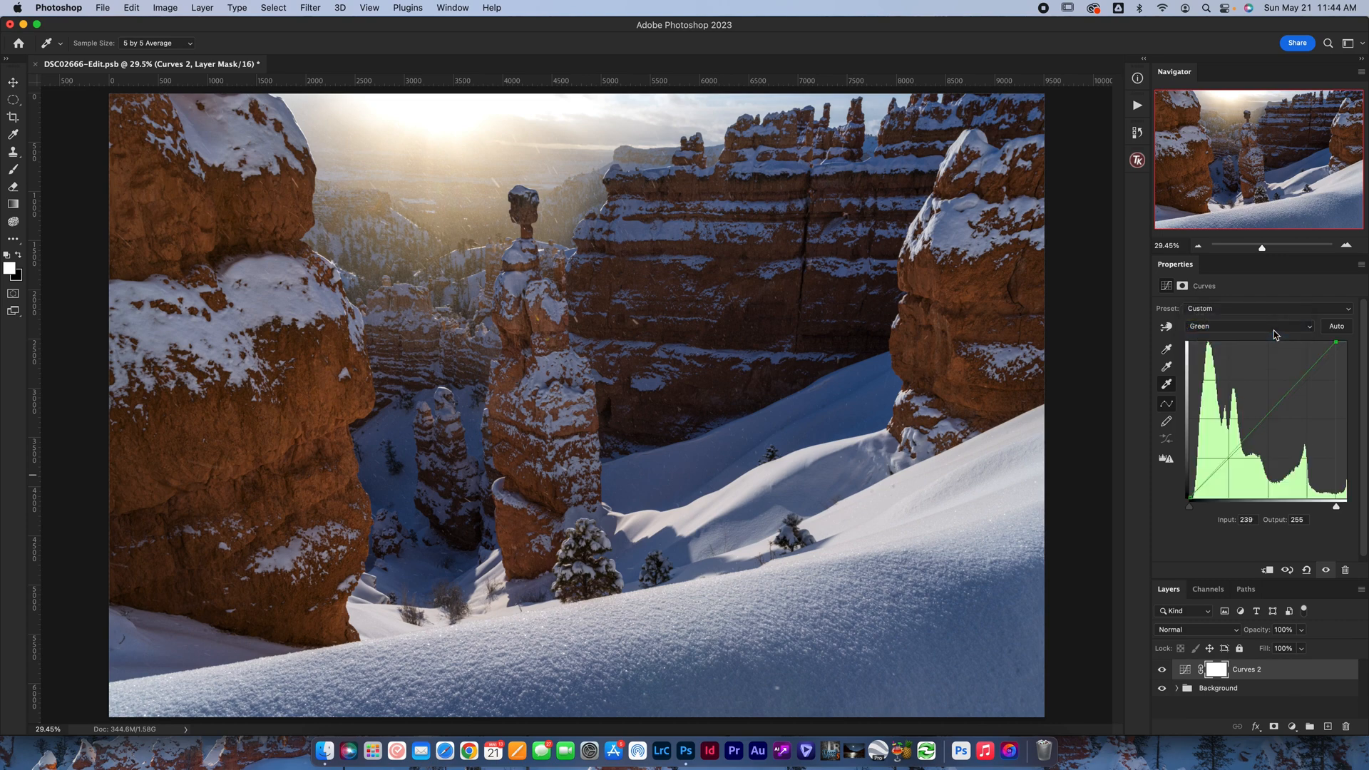
pyautogui.click(1249, 325)
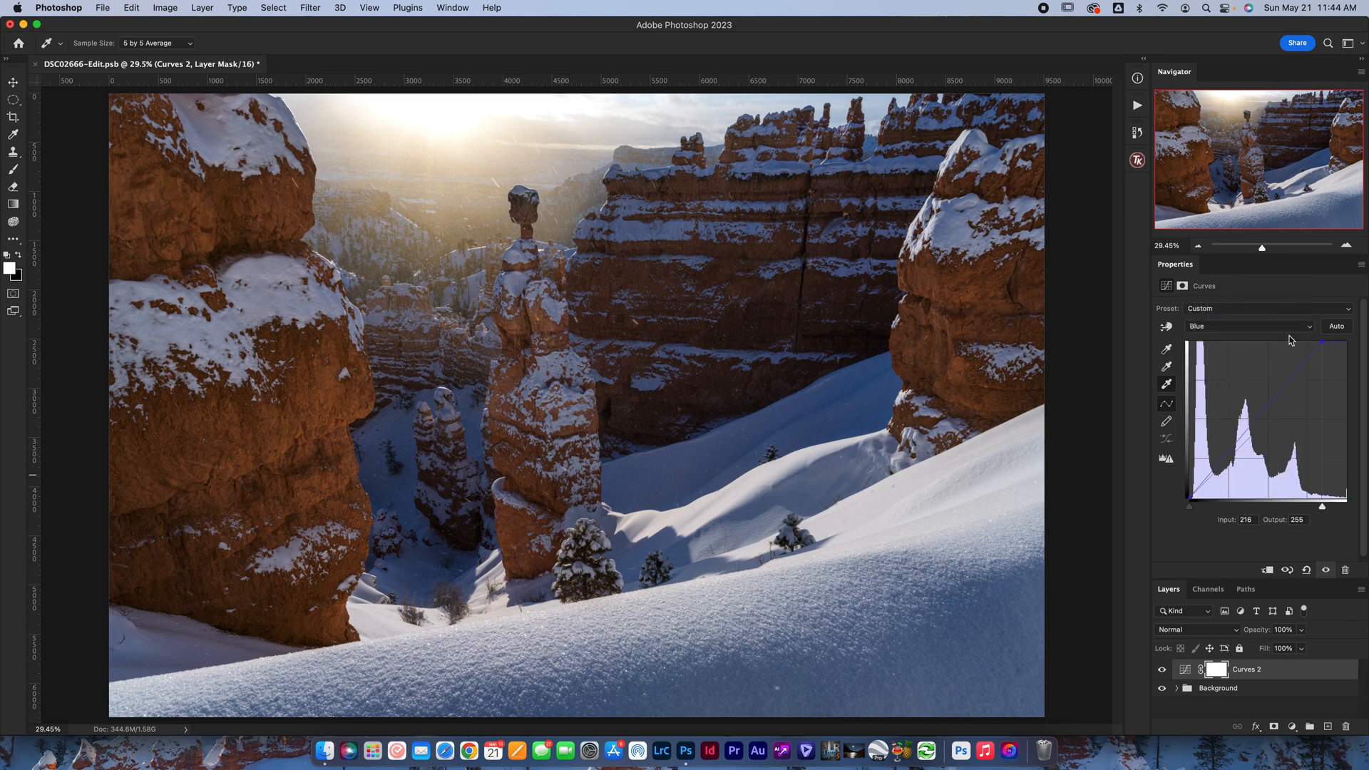
pyautogui.click(1249, 325)
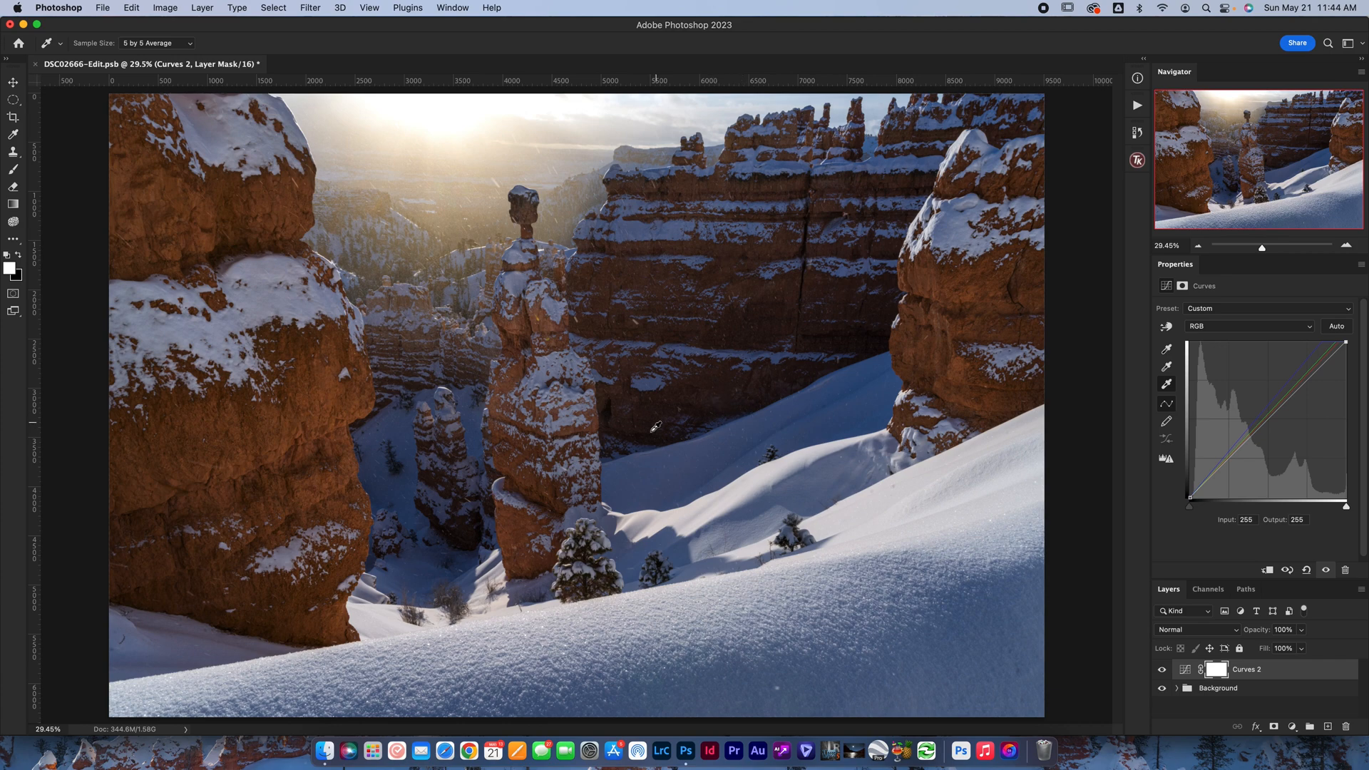
pyautogui.moveTo(1208, 341)
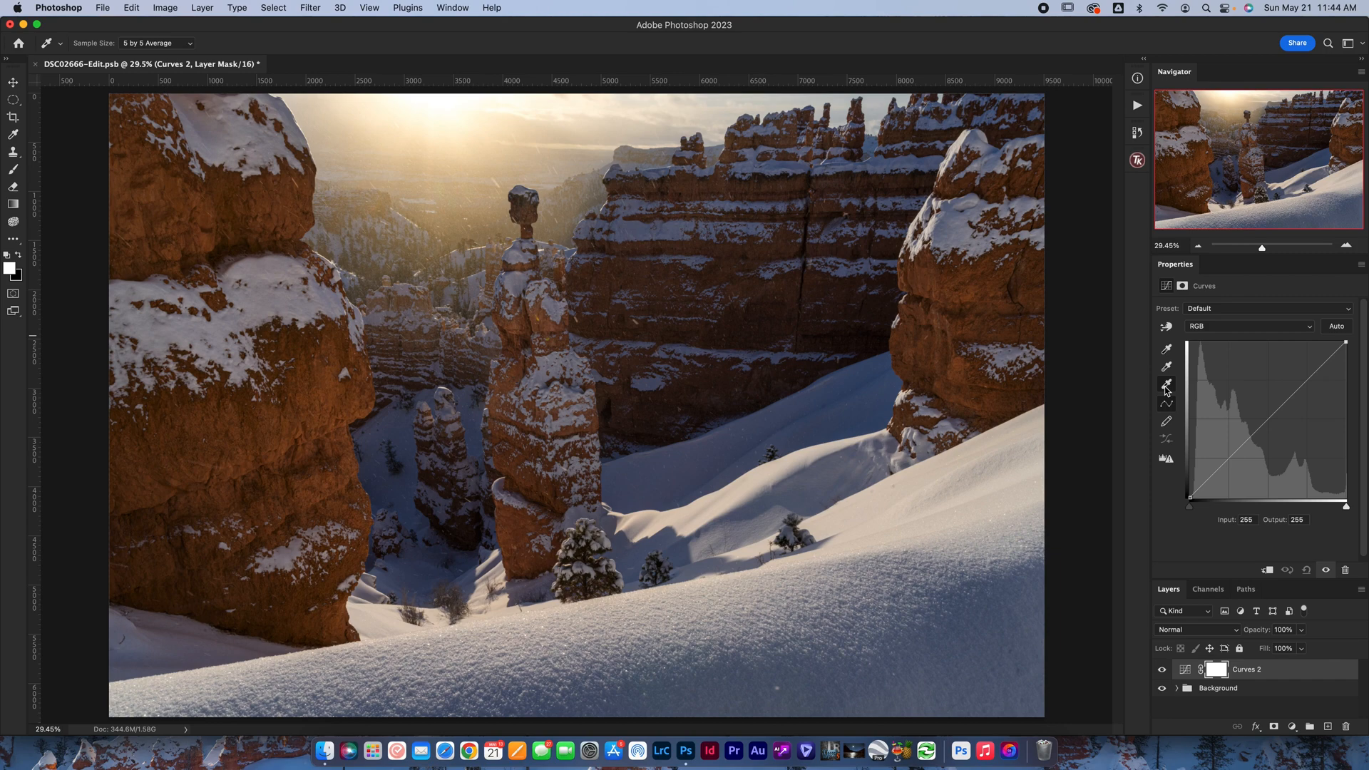
pyautogui.moveTo(1166, 352)
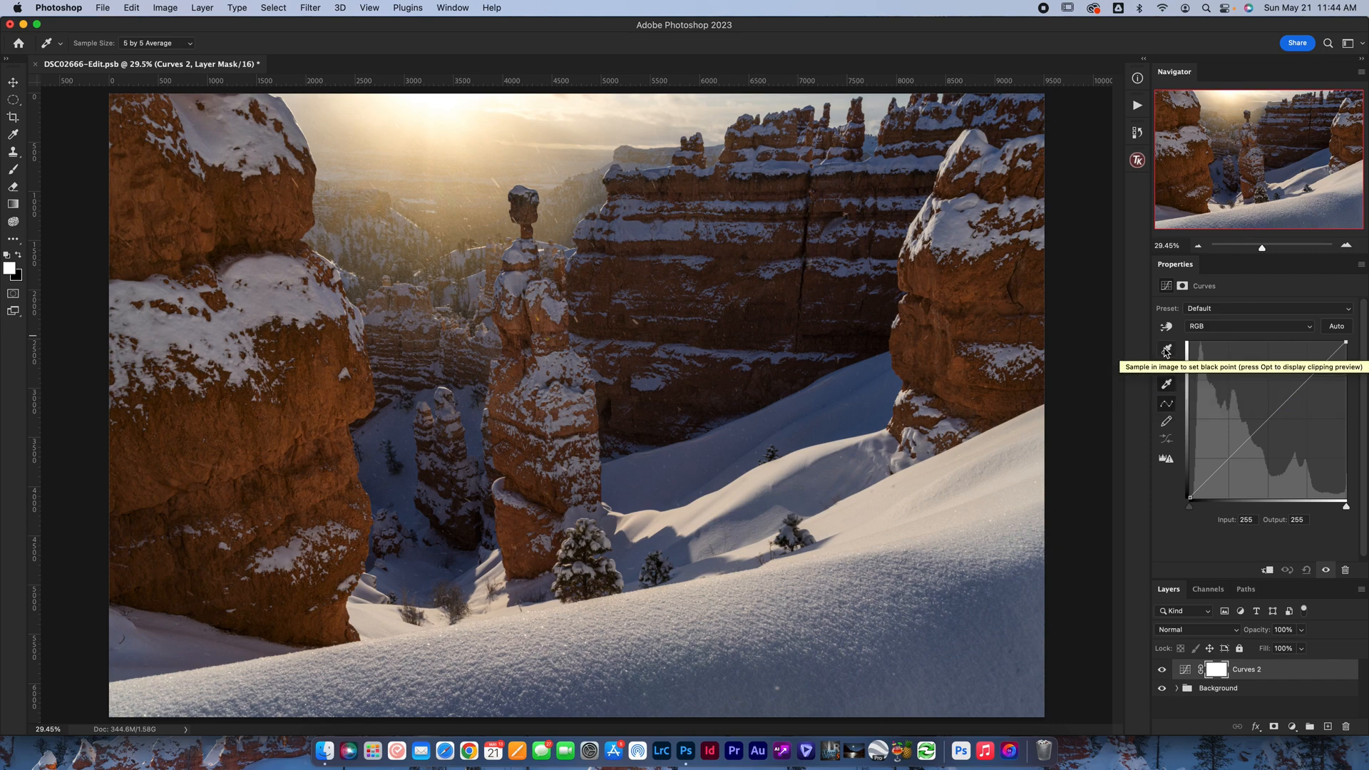
pyautogui.moveTo(1173, 353)
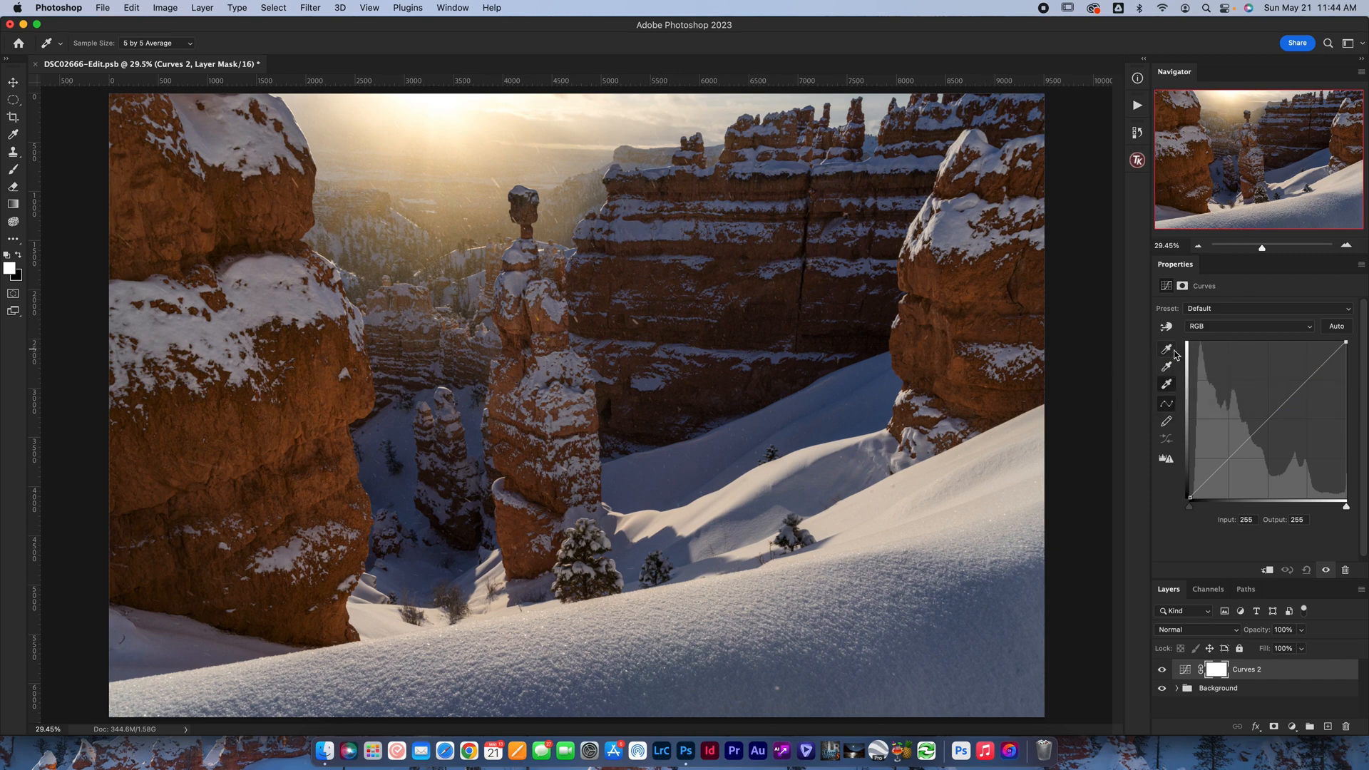
pyautogui.moveTo(602, 437)
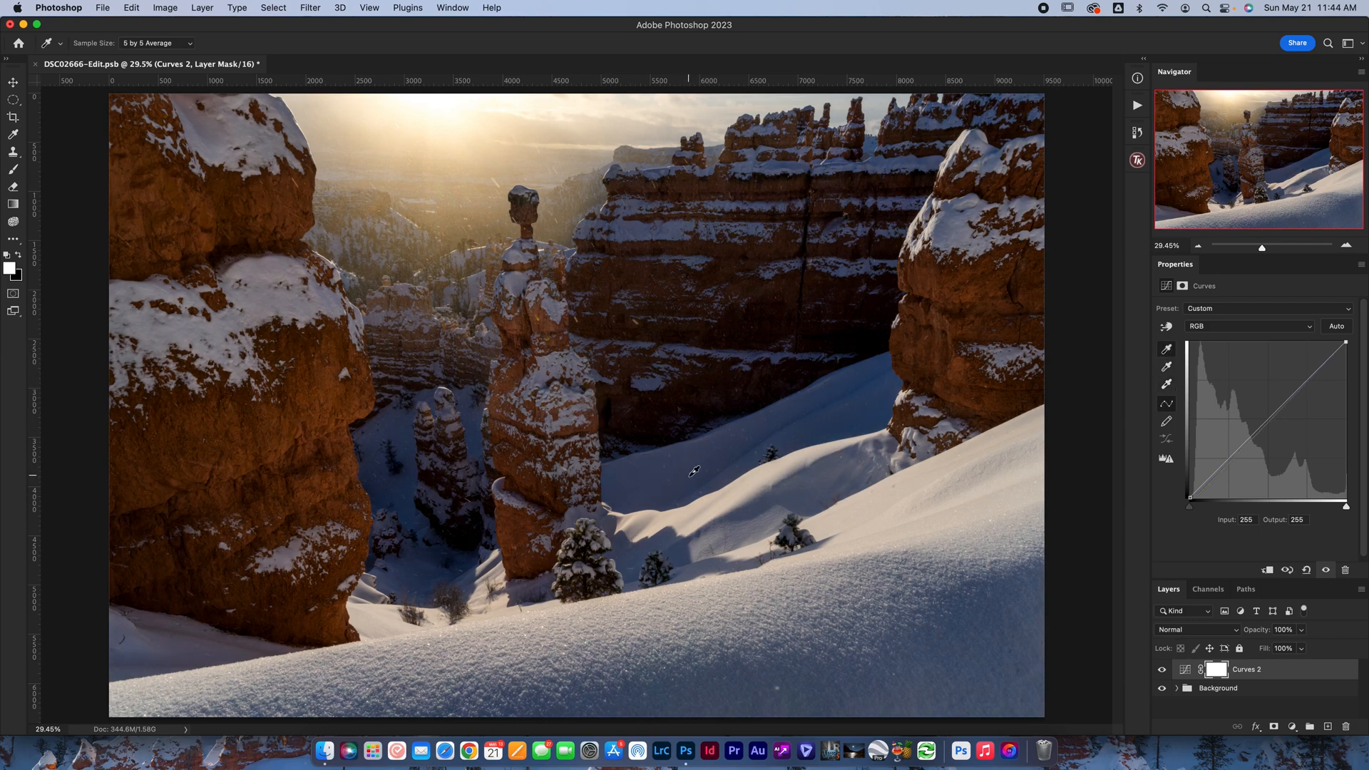
pyautogui.moveTo(800, 396)
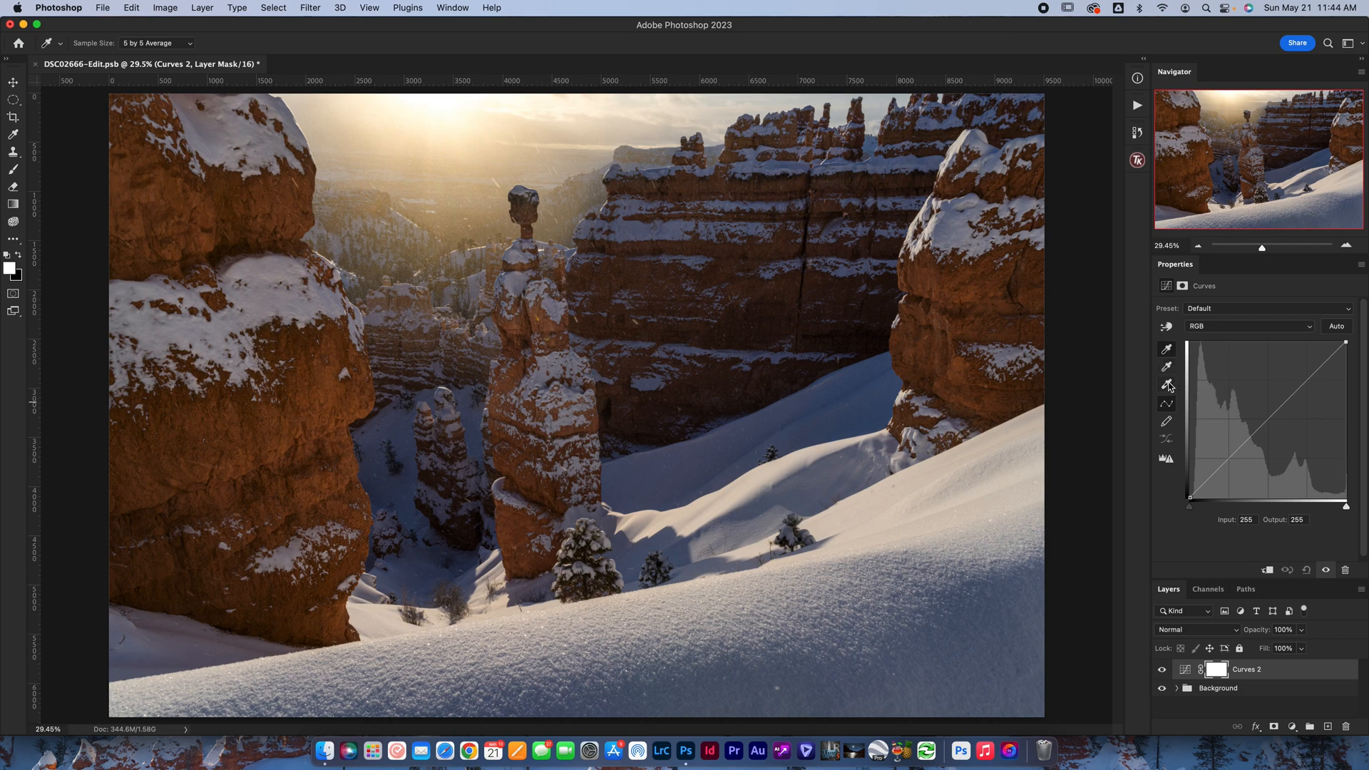
pyautogui.moveTo(578, 207)
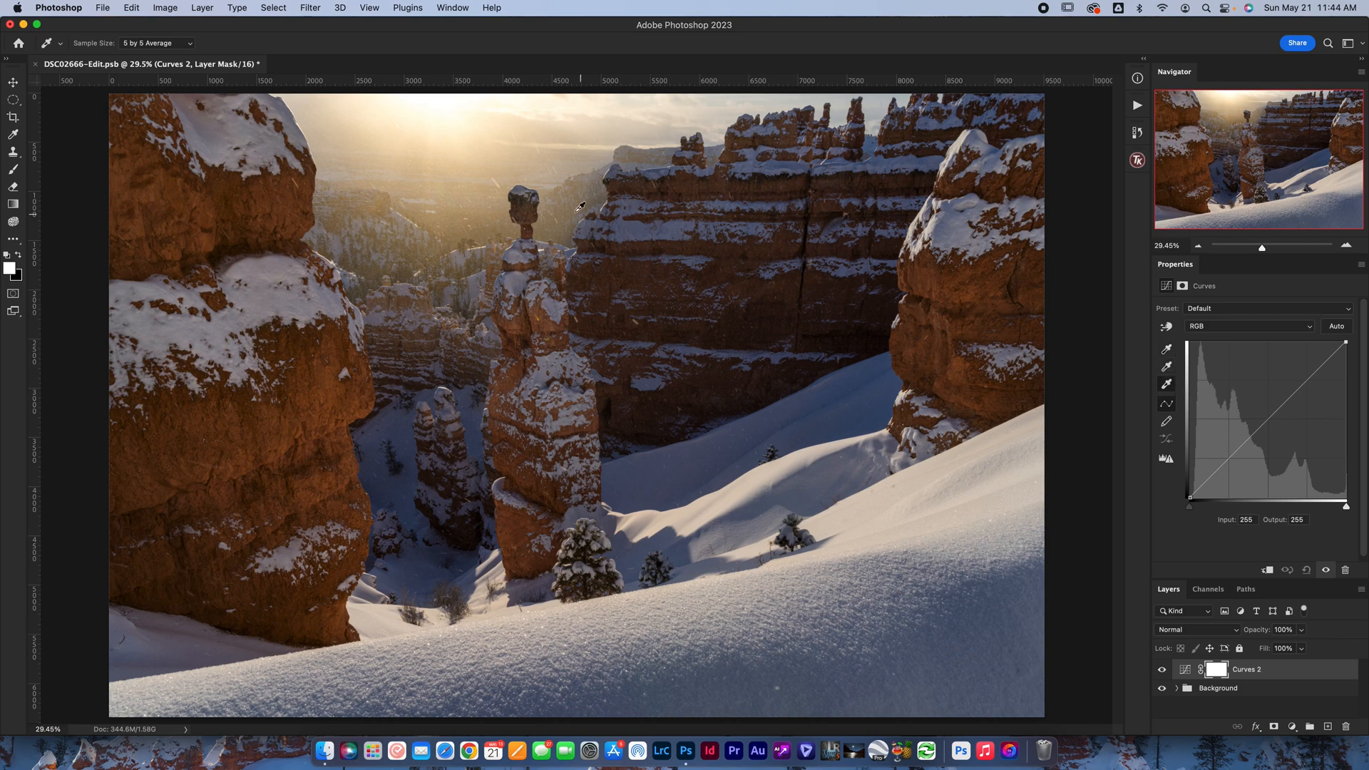
pyautogui.click(12, 169)
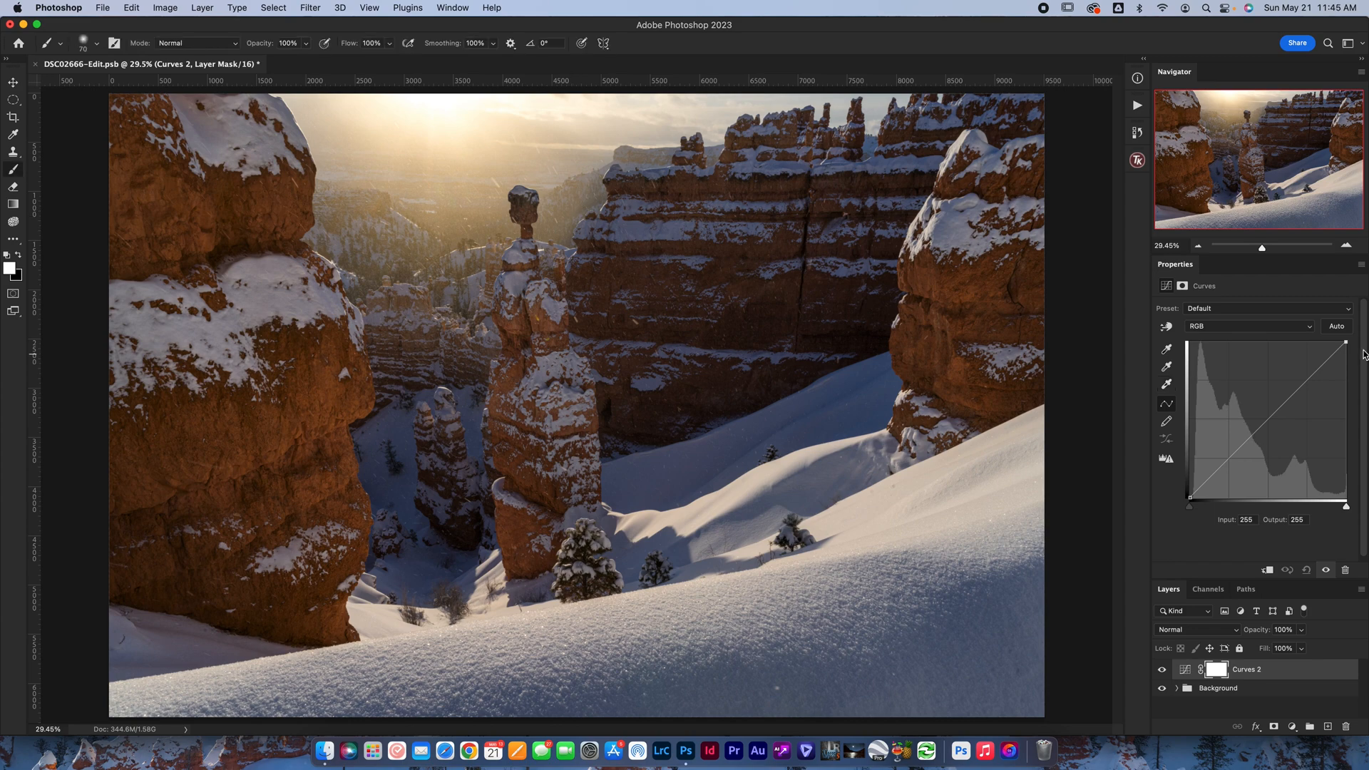
pyautogui.moveTo(1274, 330)
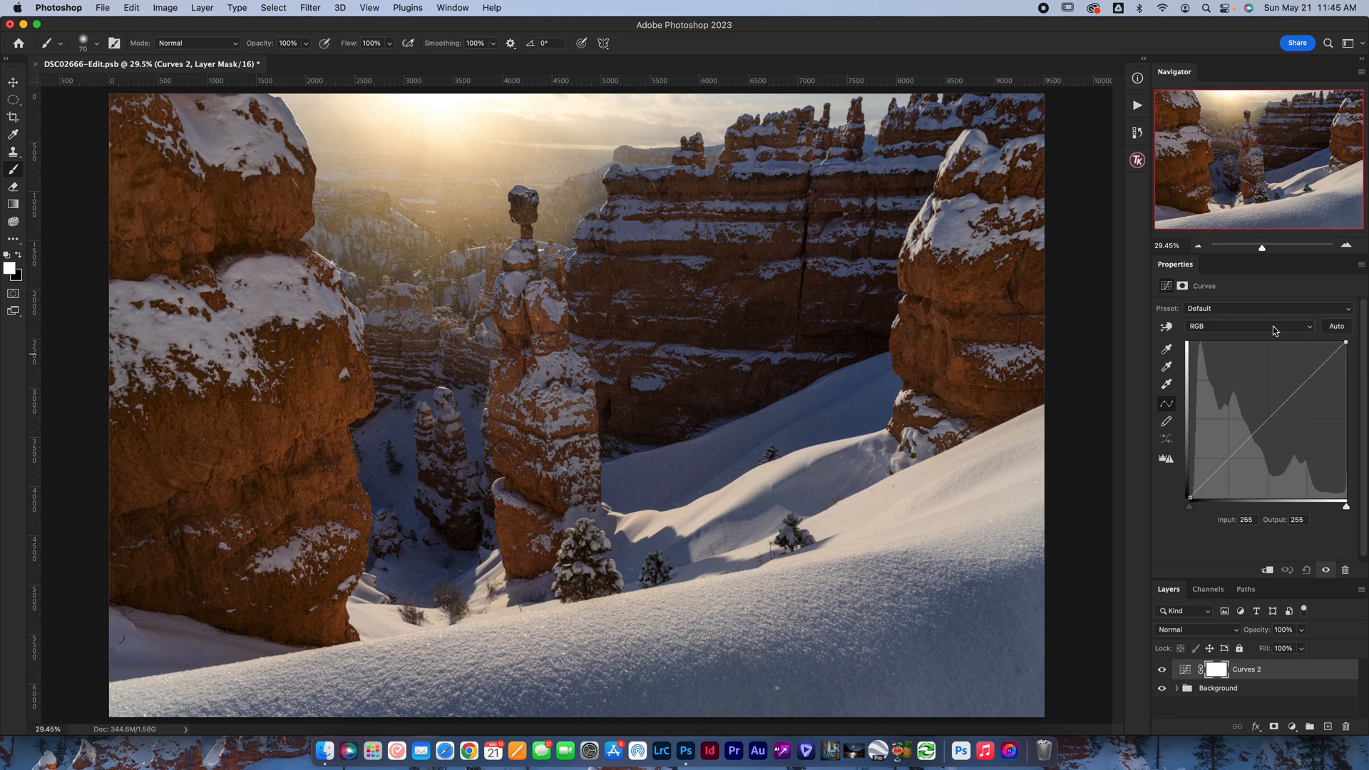
pyautogui.click(1263, 308)
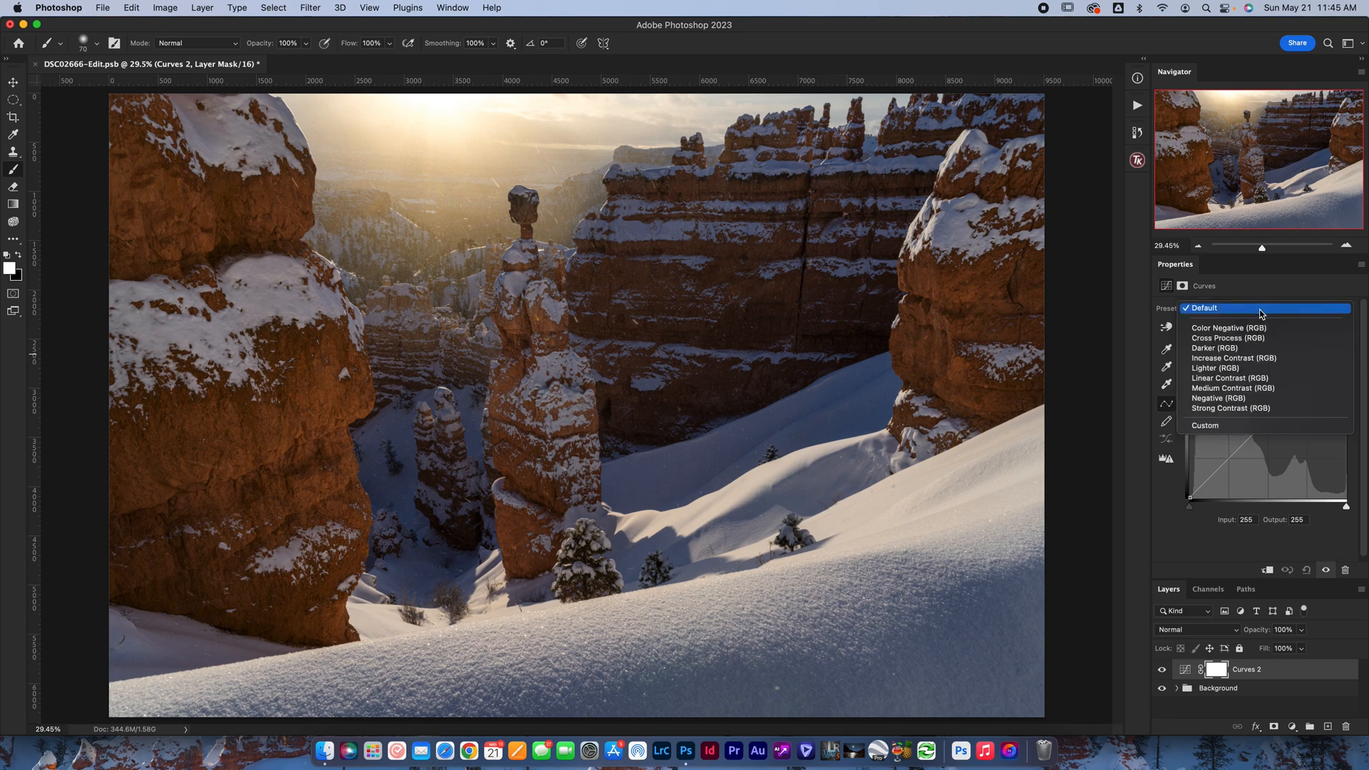
pyautogui.click(1205, 308)
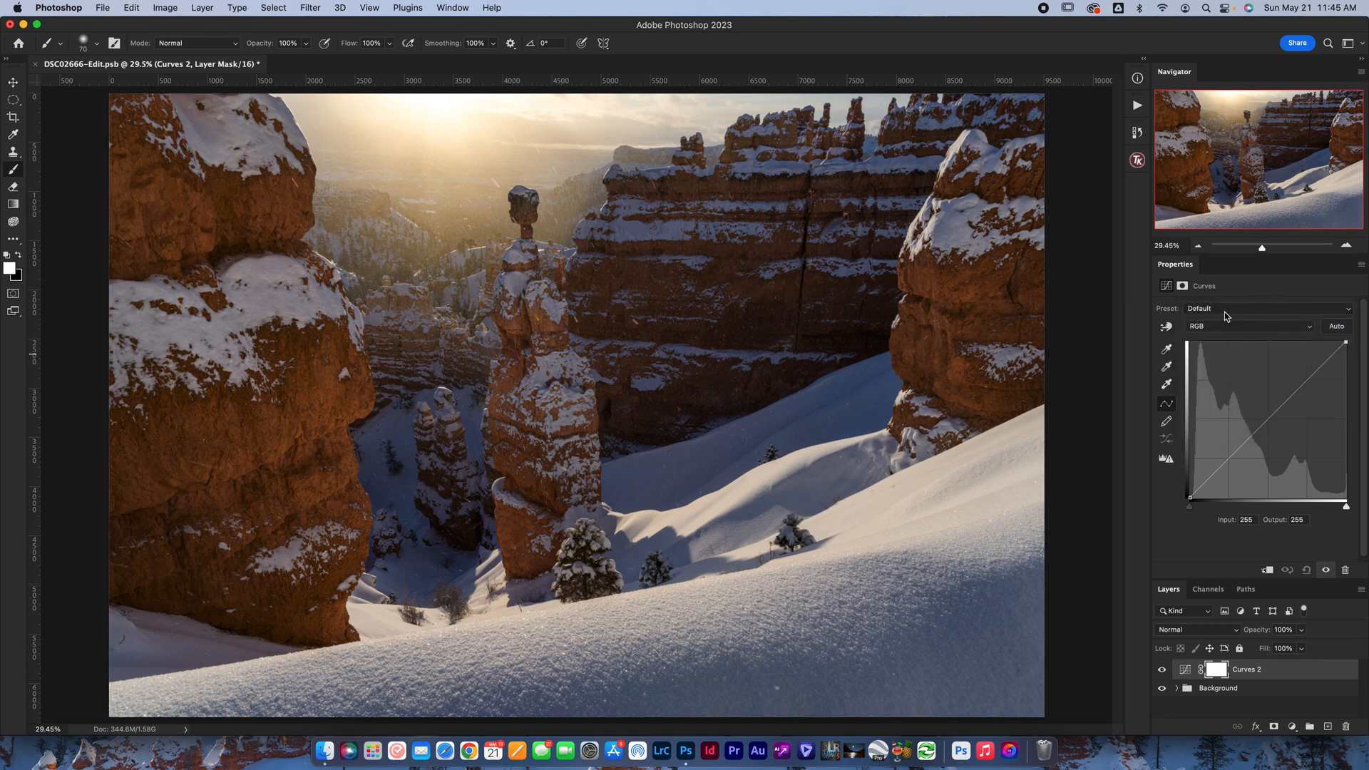
pyautogui.moveTo(1214, 310)
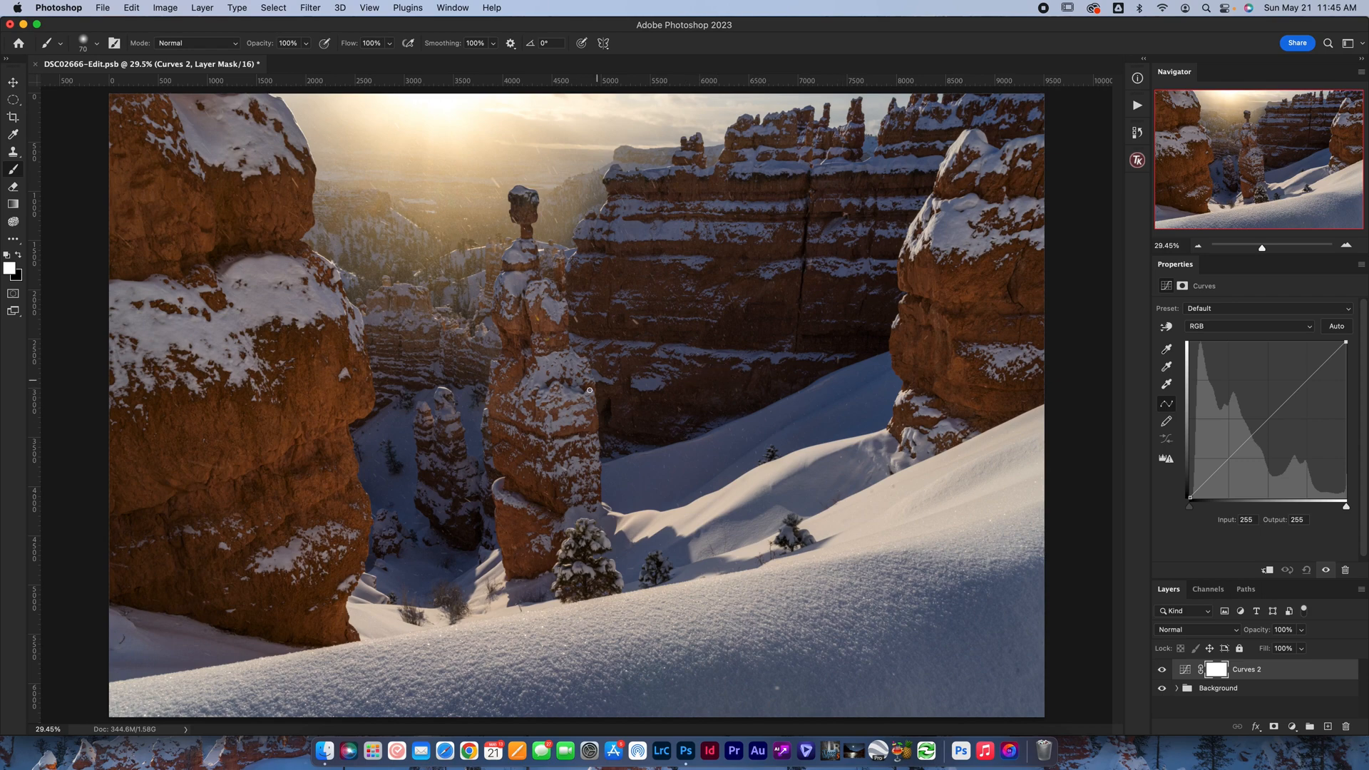
pyautogui.moveTo(1308, 445)
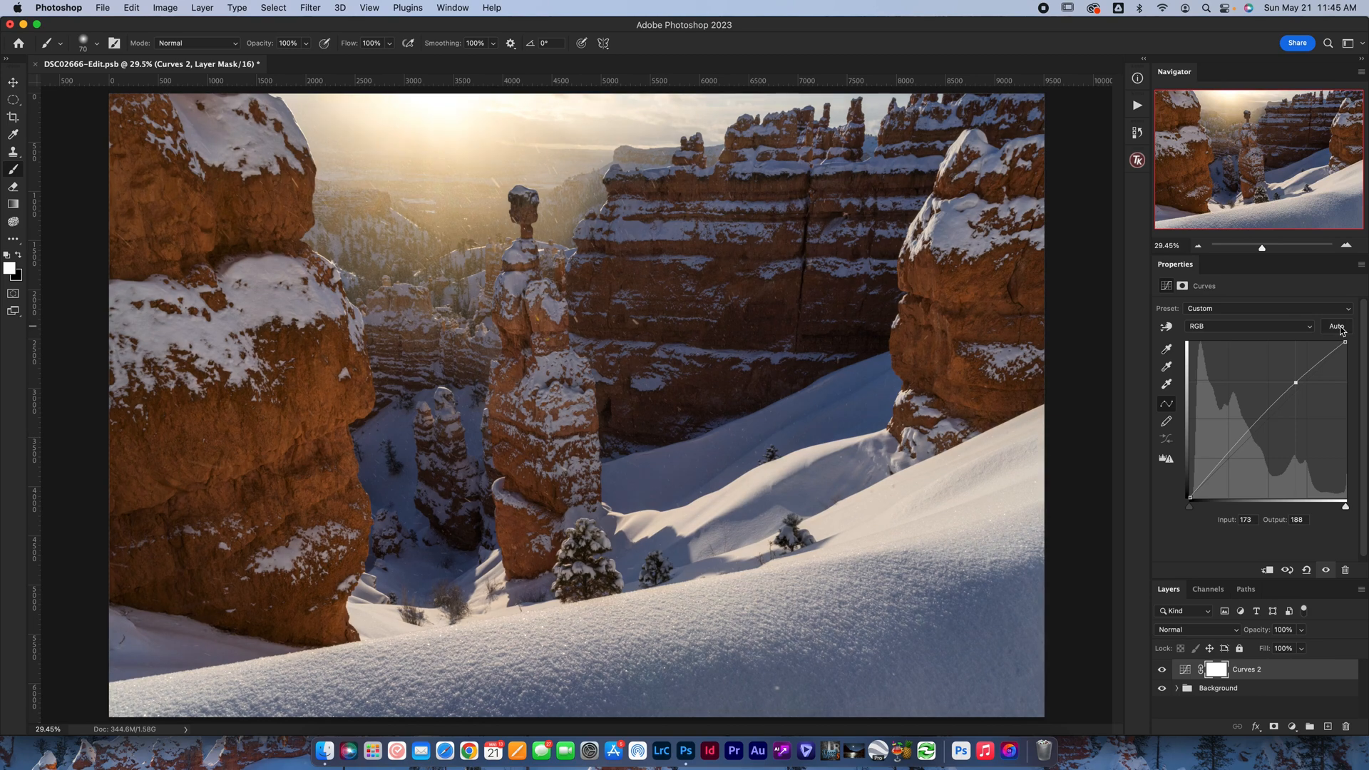
pyautogui.moveTo(1338, 325)
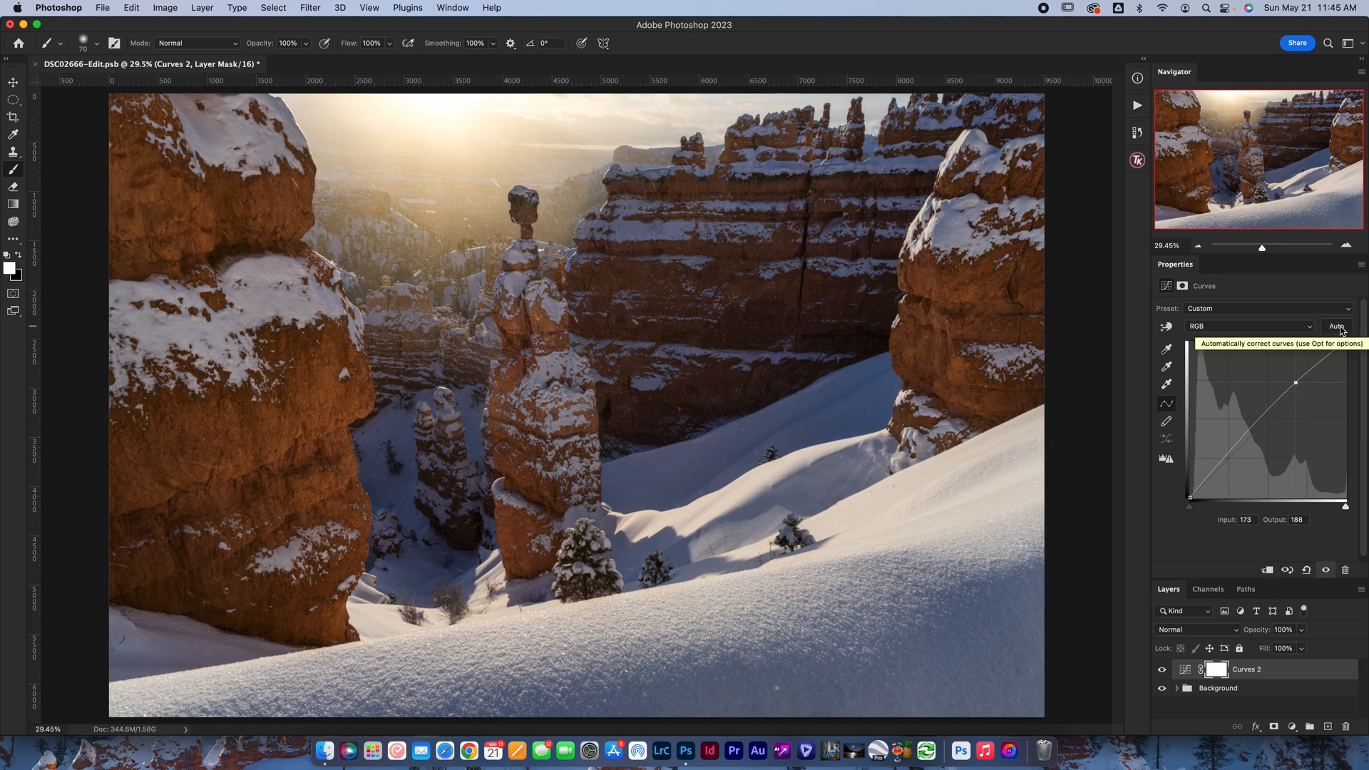
pyautogui.click(1337, 325)
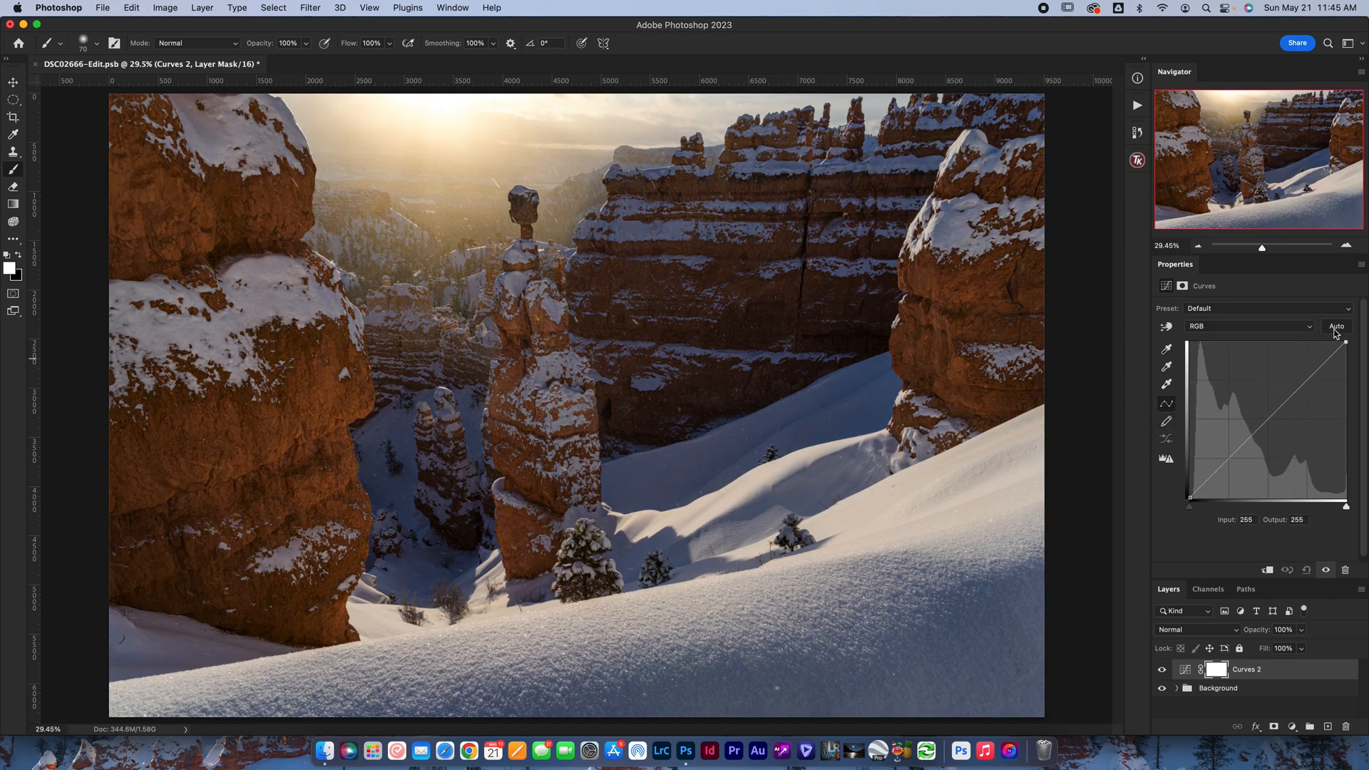
pyautogui.click(1337, 325)
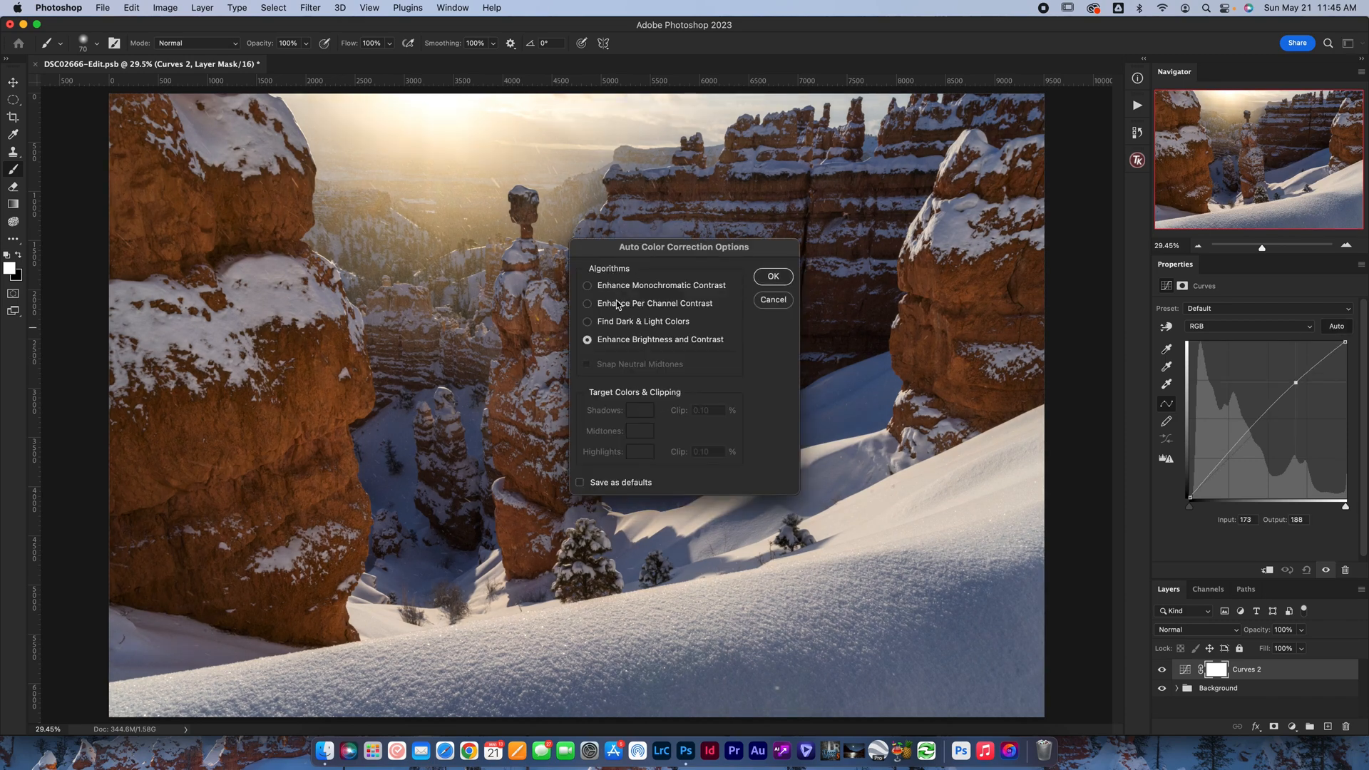
pyautogui.click(586, 321)
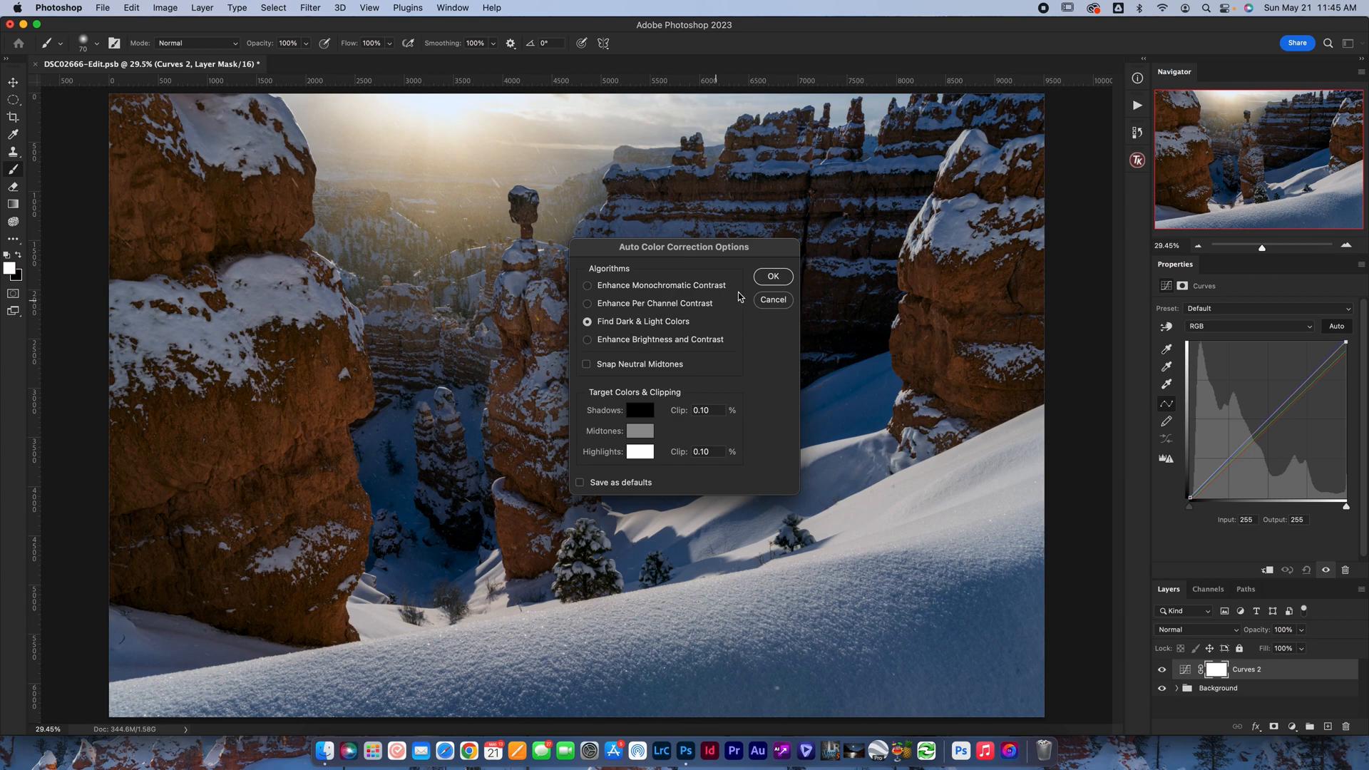
pyautogui.click(586, 285)
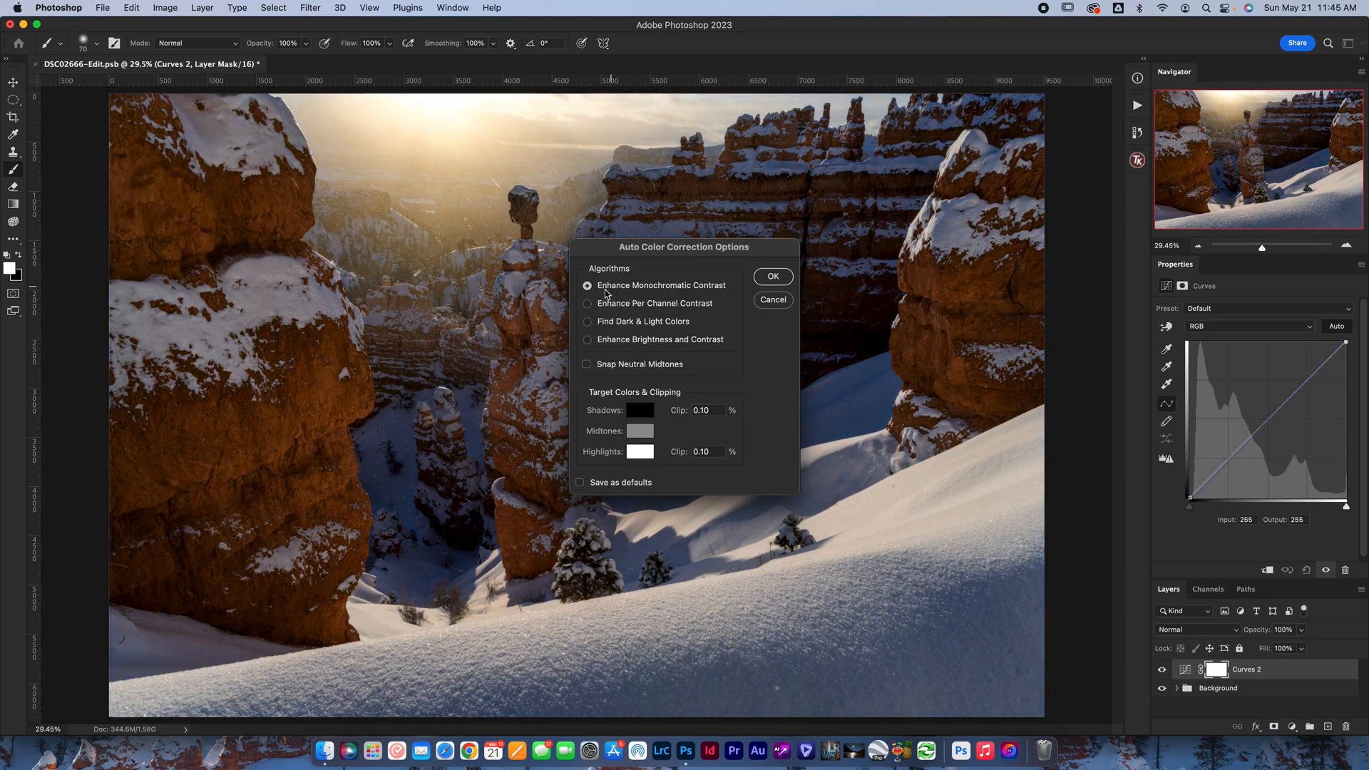
pyautogui.click(587, 339)
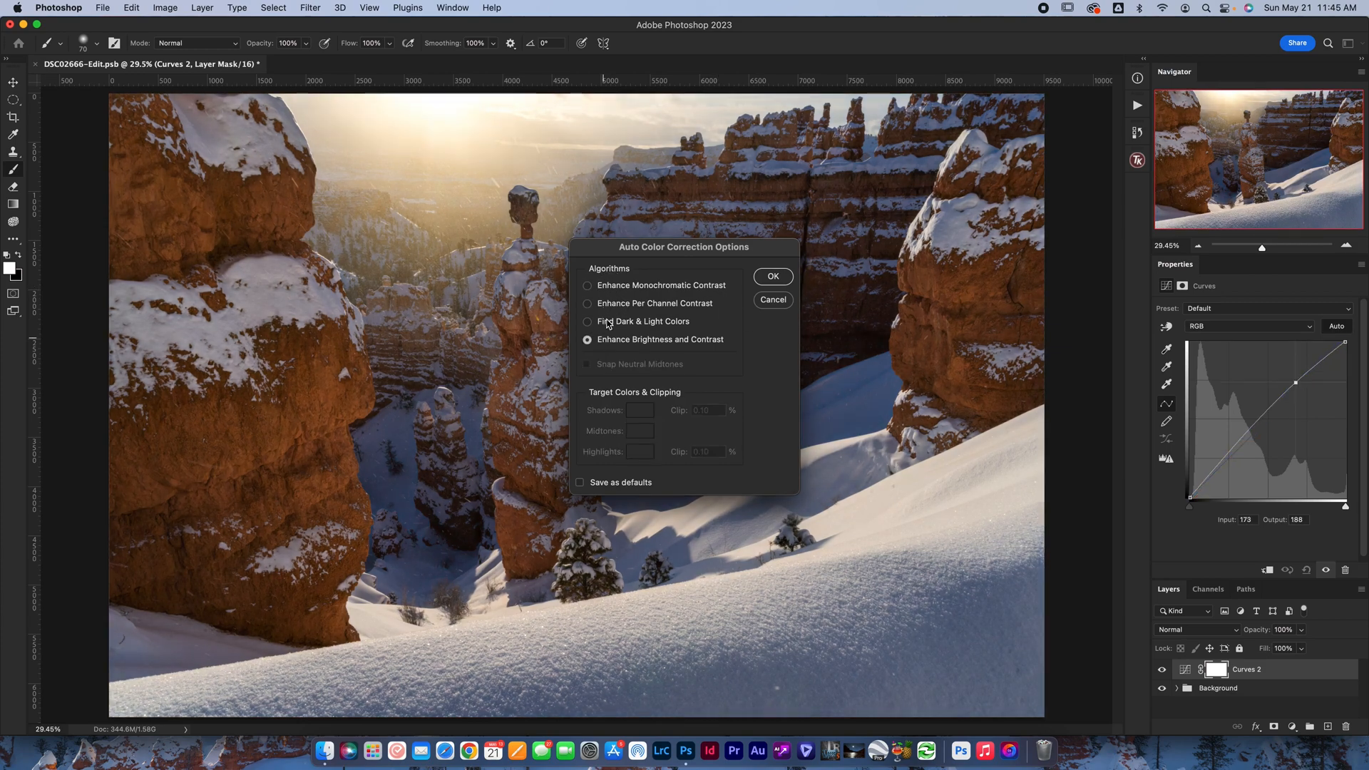
pyautogui.click(588, 321)
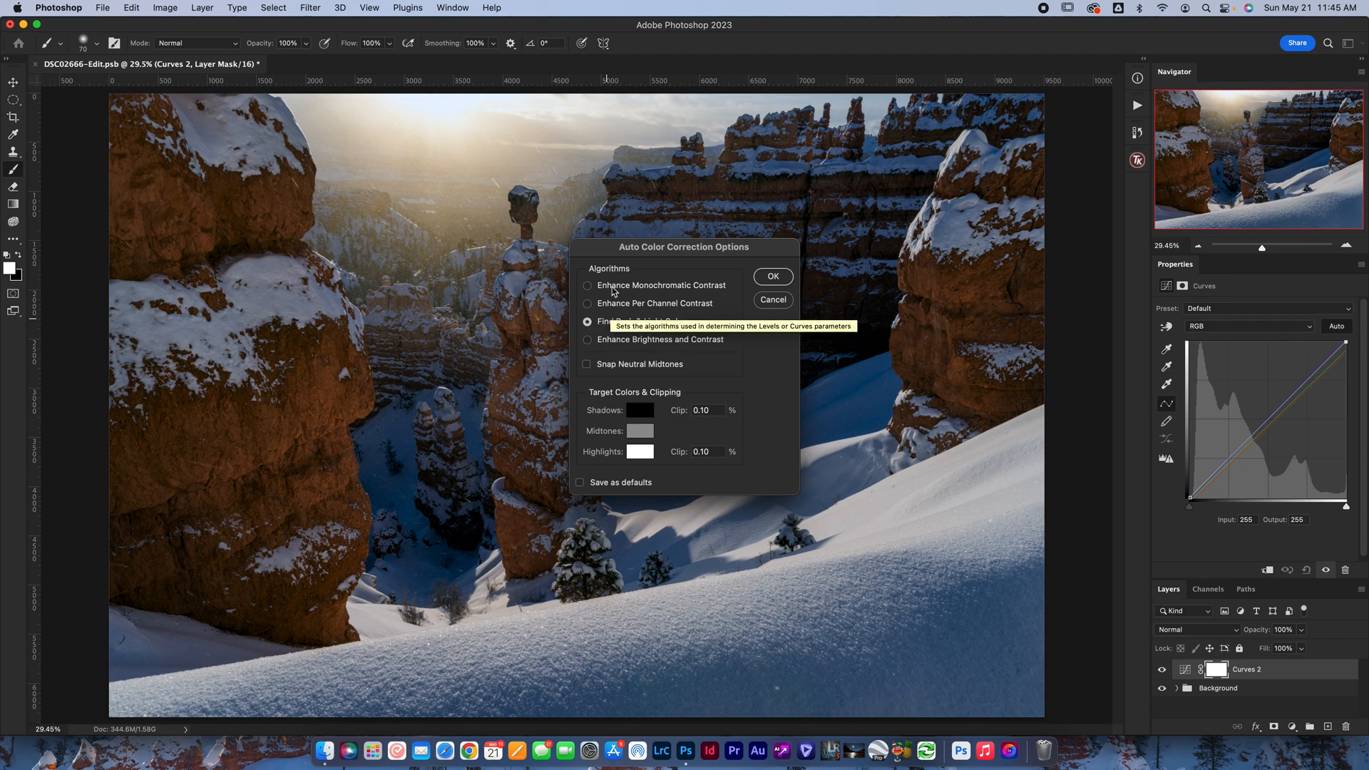
pyautogui.click(771, 275)
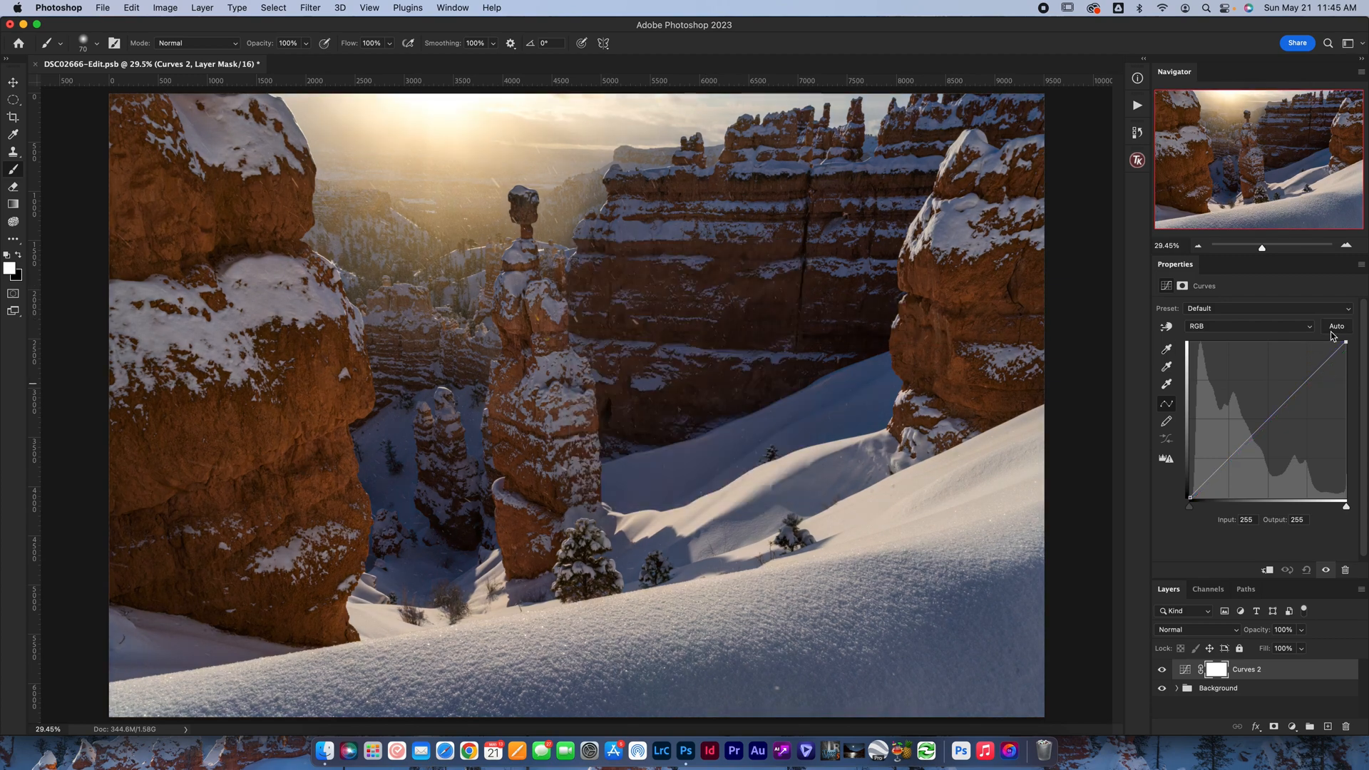
pyautogui.moveTo(1336, 326)
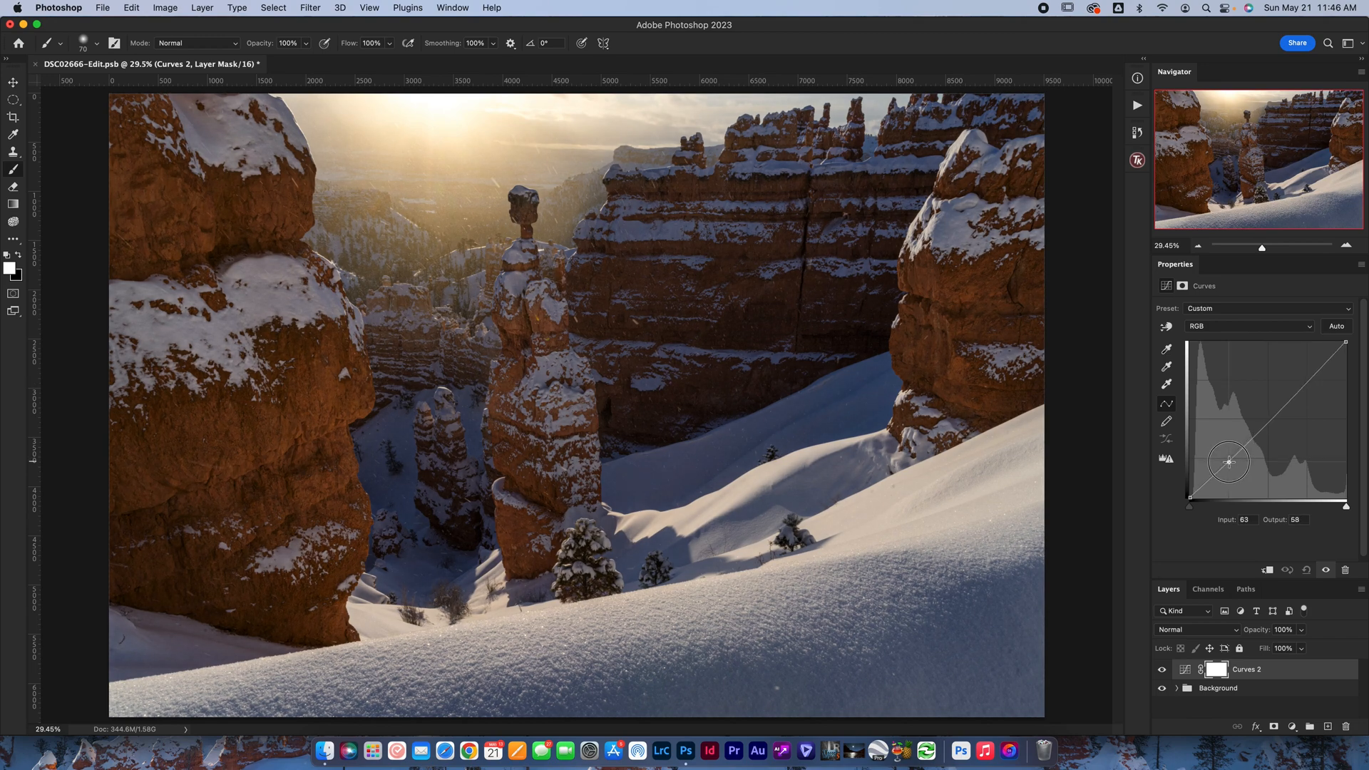
pyautogui.moveTo(1235, 426)
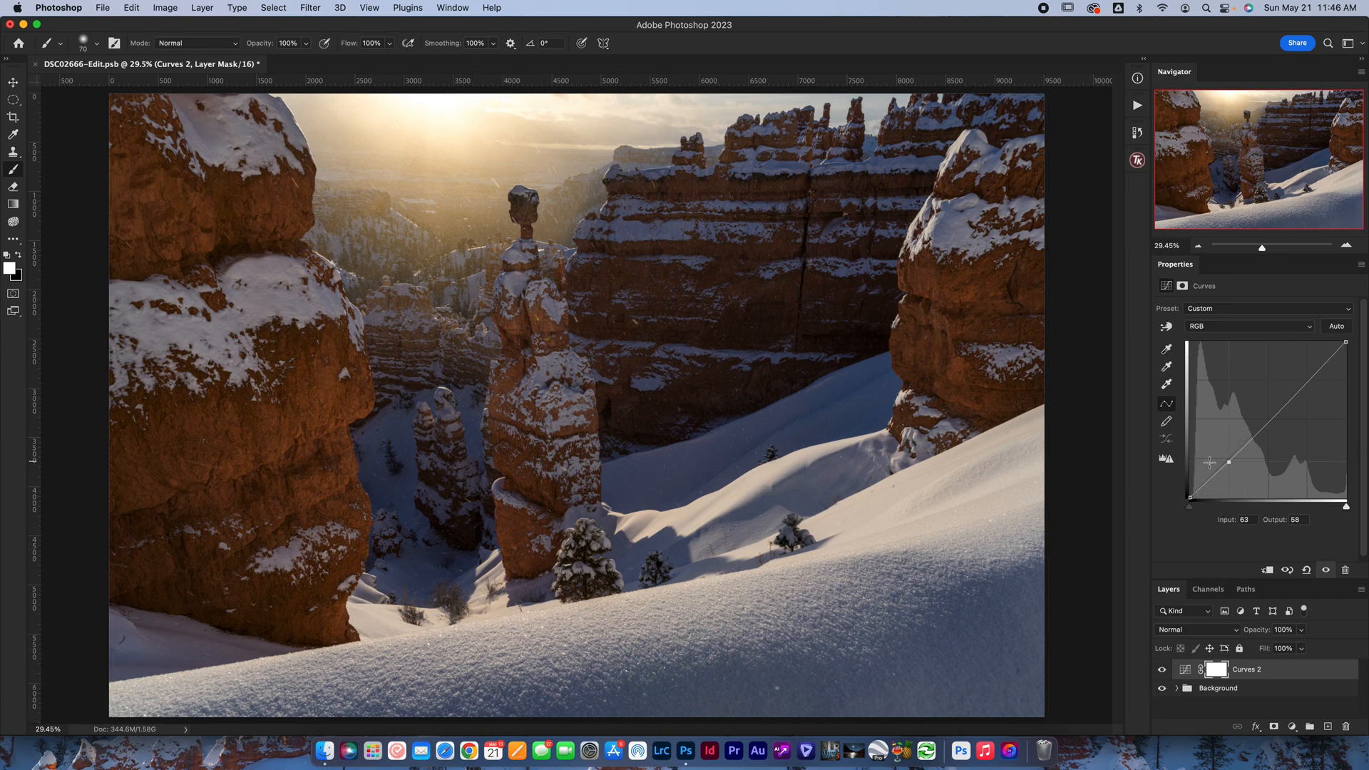
pyautogui.moveTo(1208, 460)
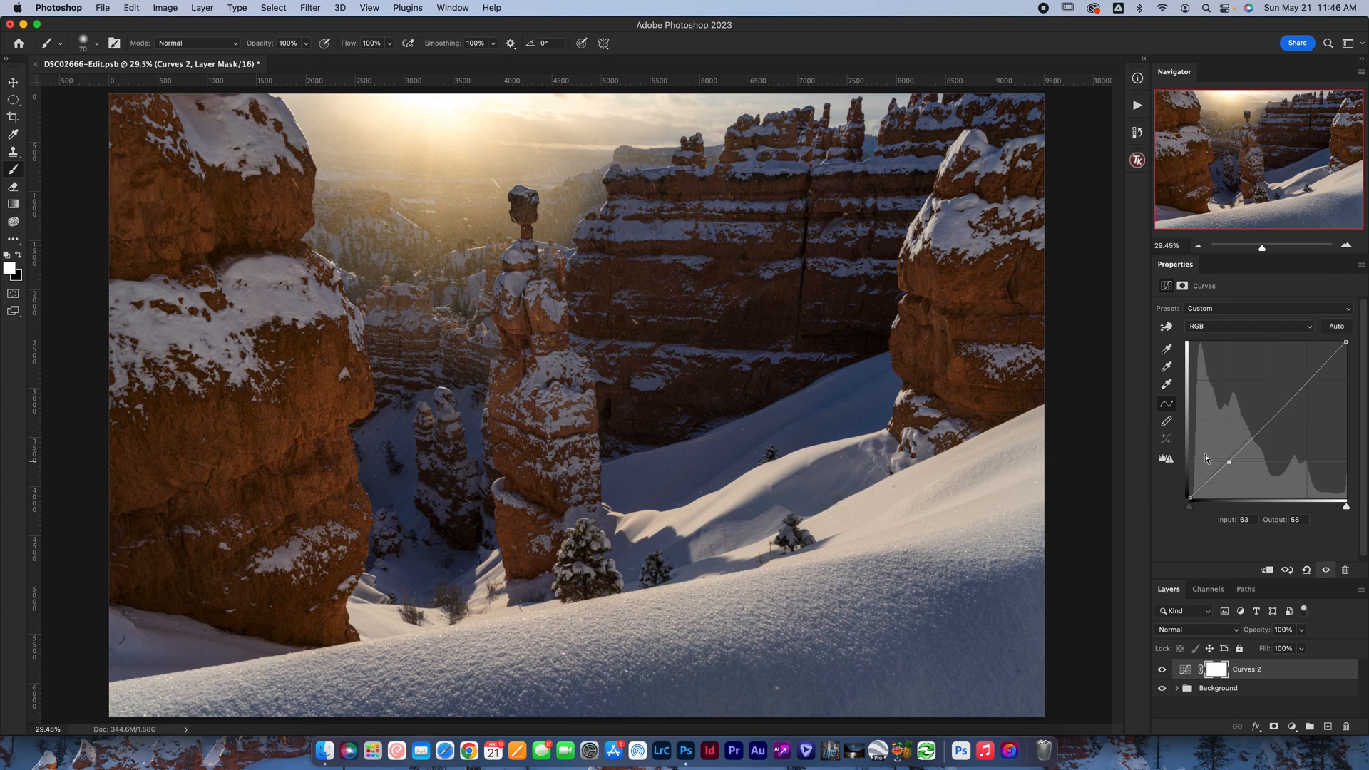
pyautogui.moveTo(1318, 451)
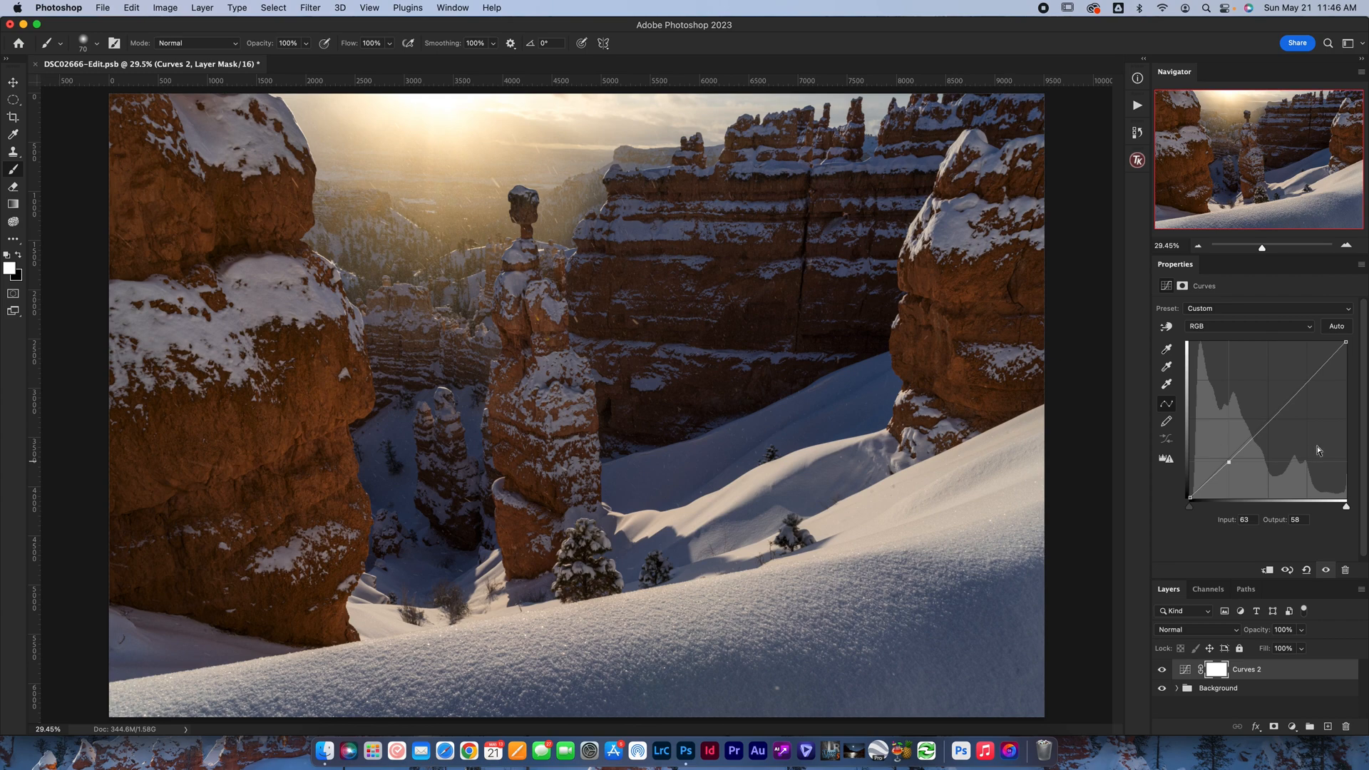
pyautogui.moveTo(1265, 469)
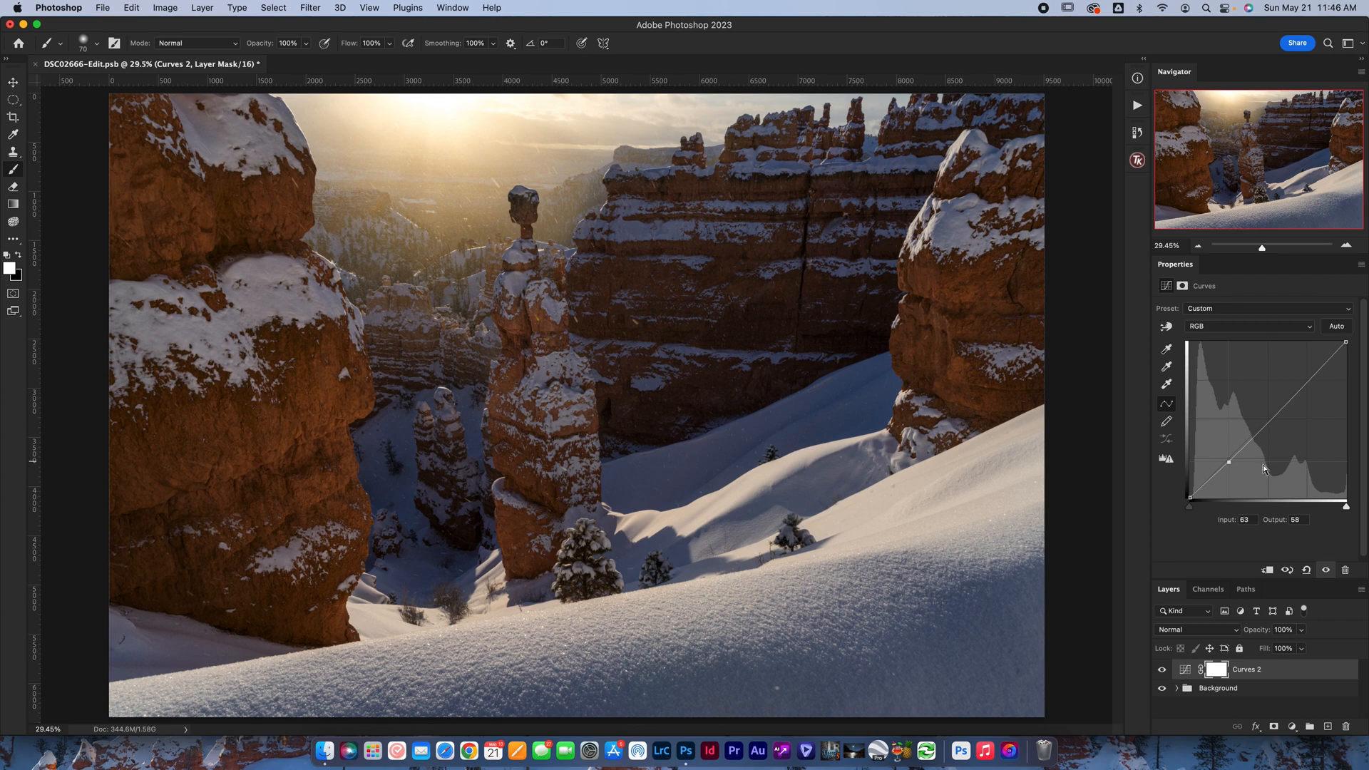
pyautogui.moveTo(1260, 474)
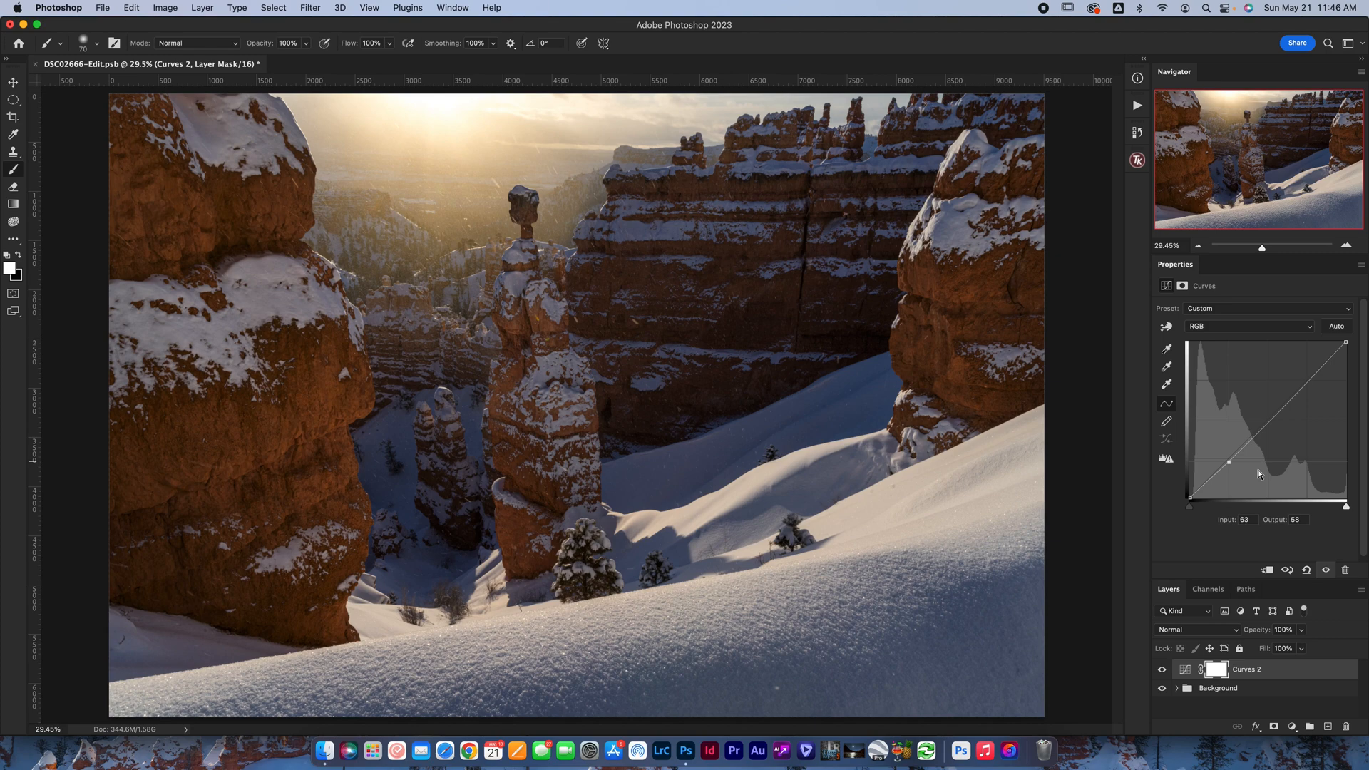
pyautogui.moveTo(1240, 463)
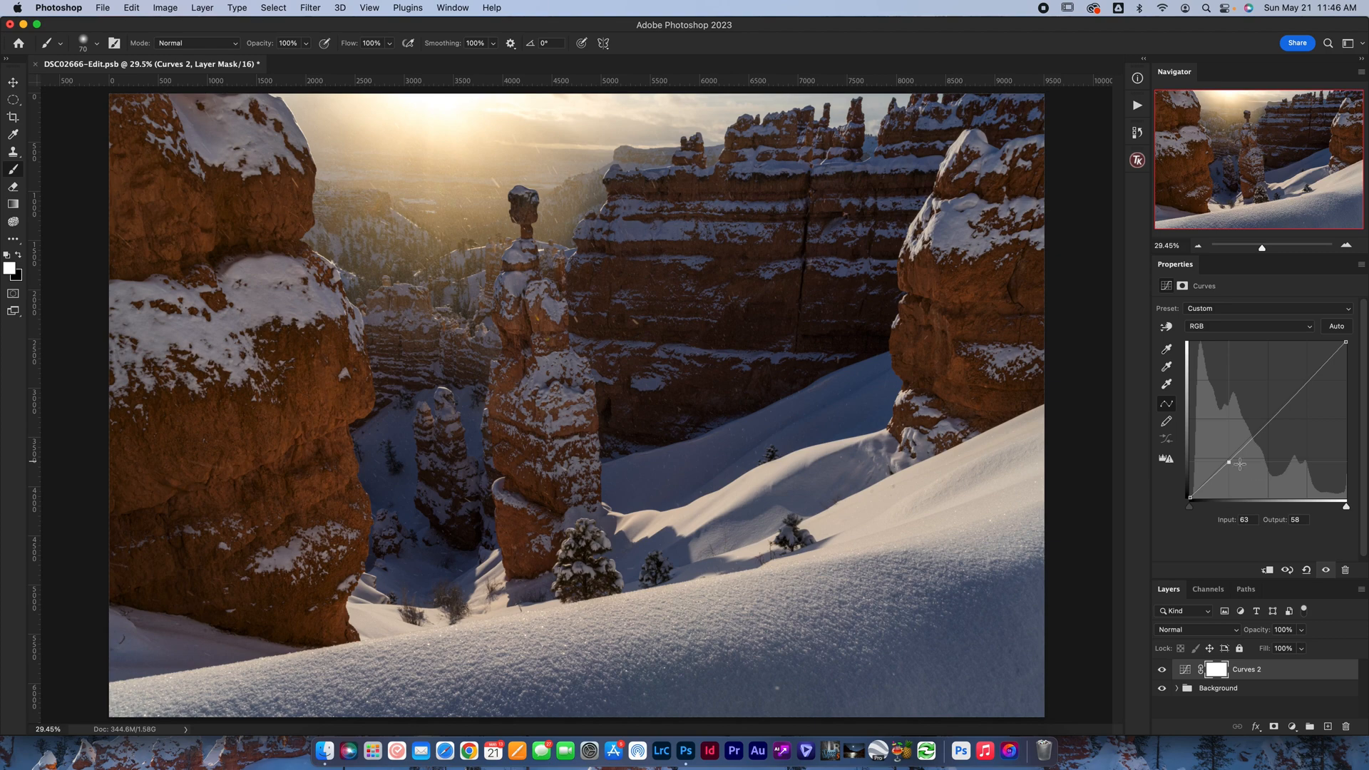
pyautogui.moveTo(1229, 461)
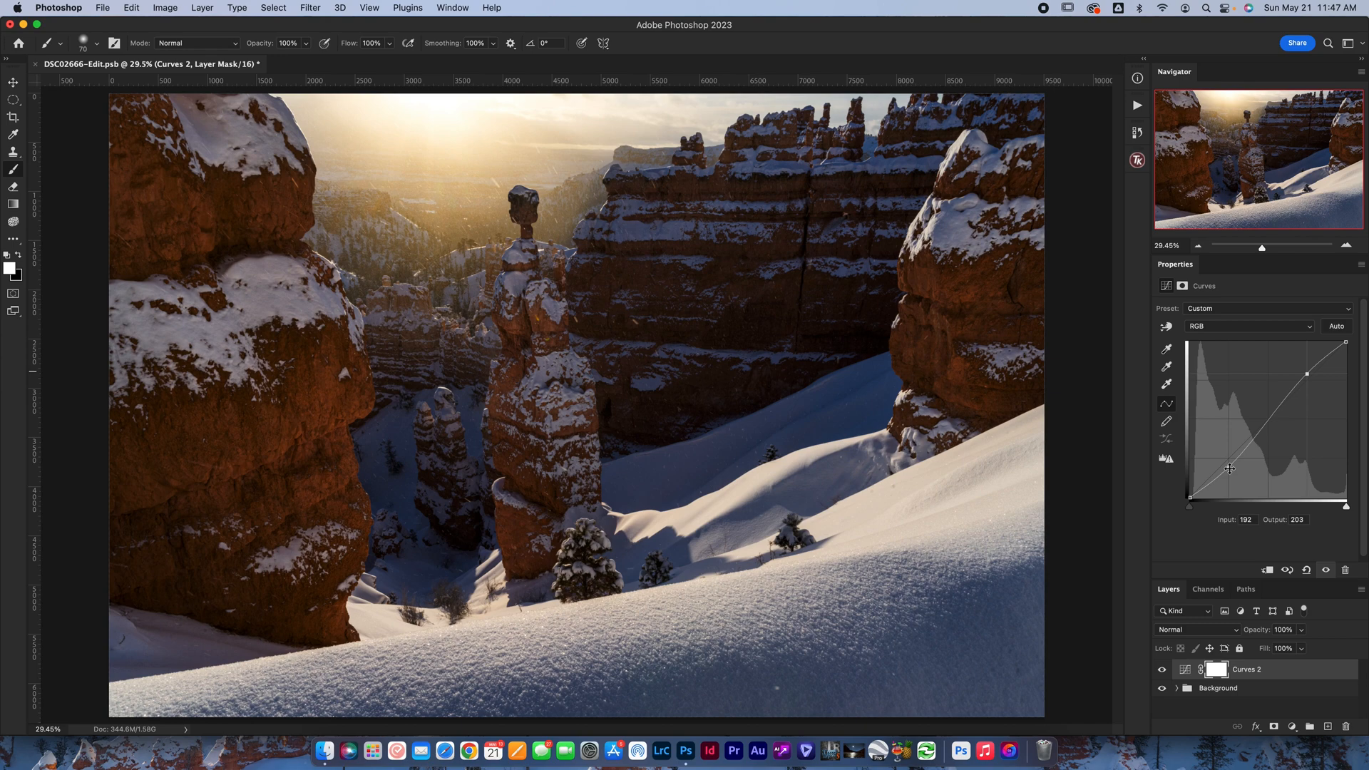
pyautogui.moveTo(1271, 430)
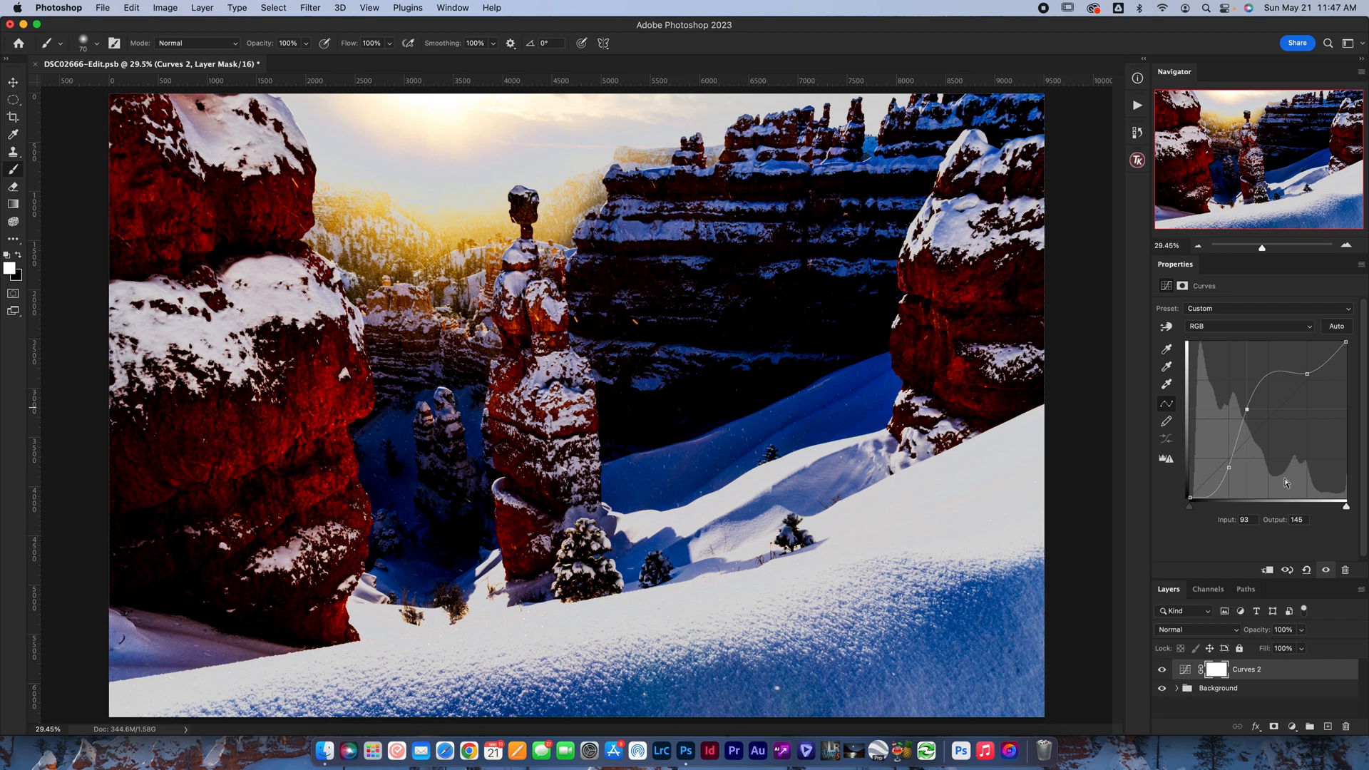
pyautogui.moveTo(1275, 423)
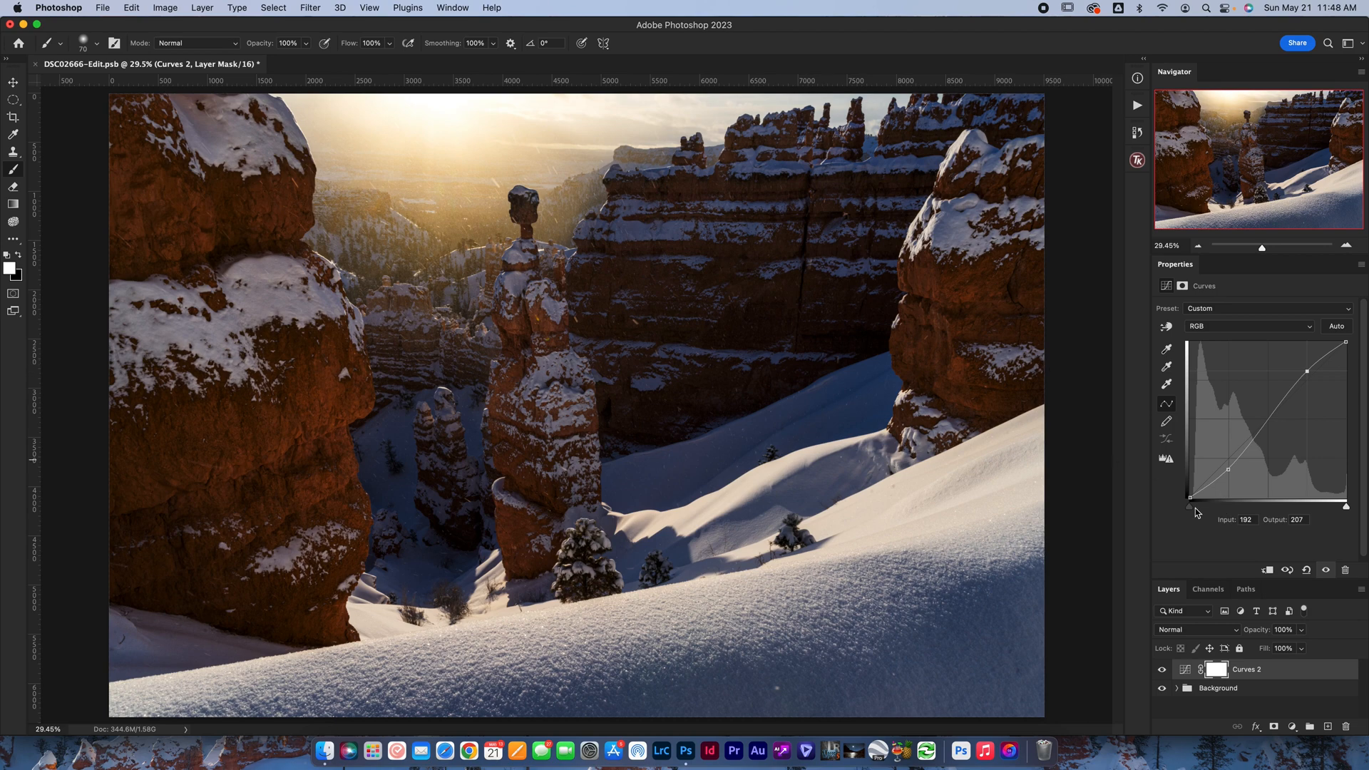
pyautogui.moveTo(1349, 514)
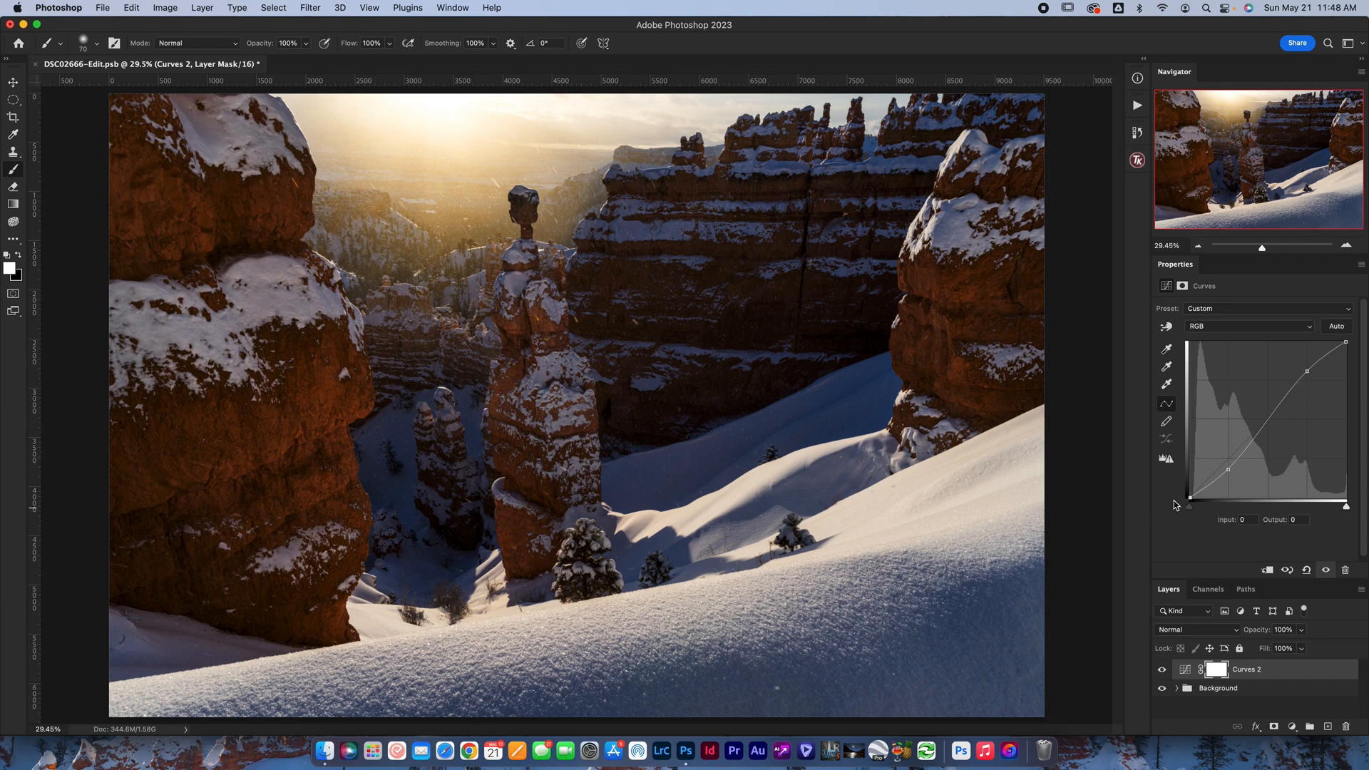
pyautogui.moveTo(1189, 498)
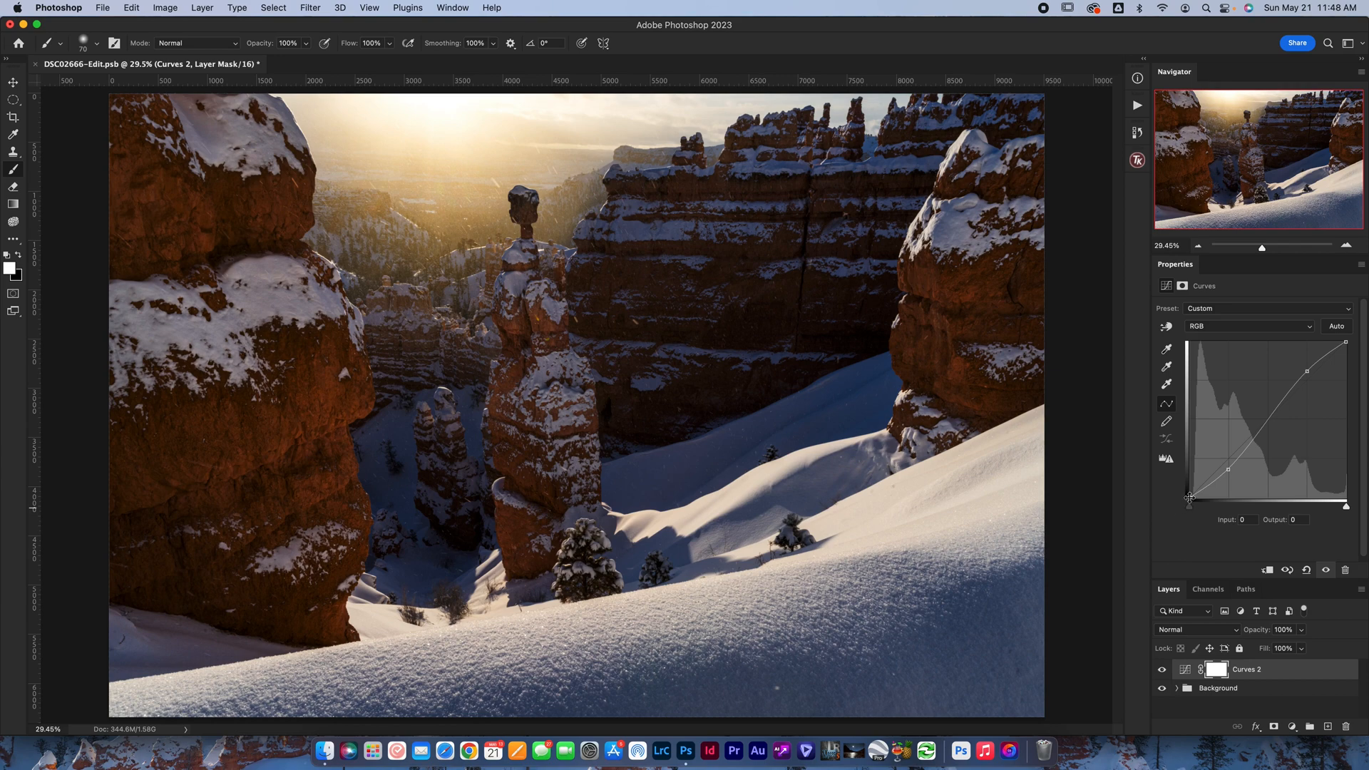
pyautogui.moveTo(1181, 506)
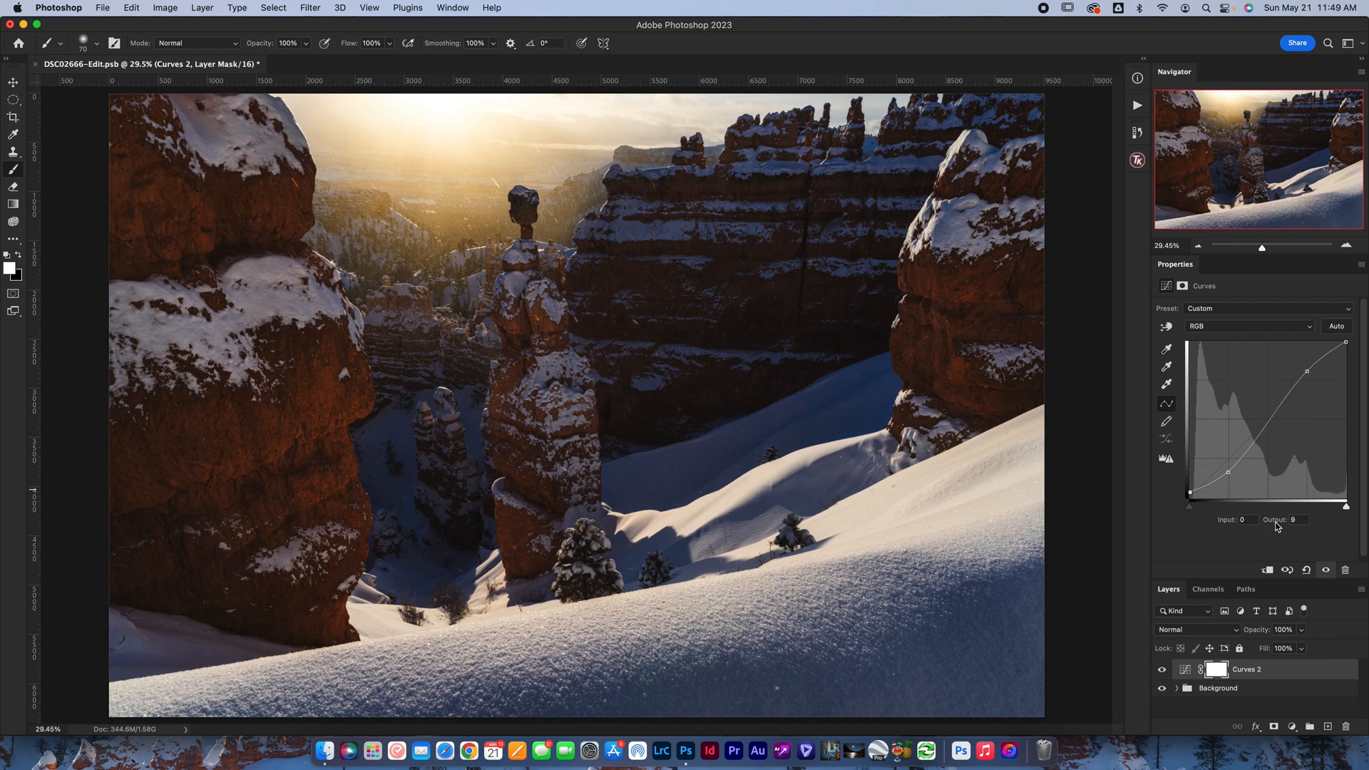
pyautogui.moveTo(1279, 523)
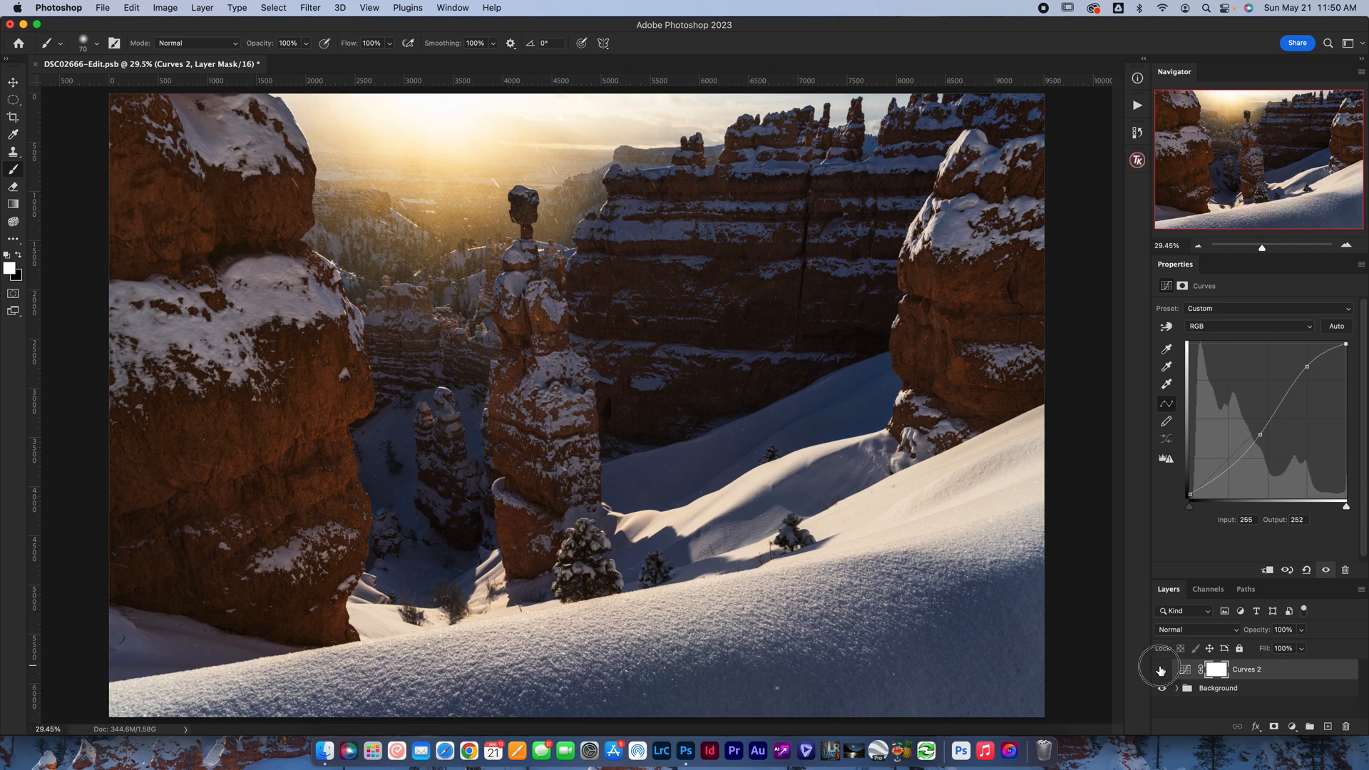
pyautogui.click(1161, 669)
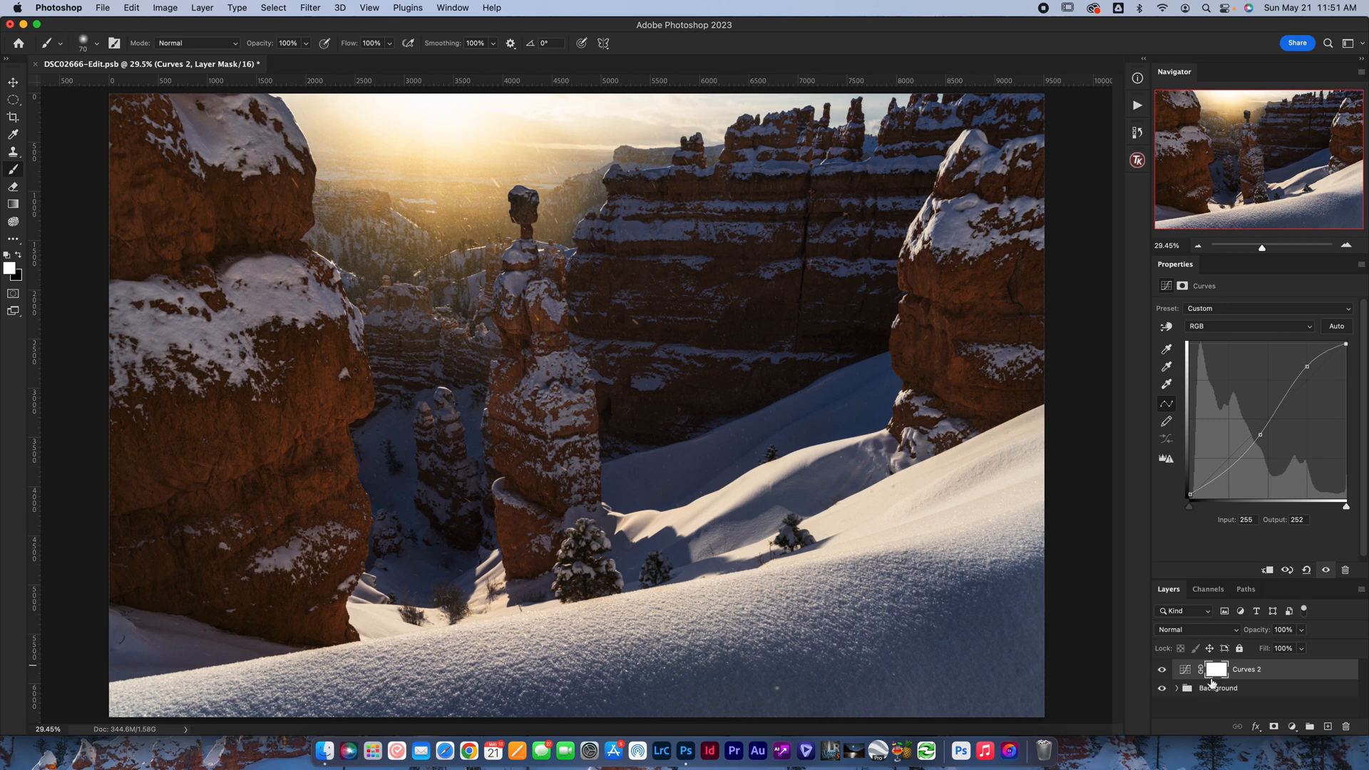
pyautogui.click(1215, 671)
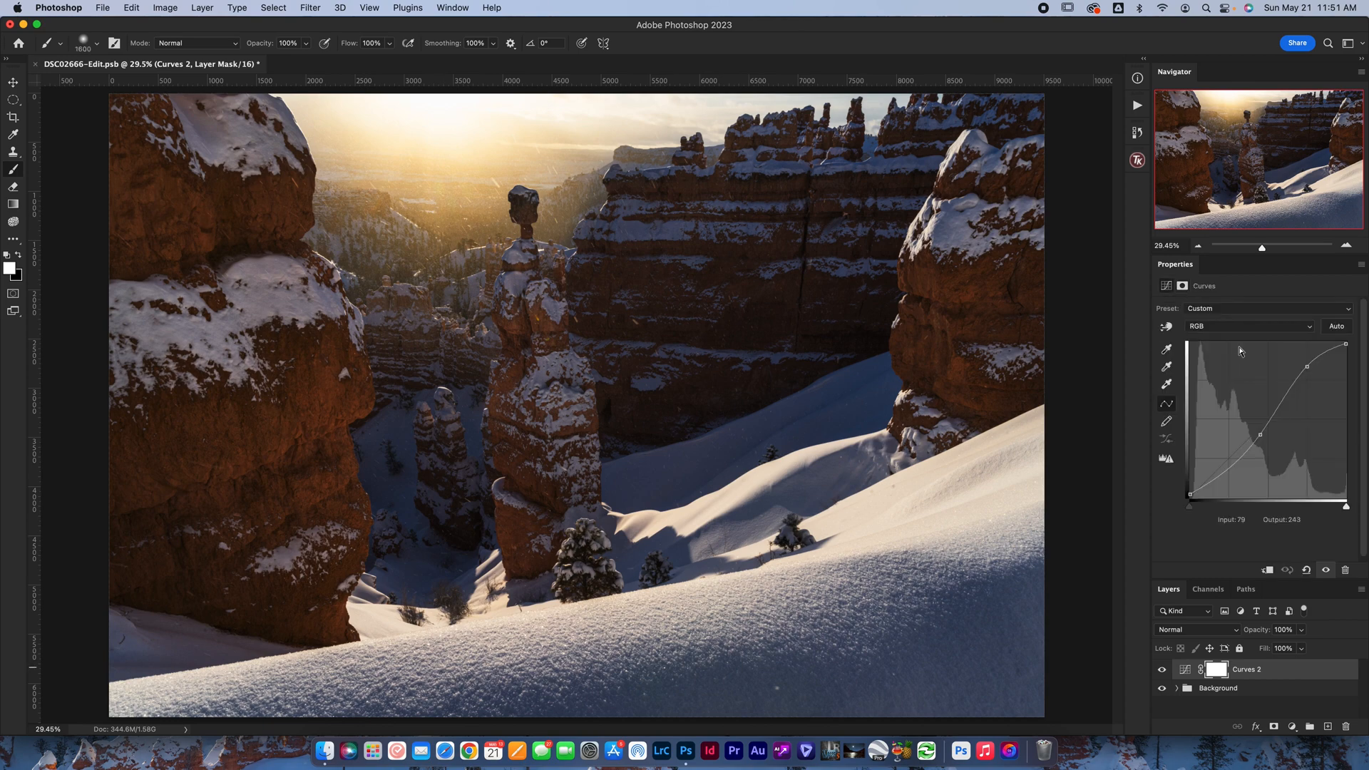
pyautogui.click(1249, 325)
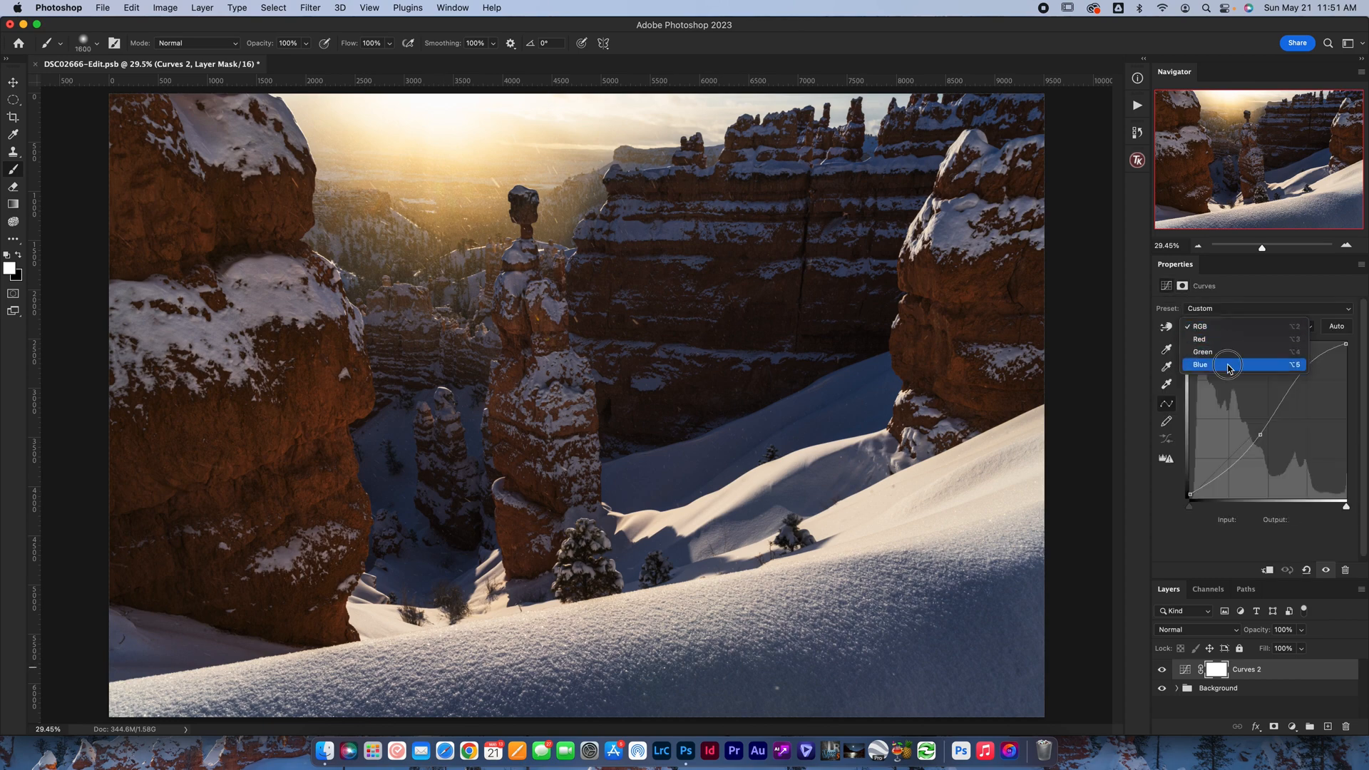
pyautogui.click(1201, 364)
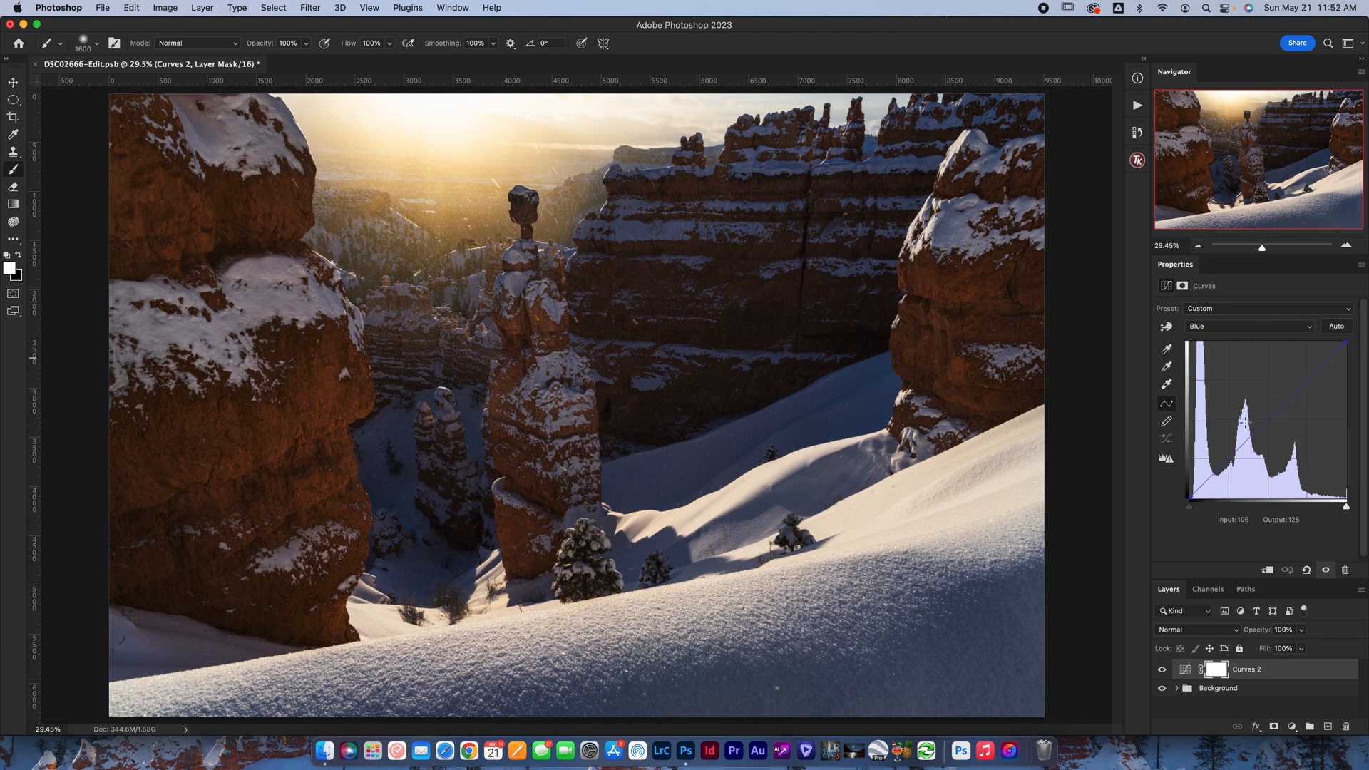
pyautogui.click(1249, 325)
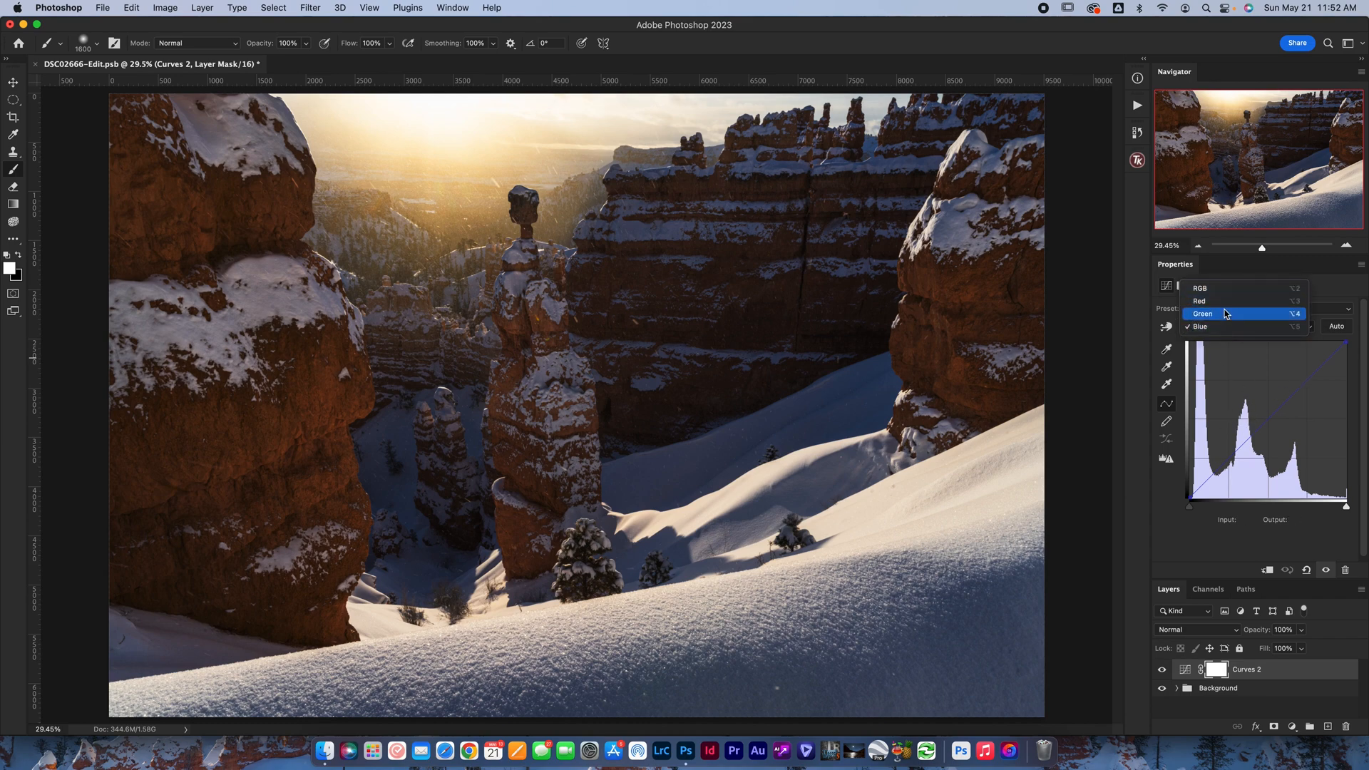
pyautogui.click(1204, 325)
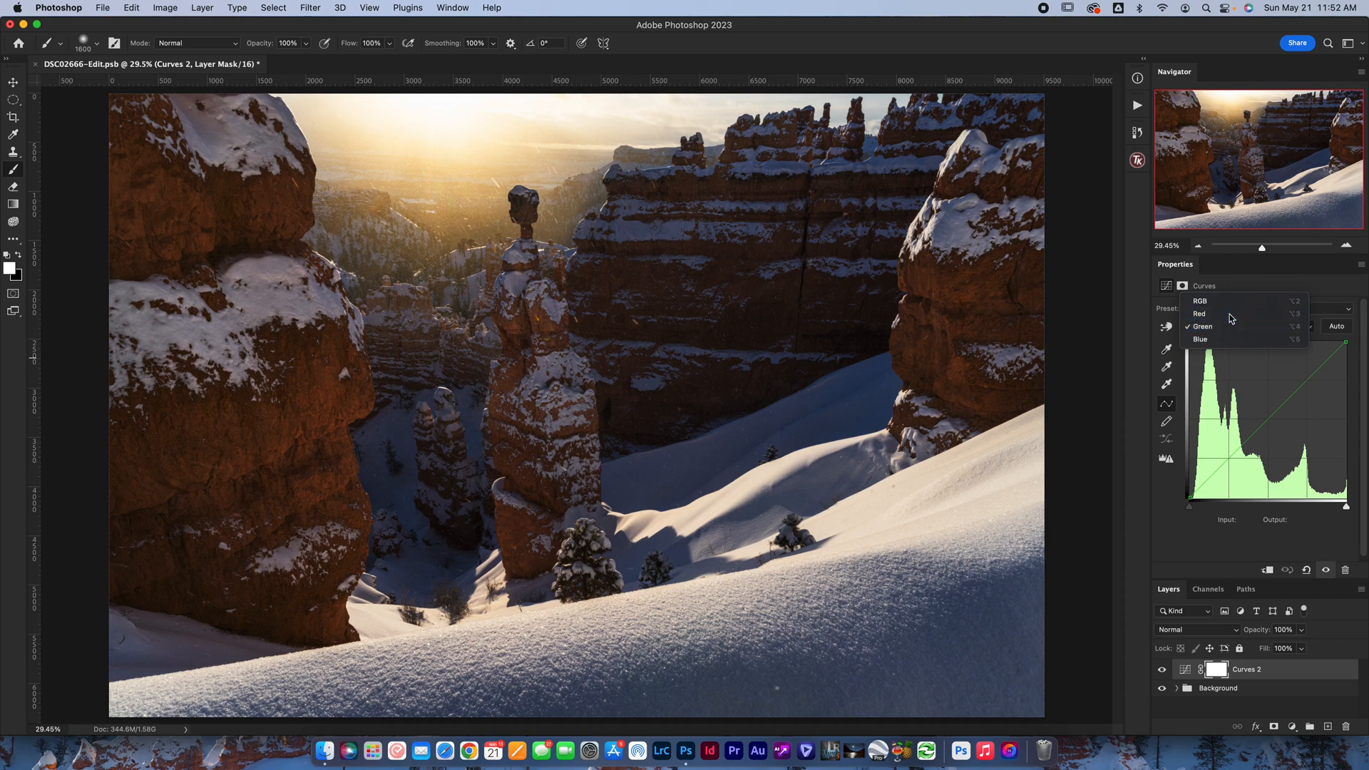
pyautogui.click(1201, 314)
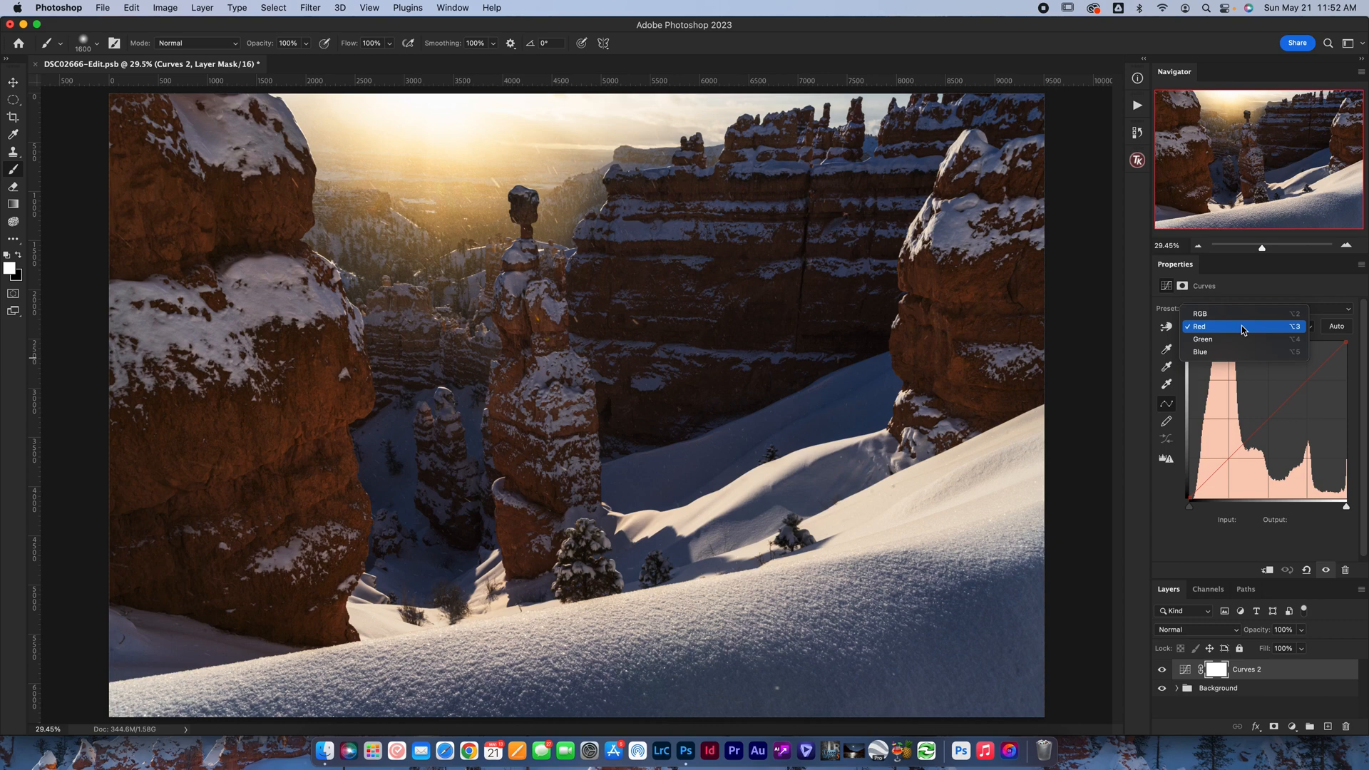
pyautogui.click(1204, 314)
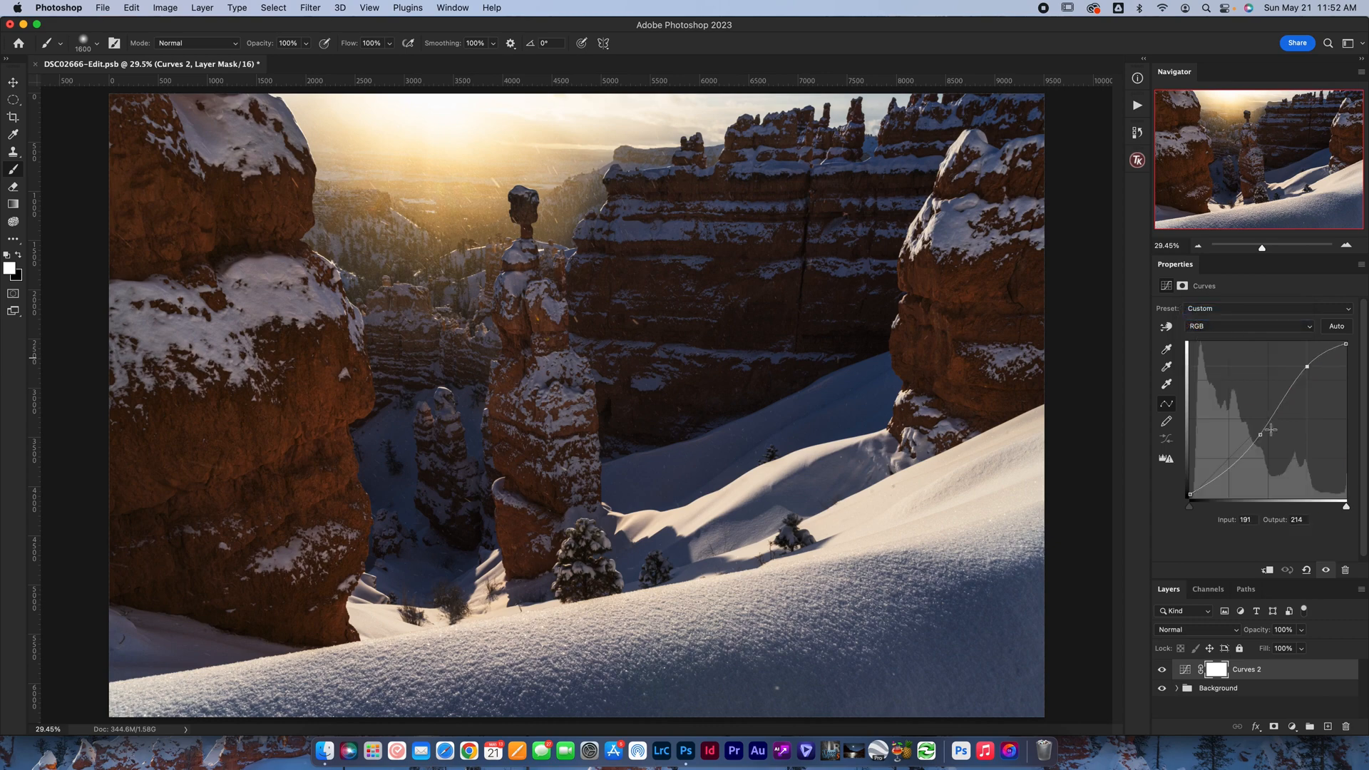
pyautogui.moveTo(1165, 553)
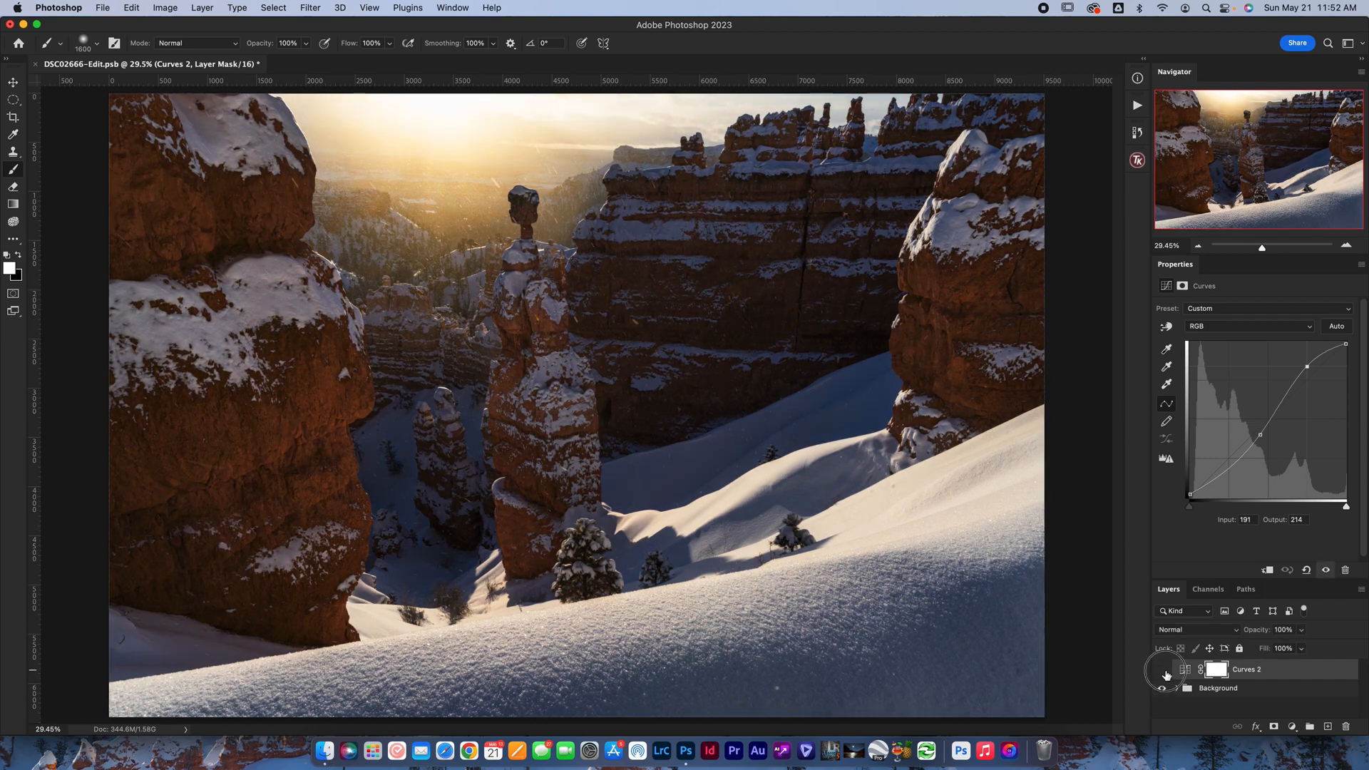
pyautogui.click(1163, 673)
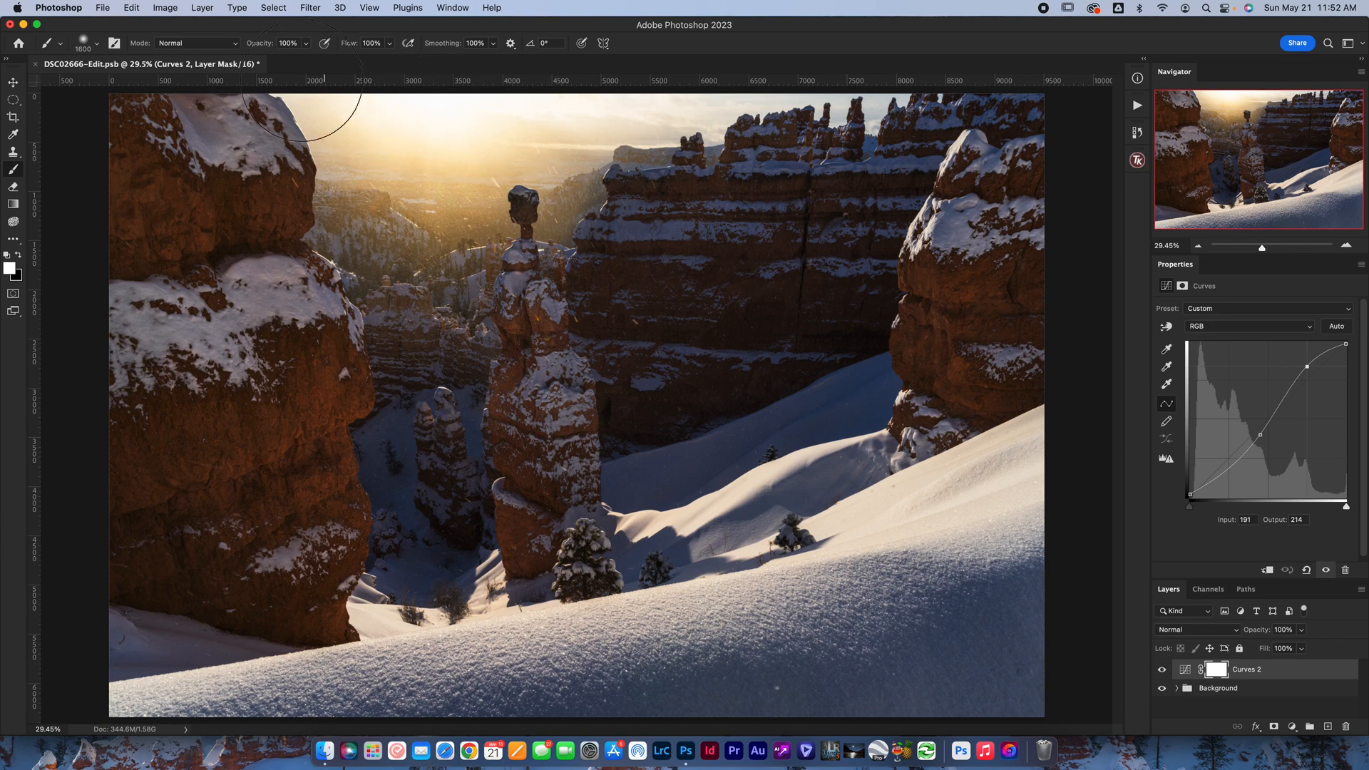
pyautogui.moveTo(939, 433)
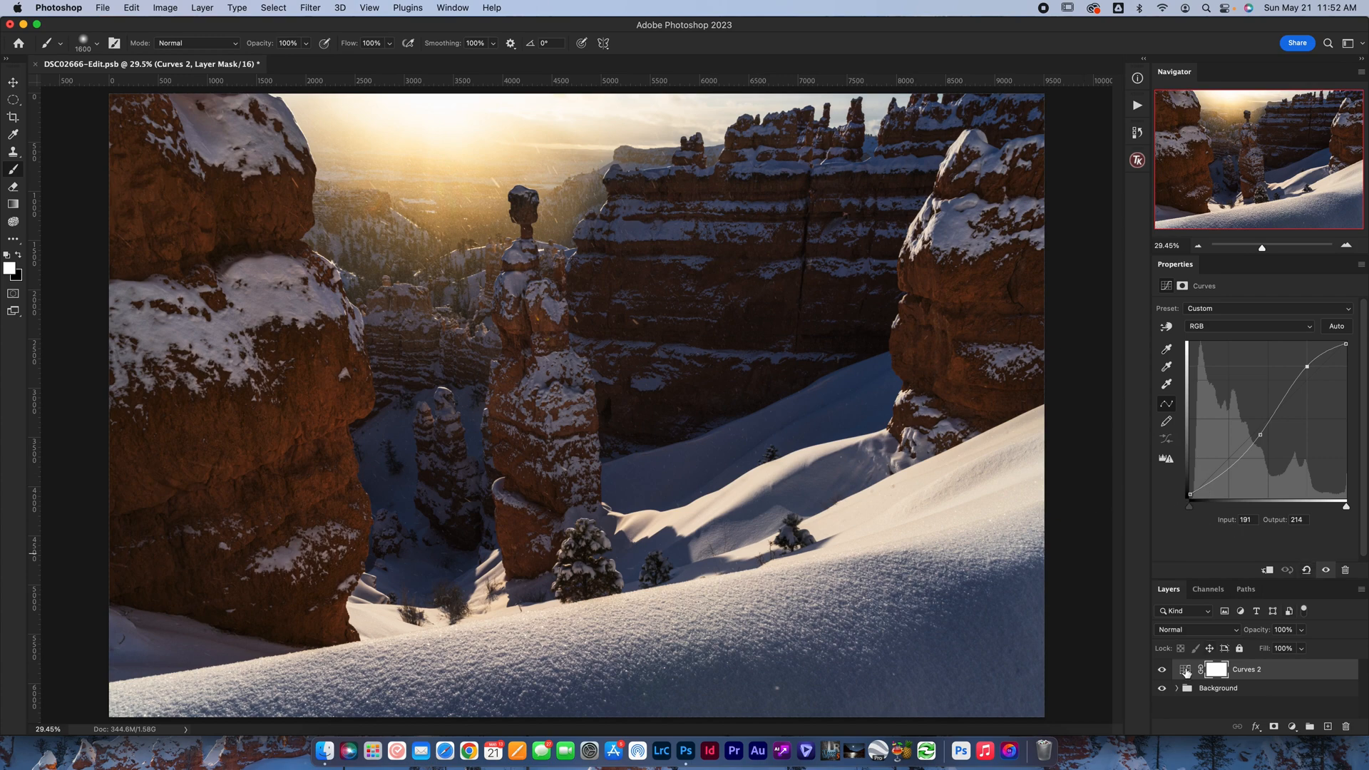
pyautogui.moveTo(1185, 671)
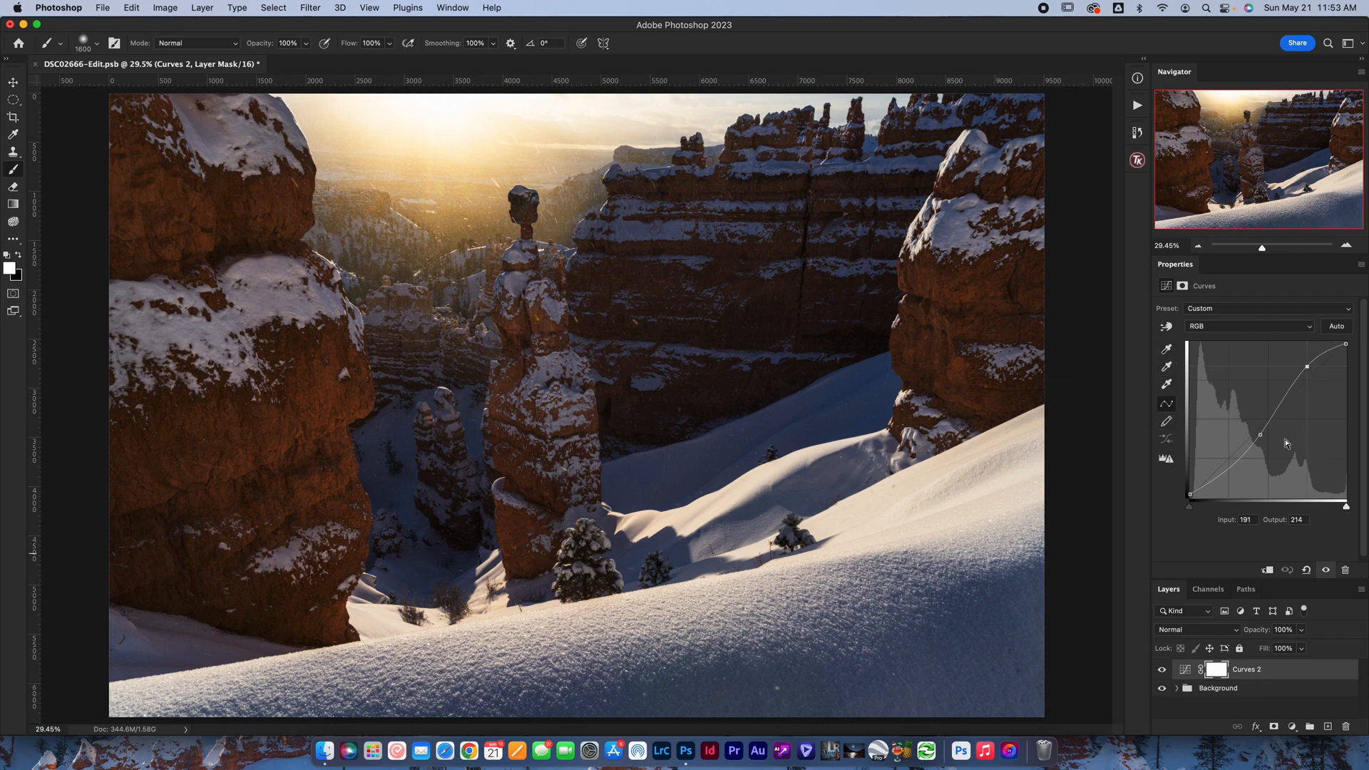
pyautogui.moveTo(1275, 449)
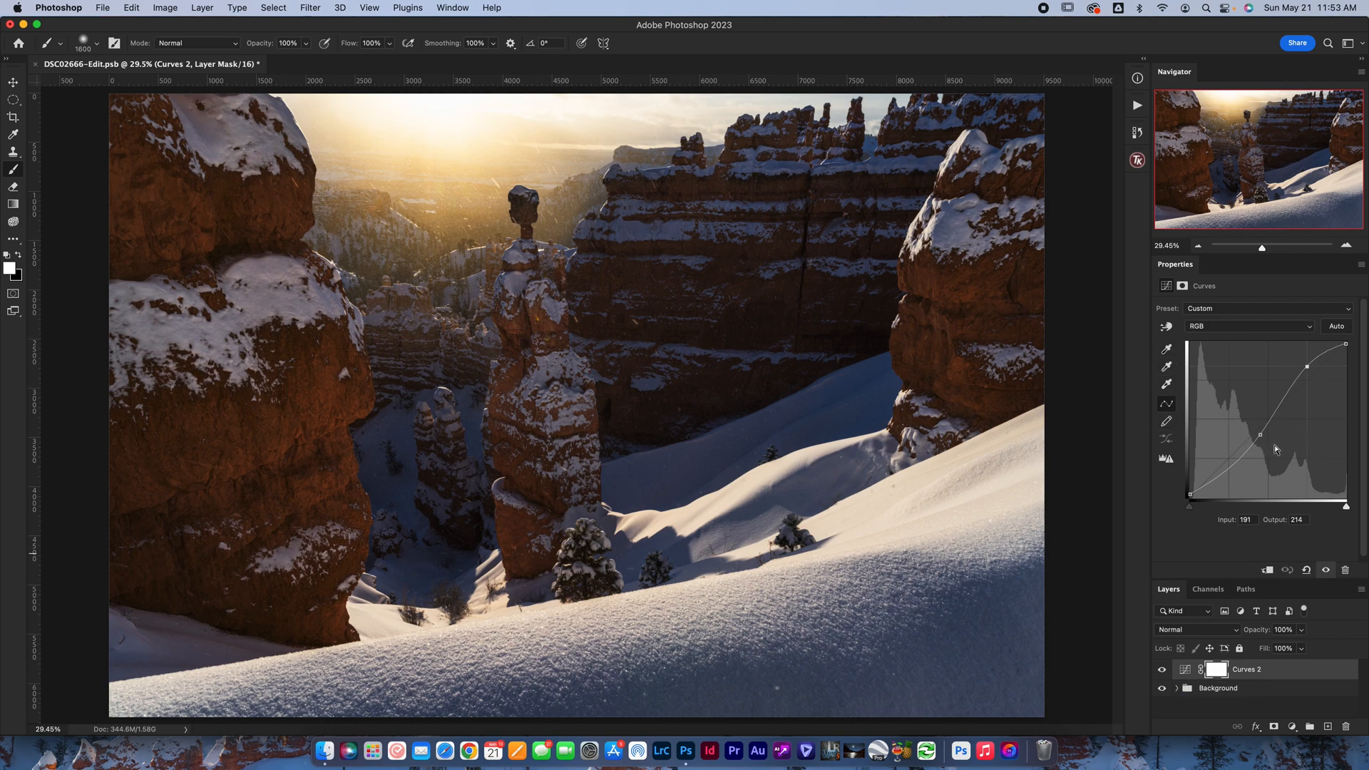